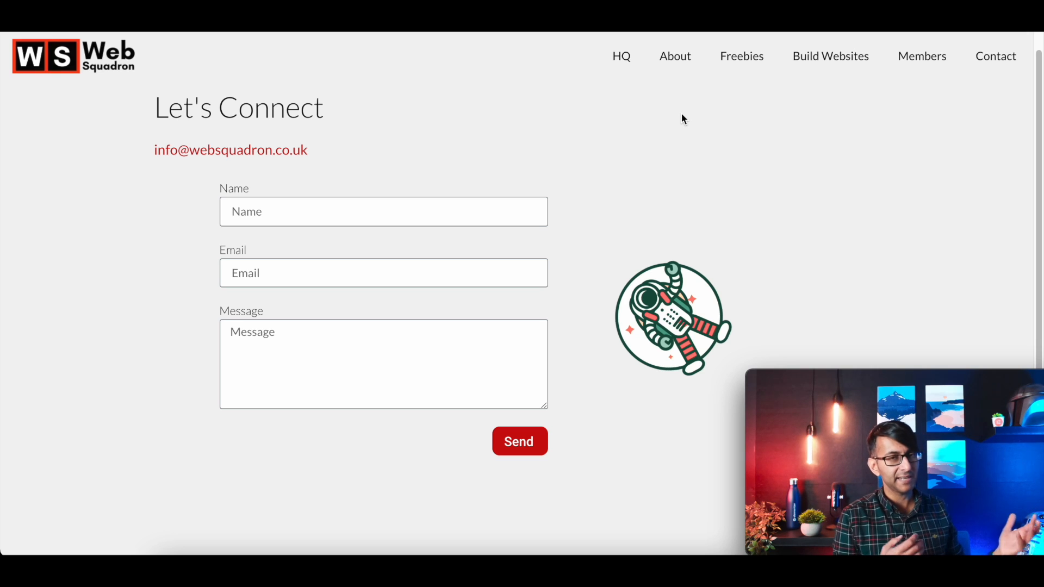
pyautogui.moveTo(733, 210)
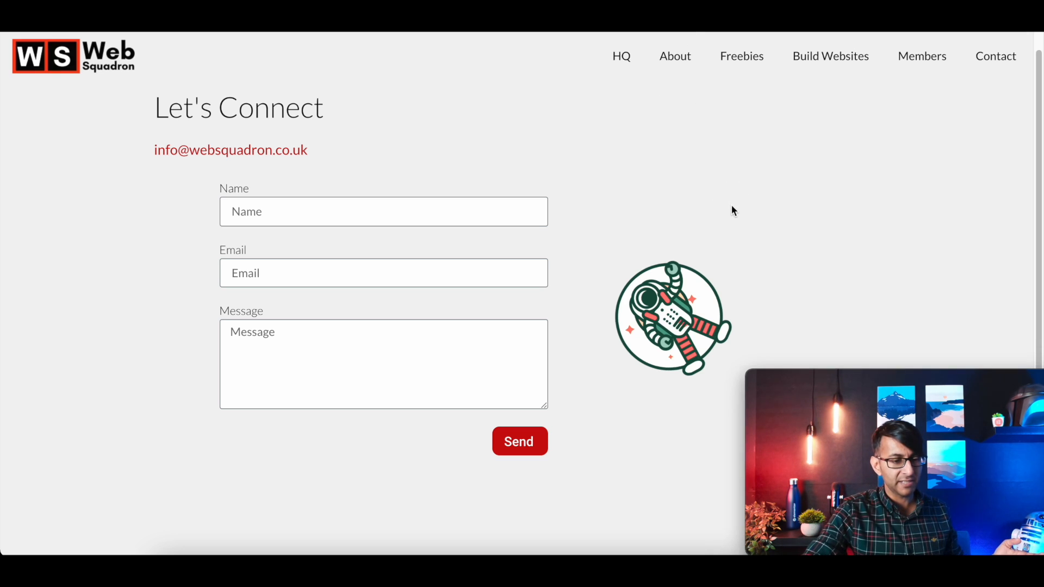
# Select the empty section under Let's Connect and bring up the widget library
pyautogui.scroll(-3)
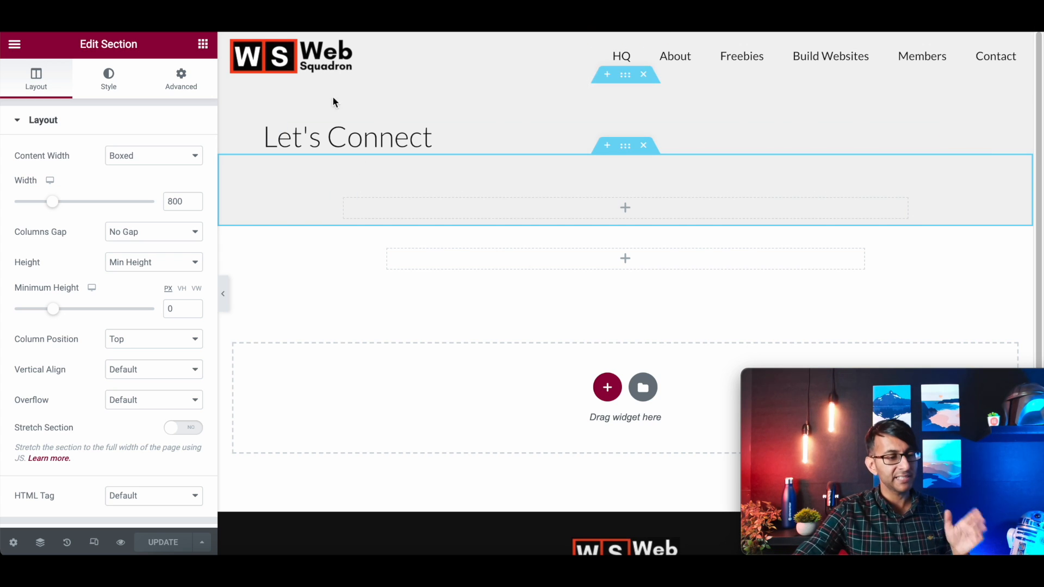
pyautogui.click(349, 137)
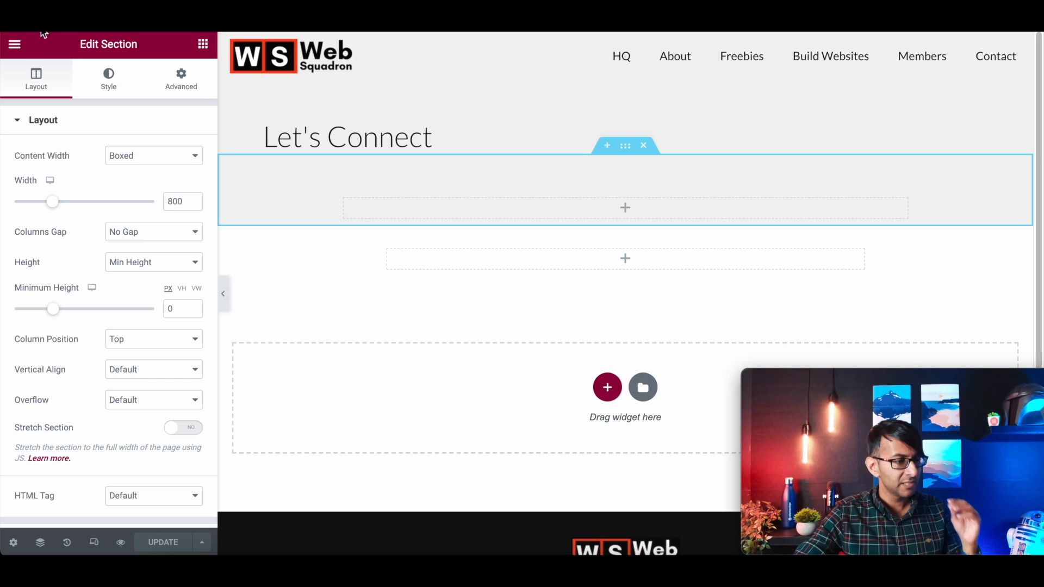
pyautogui.click(202, 43)
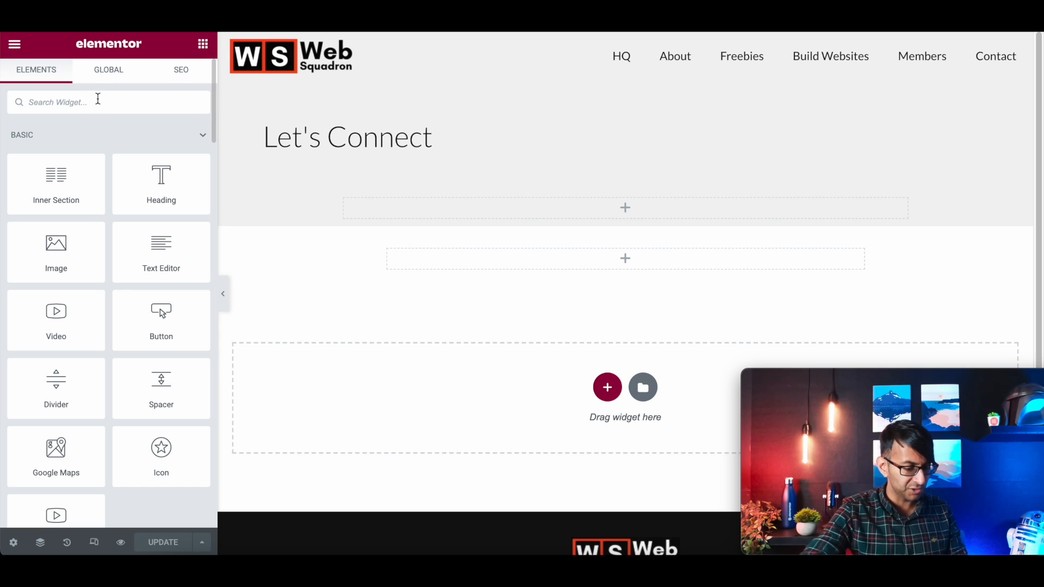
# Add a Tabs widget with a single empty General Queries tab, then go to My Templates
pyautogui.write('tab')
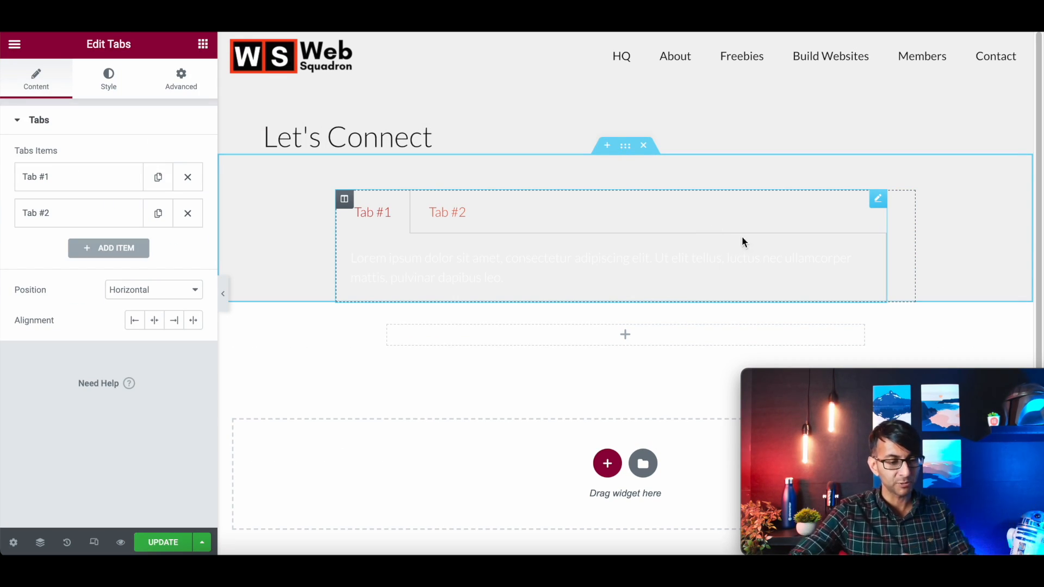
pyautogui.moveTo(590, 275)
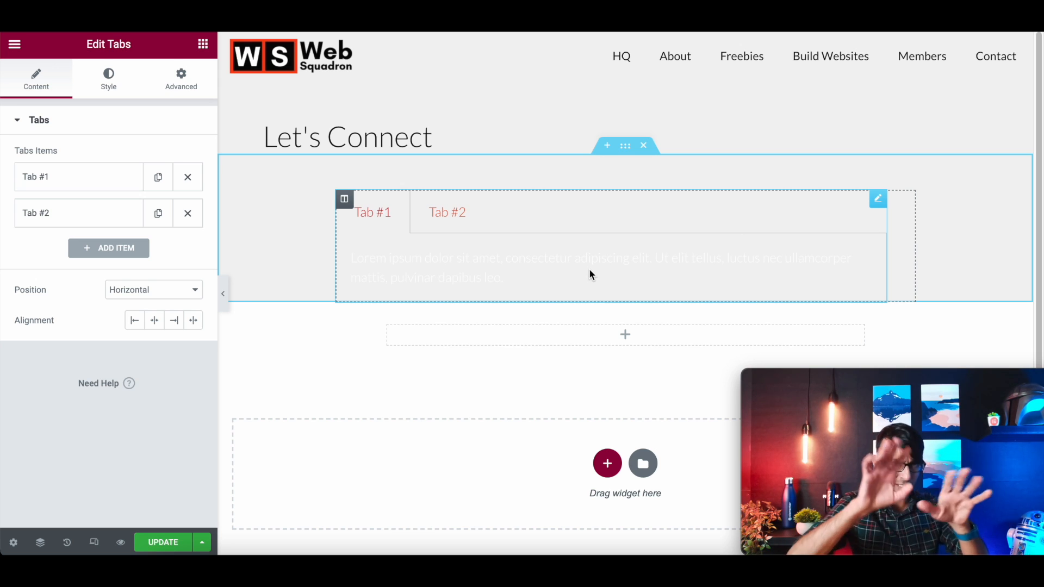
pyautogui.click(187, 213)
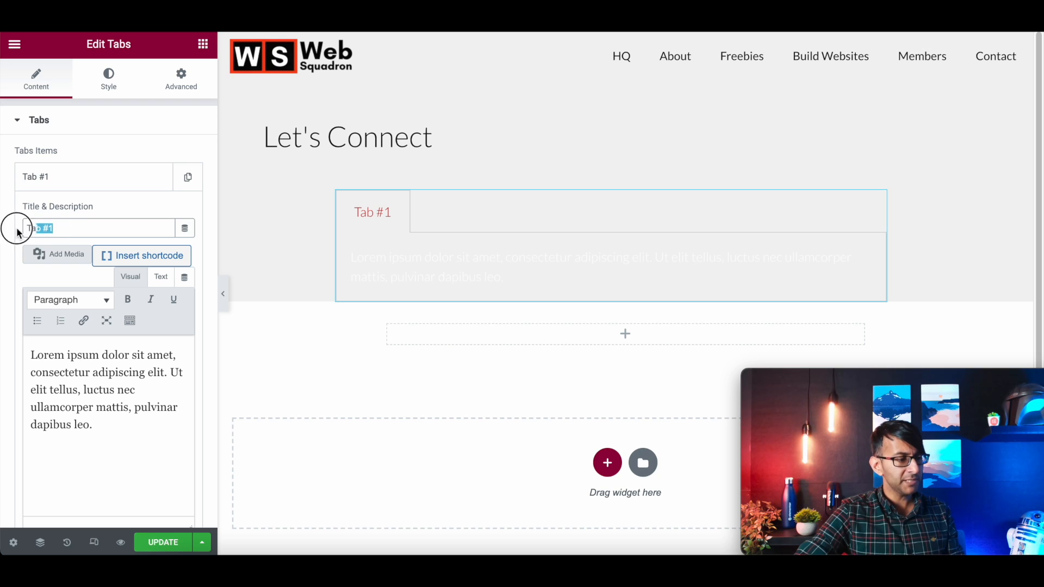
pyautogui.write('General Queries')
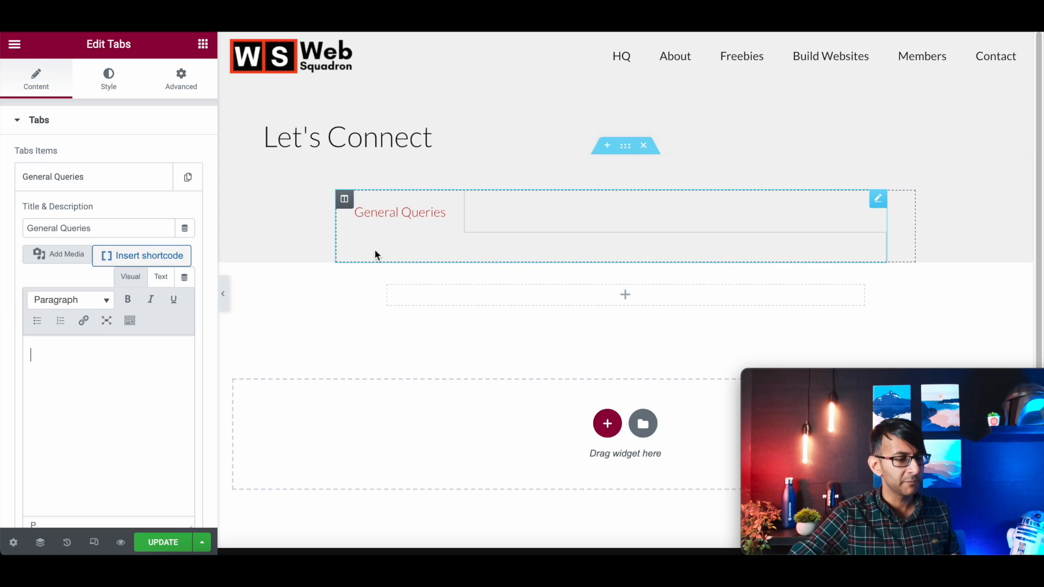
pyautogui.click(109, 76)
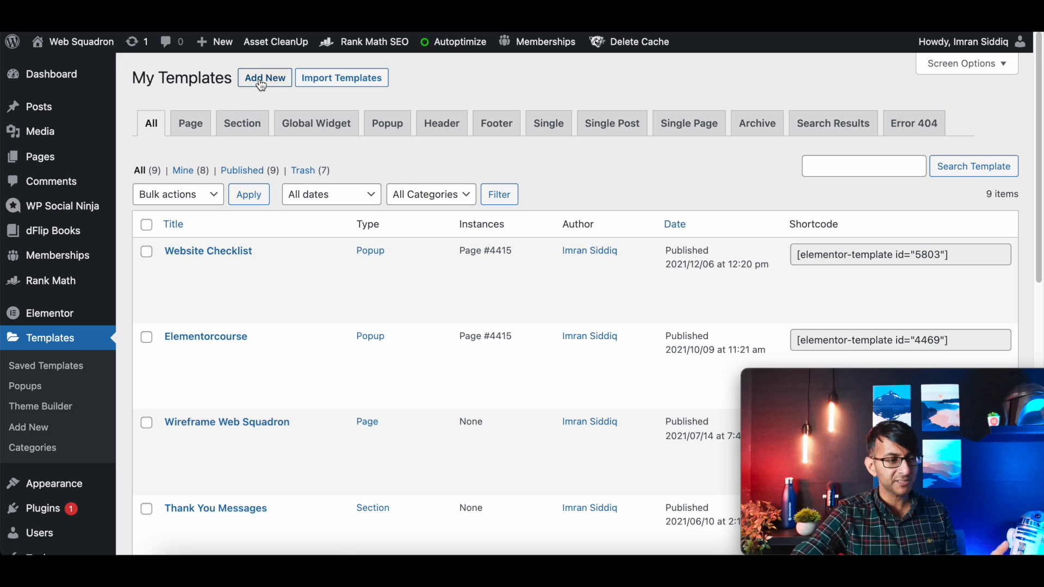
# Create a new Section template named Contact1 Queries and open it in Elementor
pyautogui.click(264, 79)
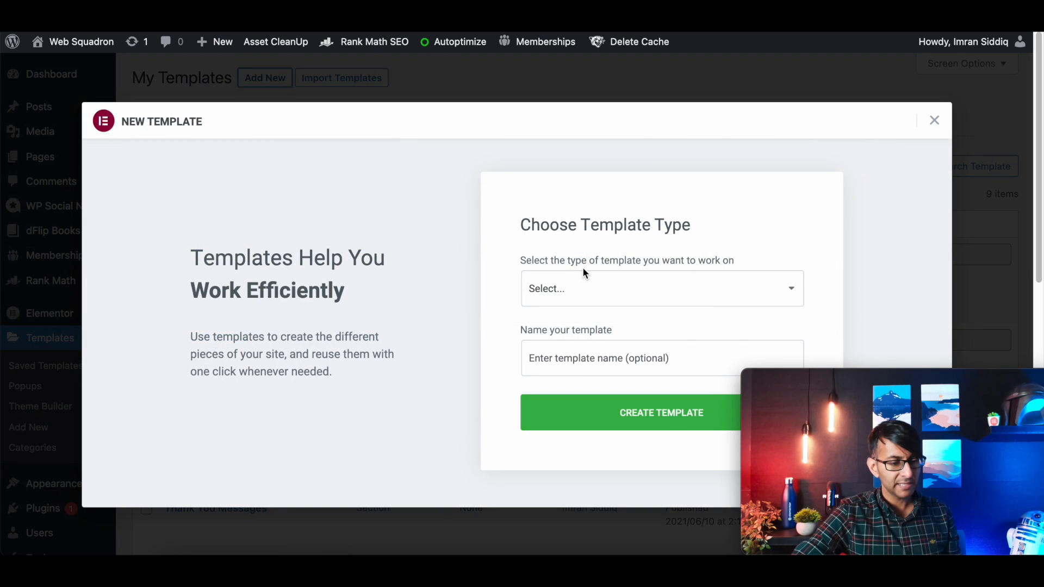
pyautogui.click(661, 288)
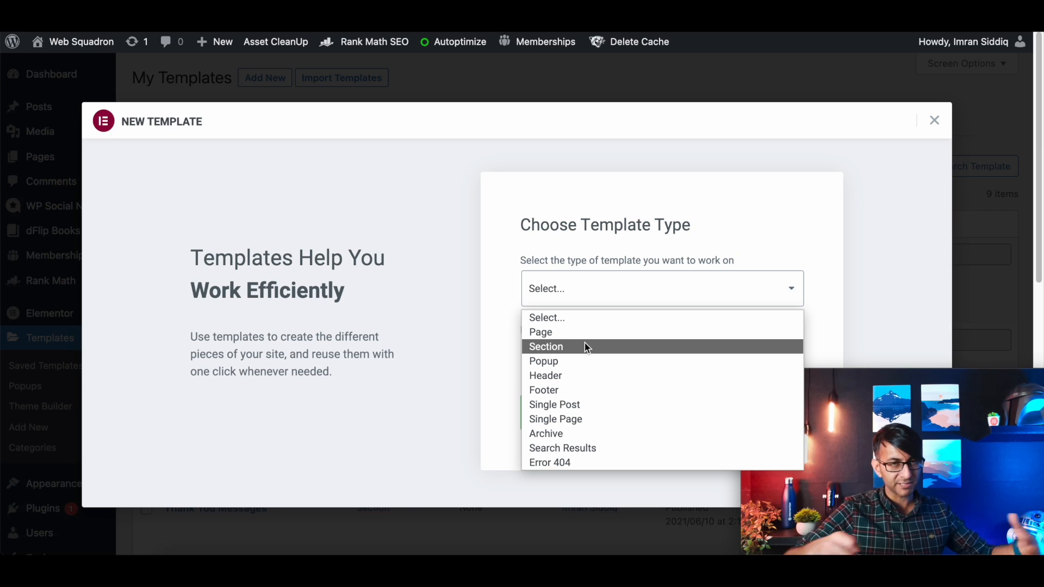
pyautogui.click(546, 347)
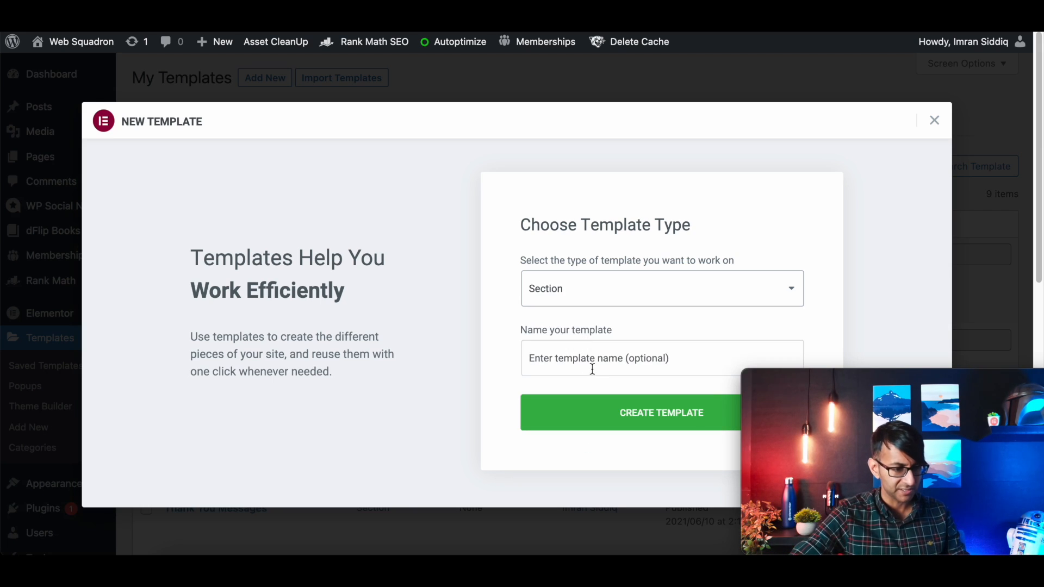
pyautogui.write('Contact1 Queries')
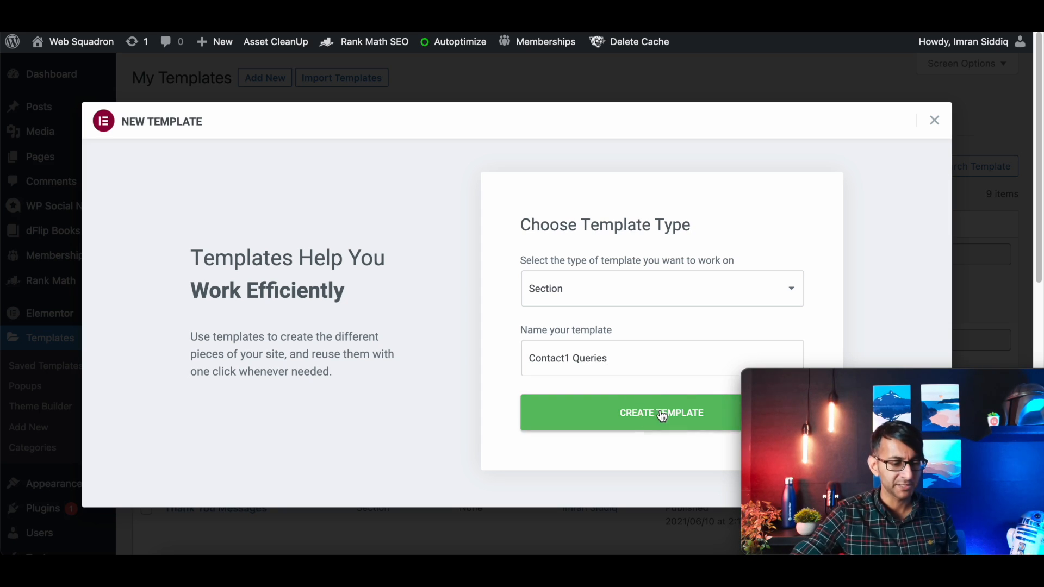
pyautogui.click(661, 414)
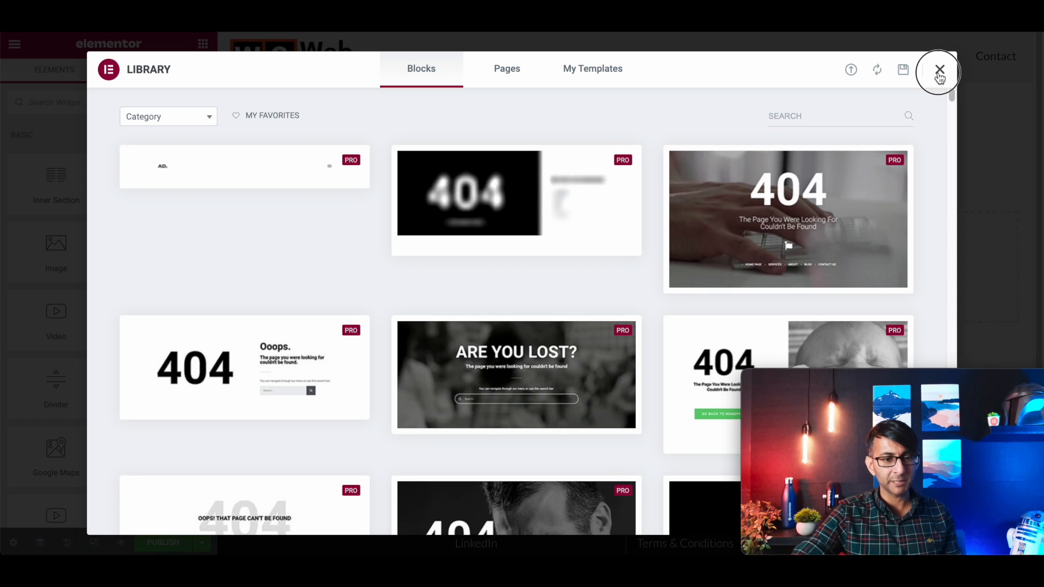
# Add a two-column section 760 wide with no column gap and zero minimum height
pyautogui.click(939, 71)
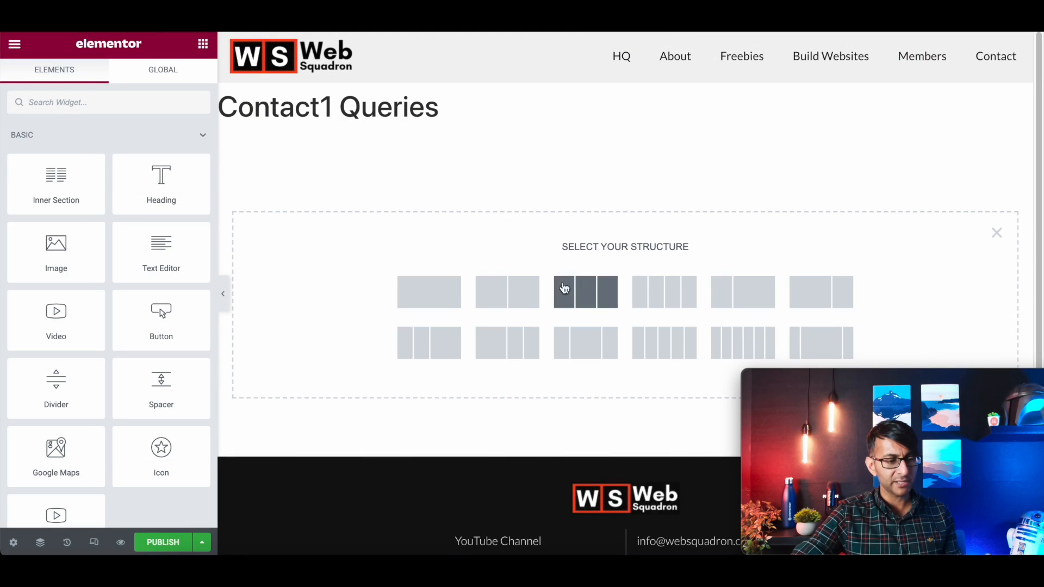
pyautogui.click(585, 291)
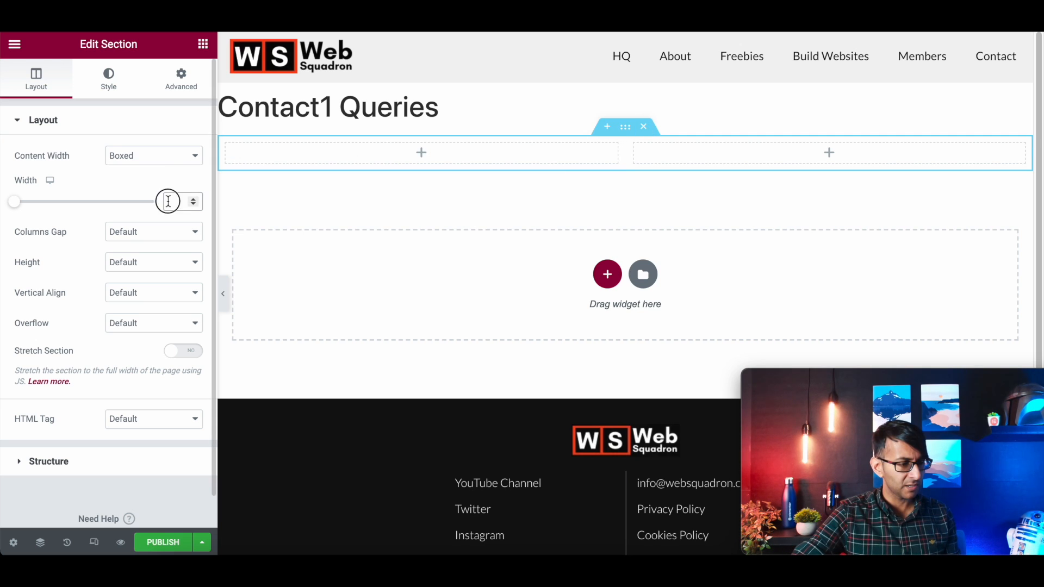
pyautogui.write('800')
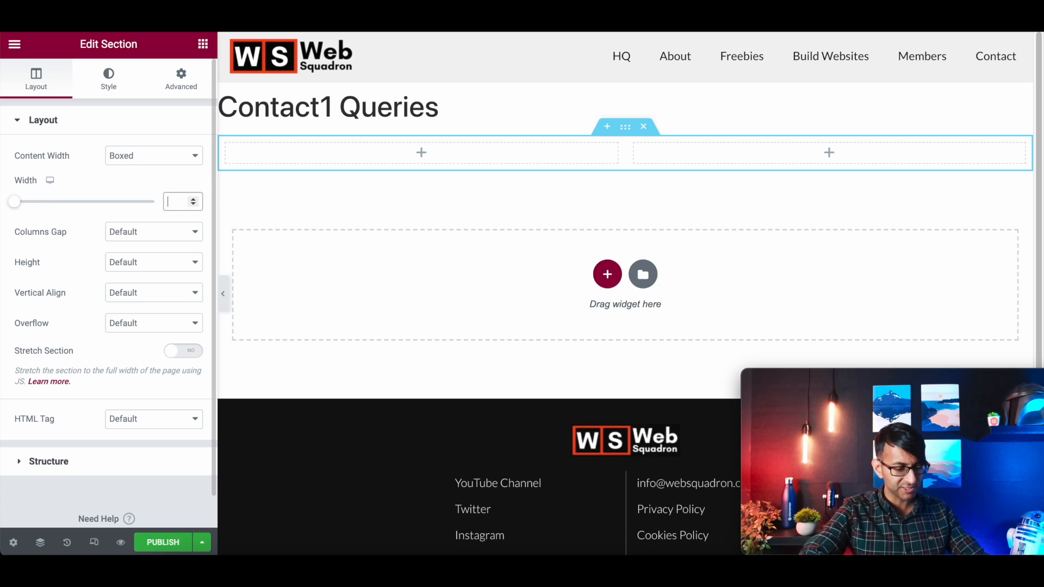
pyautogui.write('750')
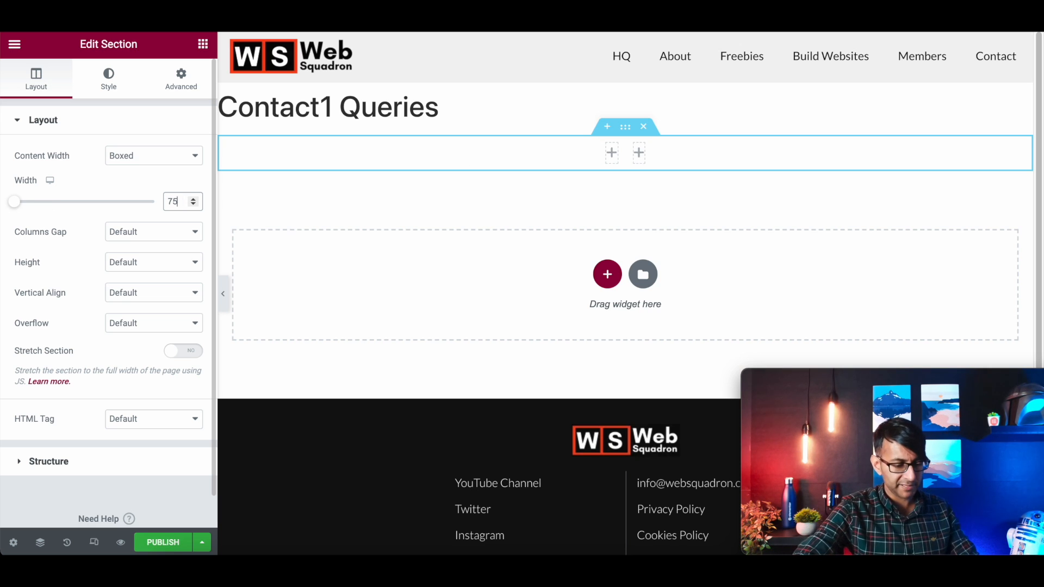
pyautogui.click(153, 232)
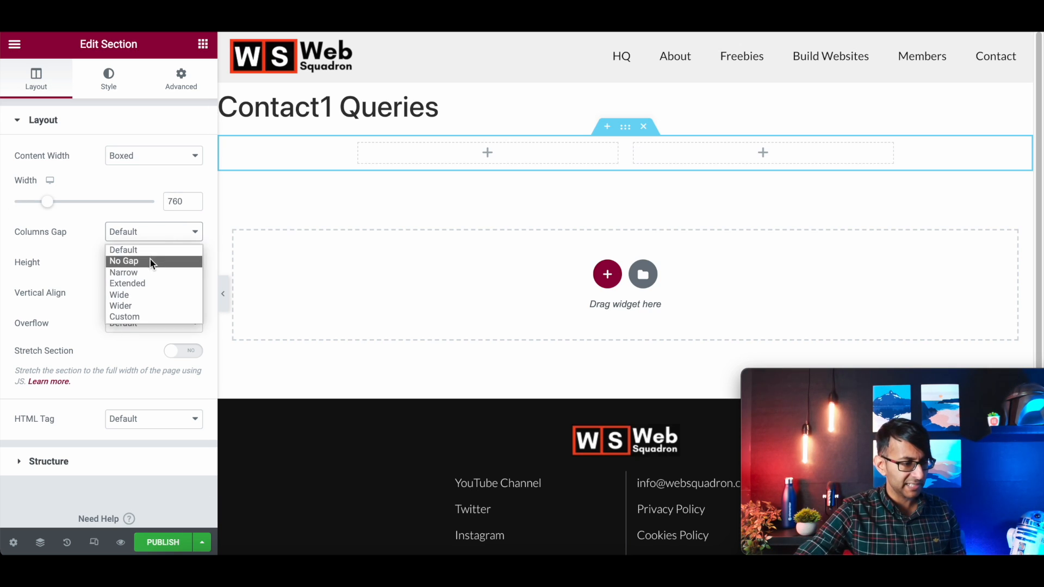
pyautogui.click(124, 261)
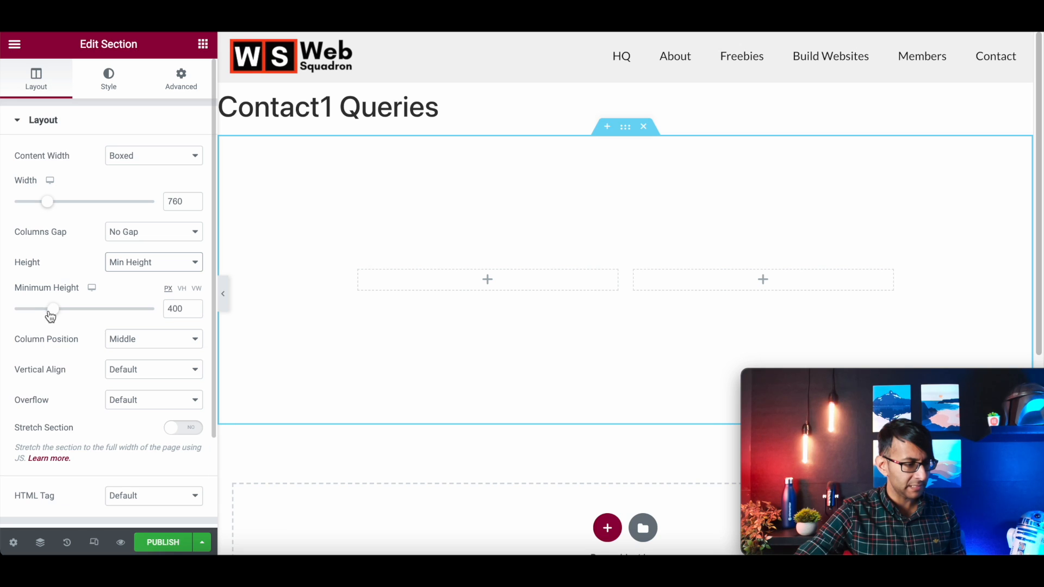
pyautogui.moveTo(53, 308); pyautogui.dragTo(13, 307)
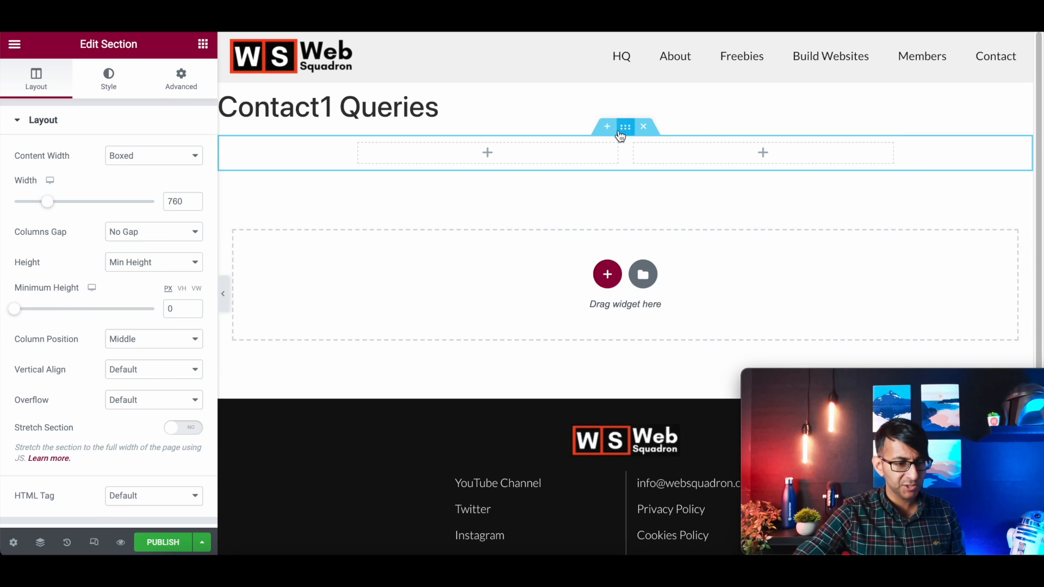
# Give the section a Classic light grey background colour
pyautogui.click(109, 79)
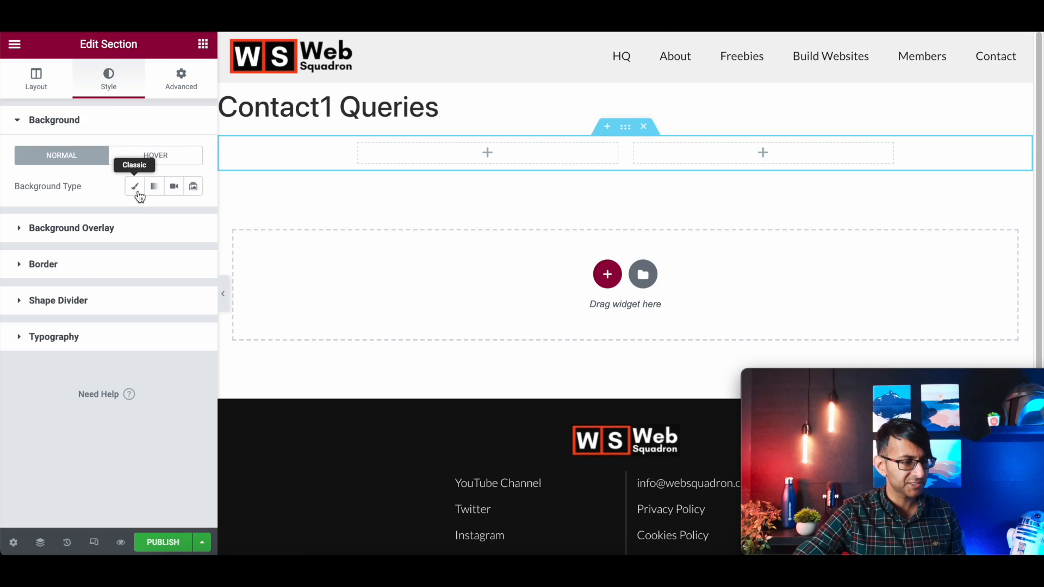
pyautogui.click(135, 186)
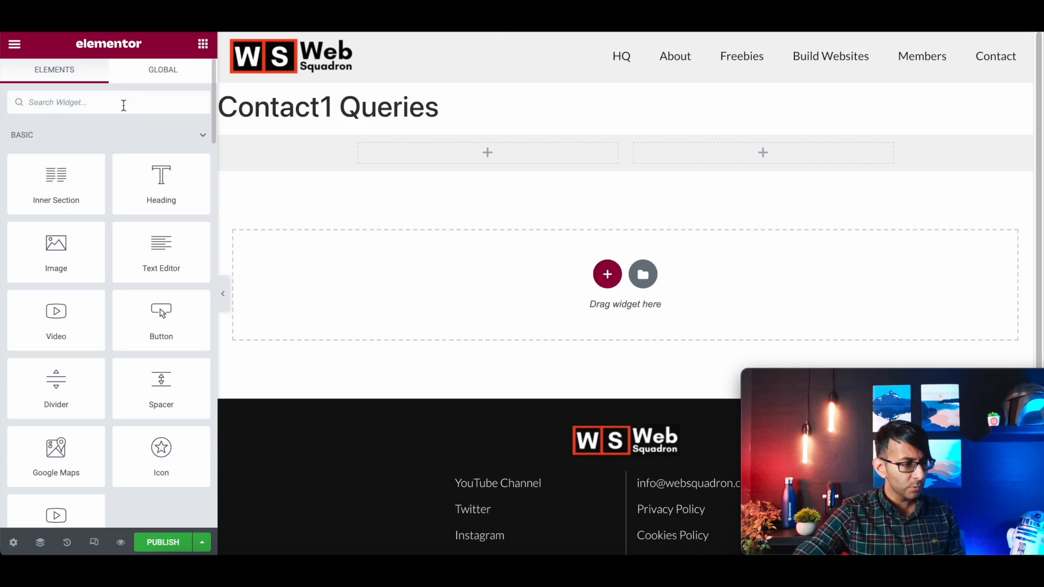
# Drop a Form widget into the left column and make the Message box six rows tall
pyautogui.write('form')
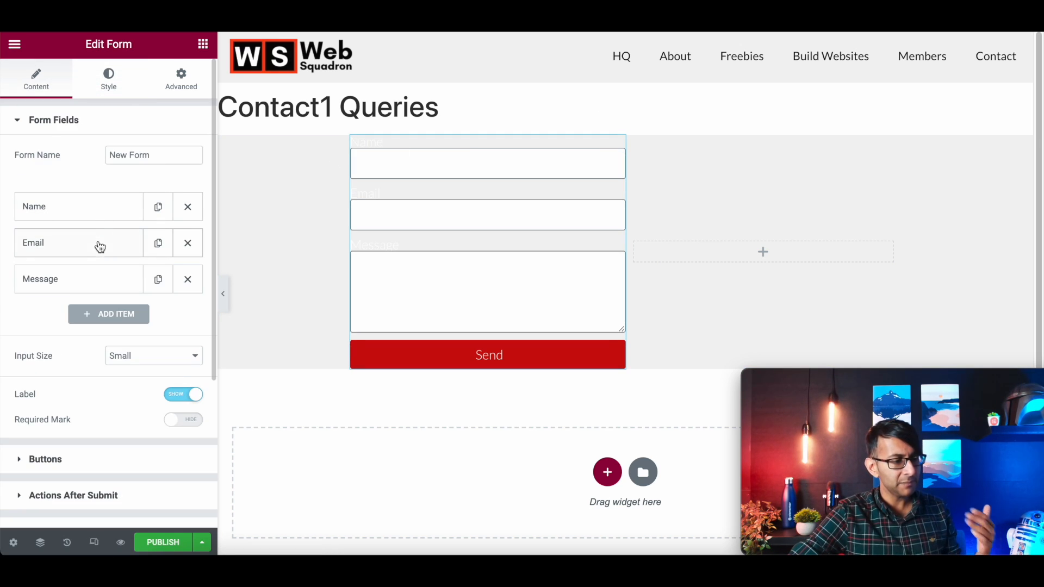
pyautogui.click(78, 278)
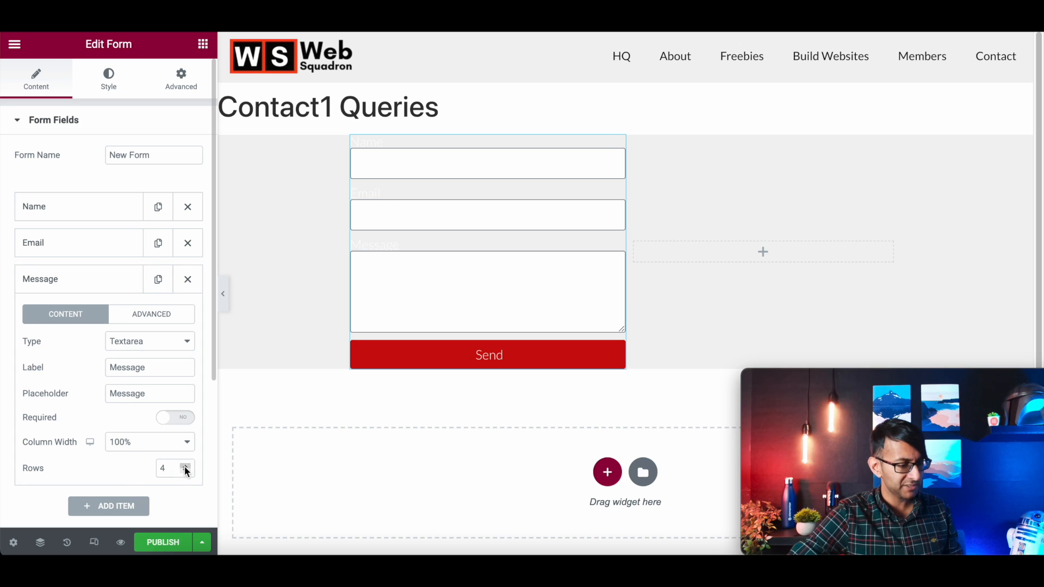
pyautogui.click(190, 466)
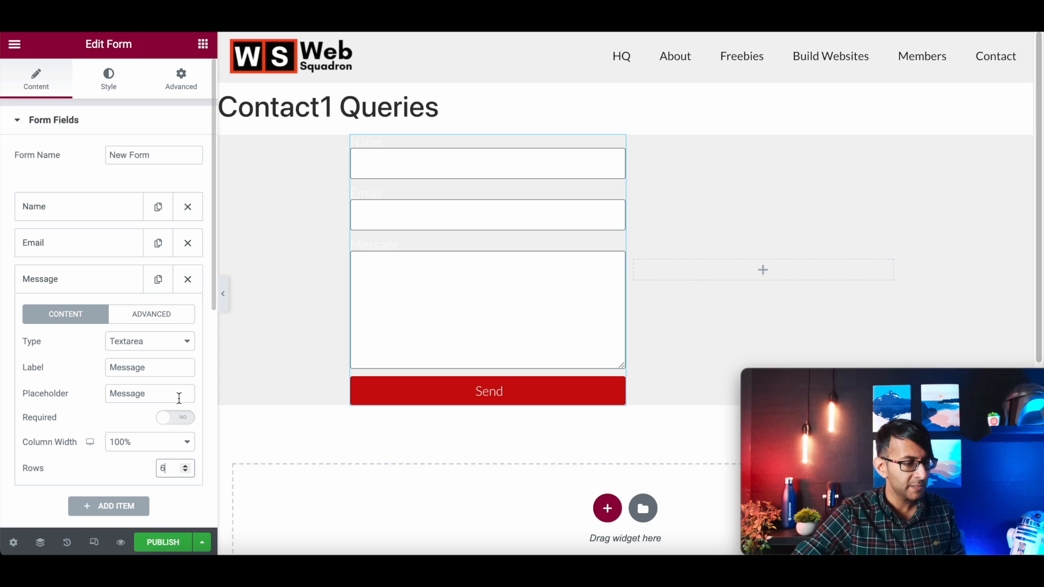
pyautogui.moveTo(133, 280)
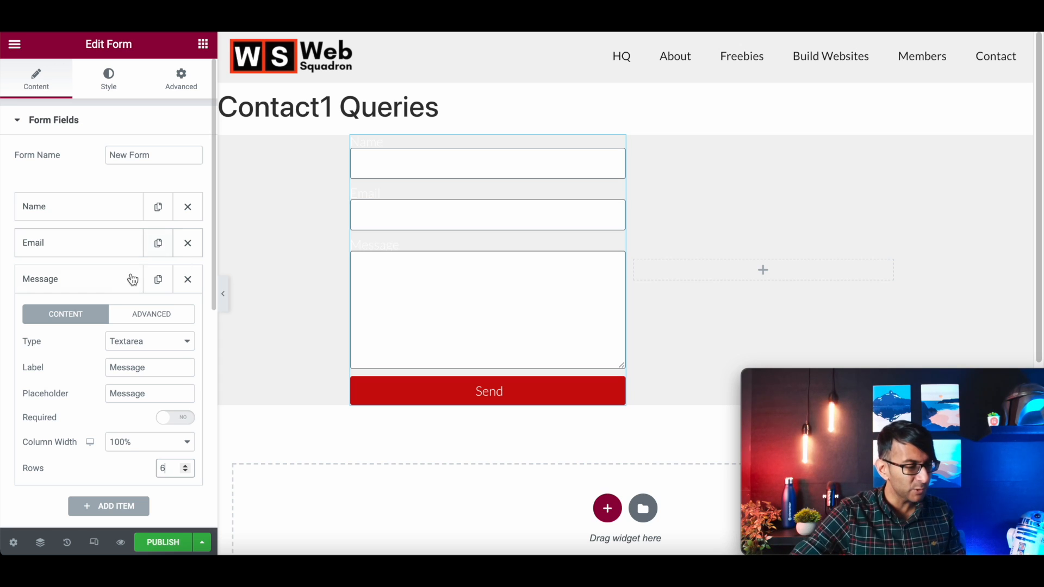
# Add a fourth Honeypot field labelled City to the form
pyautogui.click(109, 506)
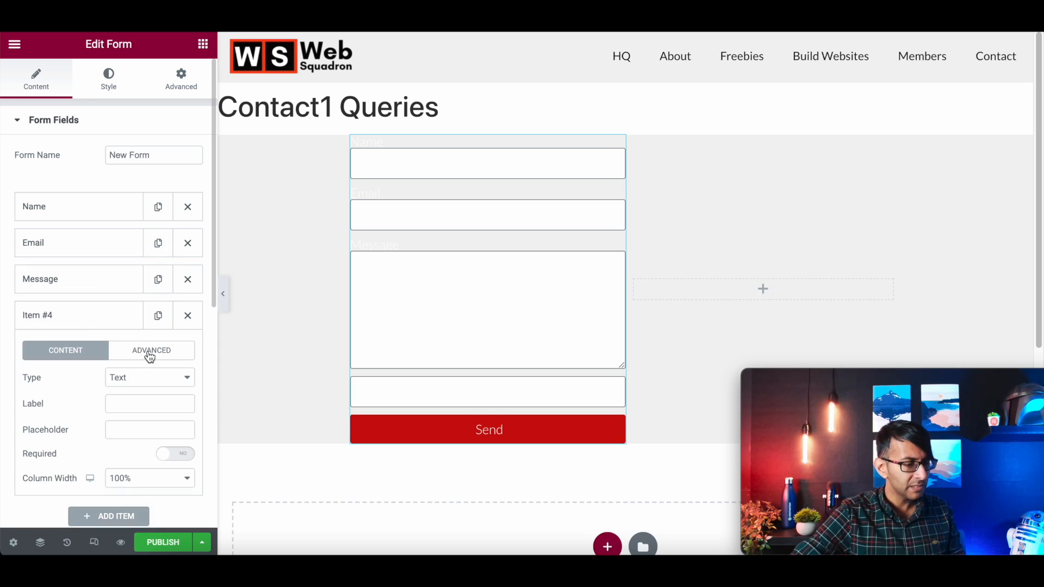
pyautogui.click(150, 377)
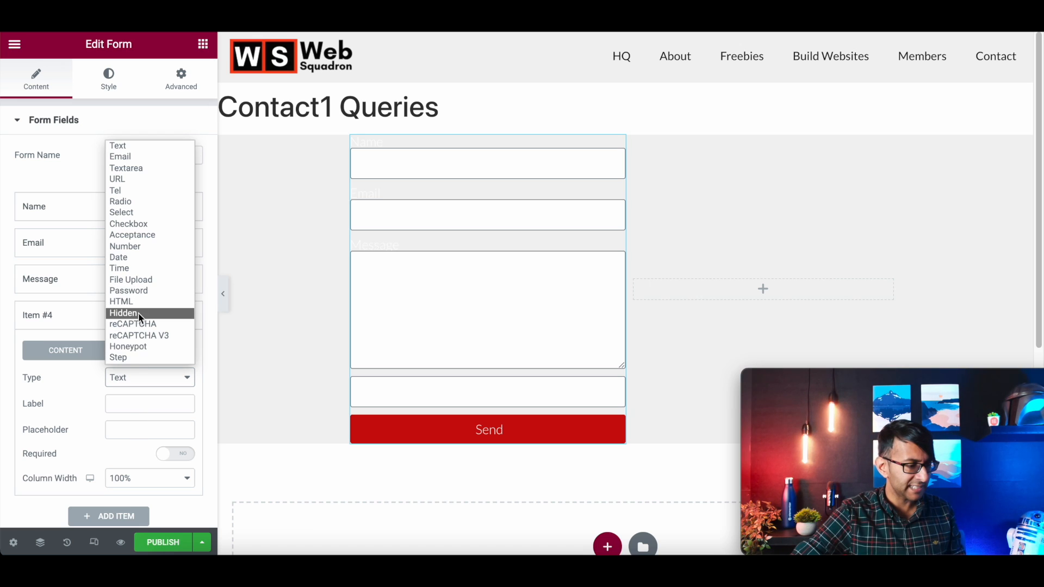
pyautogui.click(128, 347)
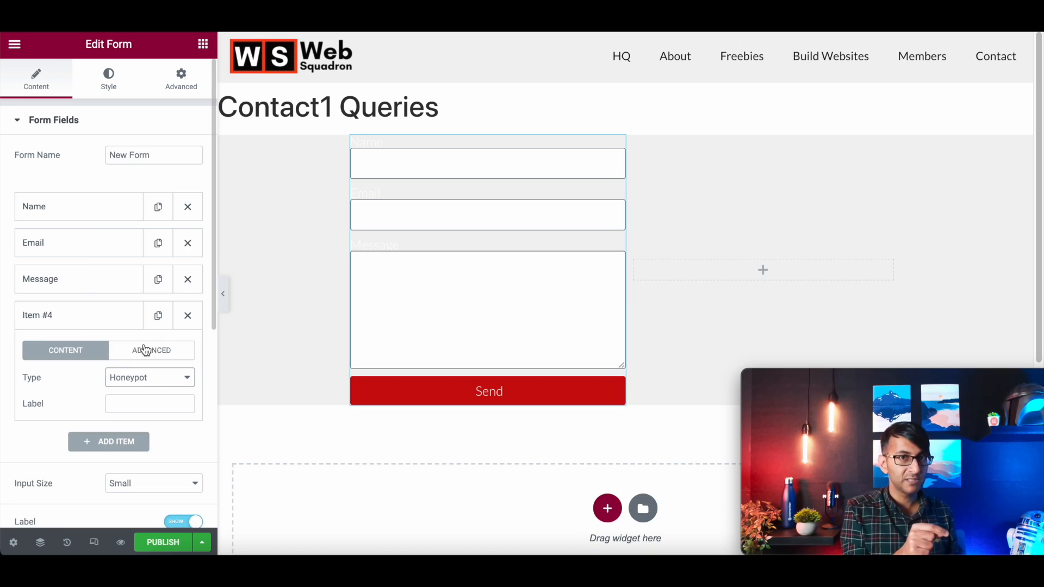
pyautogui.click(150, 404)
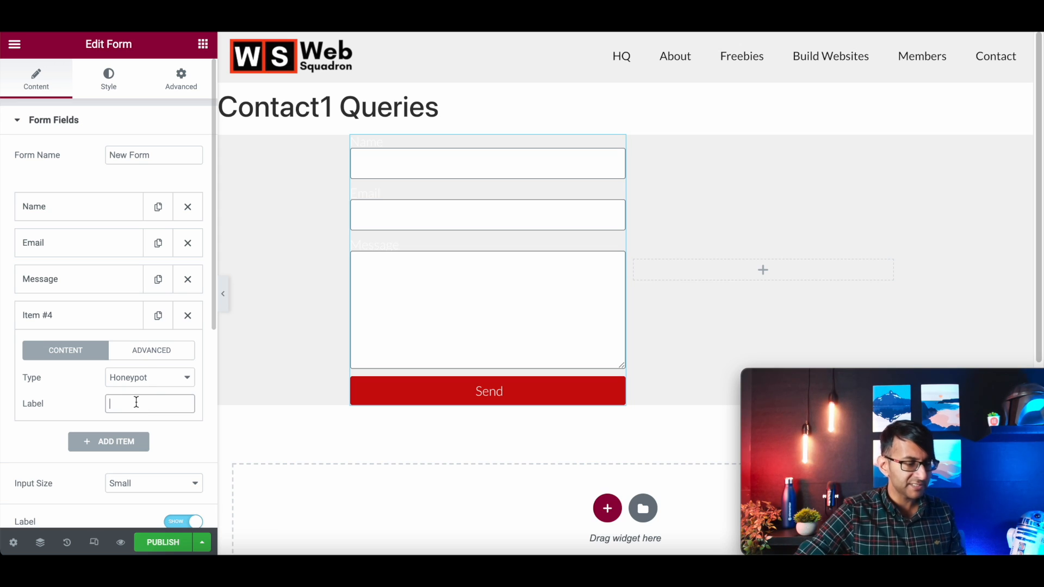
pyautogui.write('City')
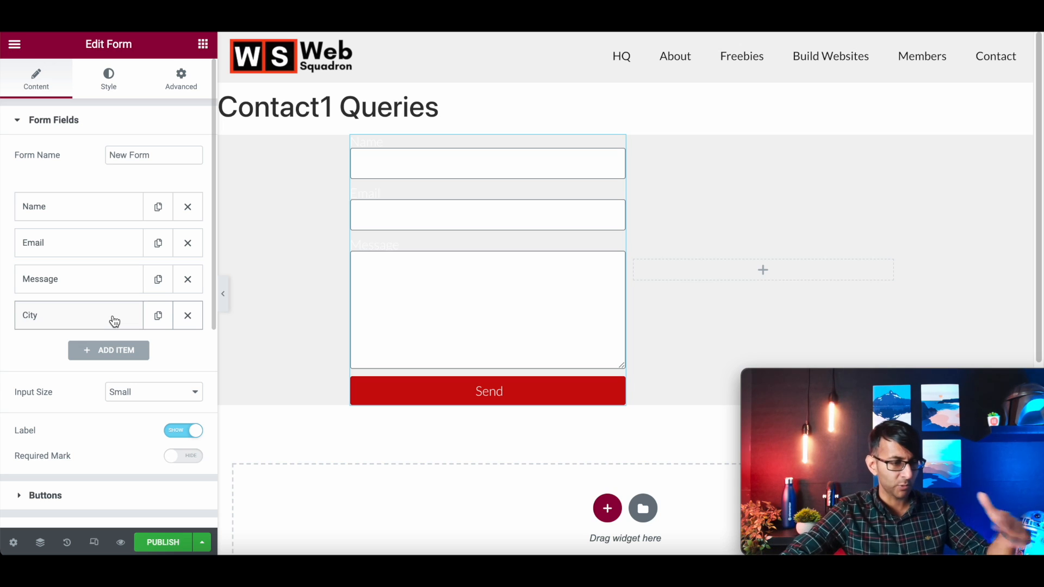
pyautogui.scroll(-3)
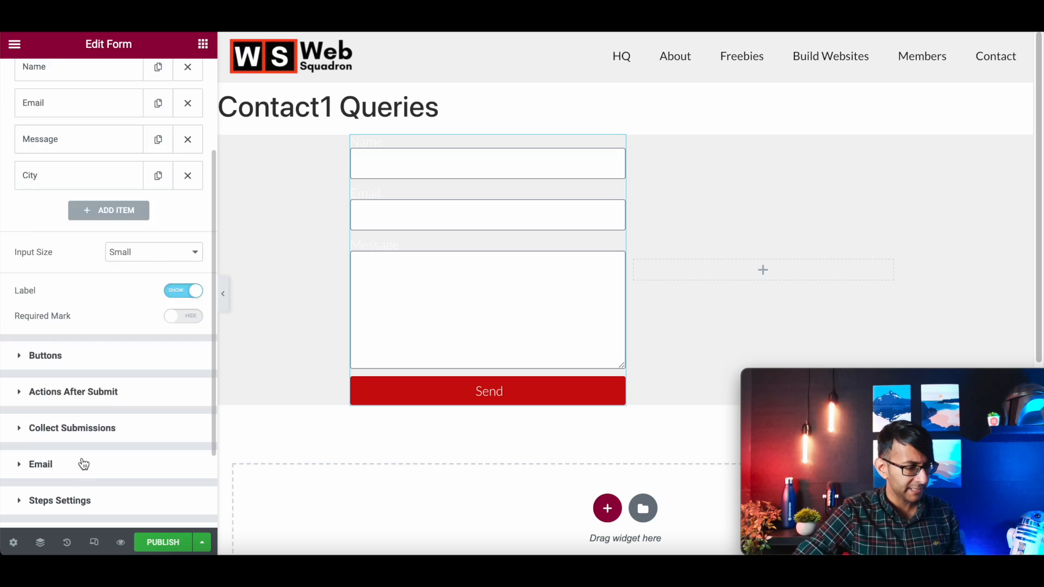
pyautogui.scroll(-3)
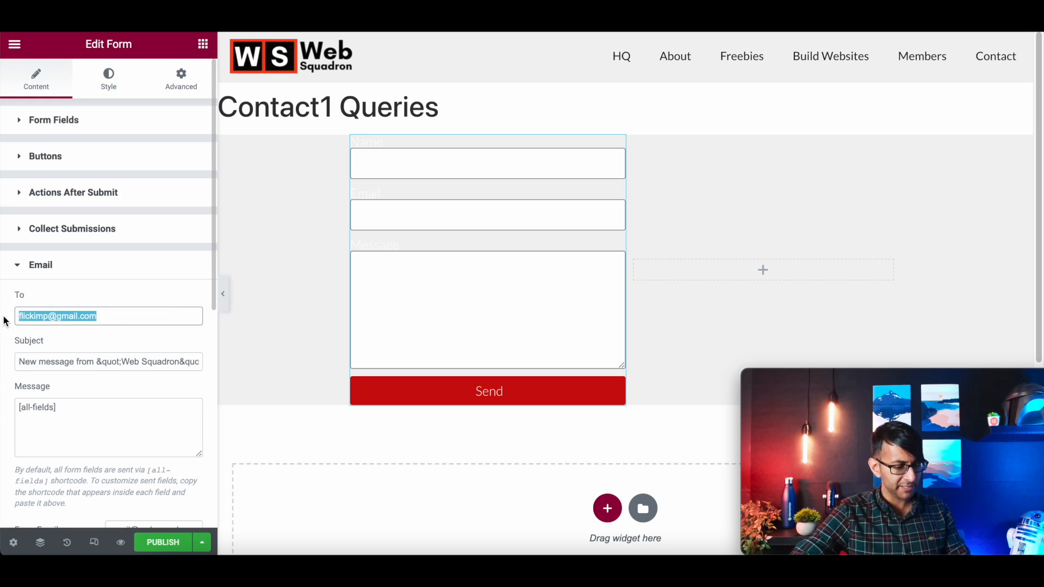
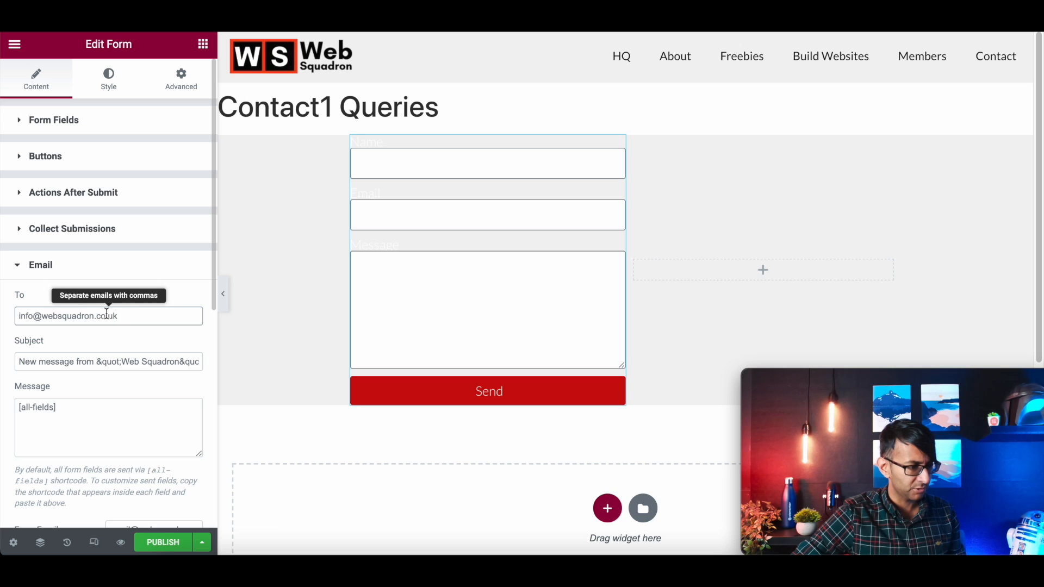
pyautogui.scroll(-3)
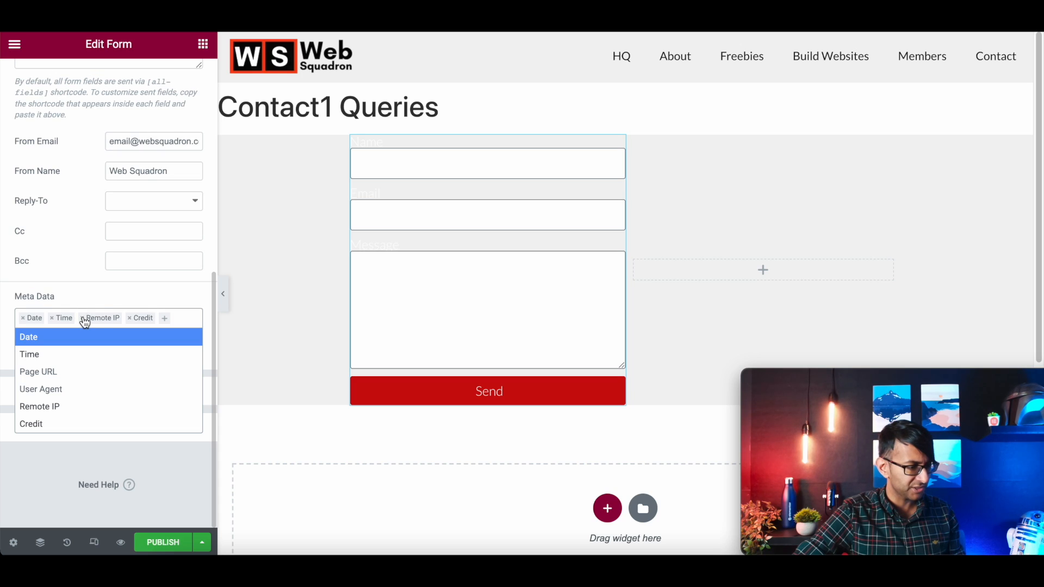
pyautogui.click(87, 318)
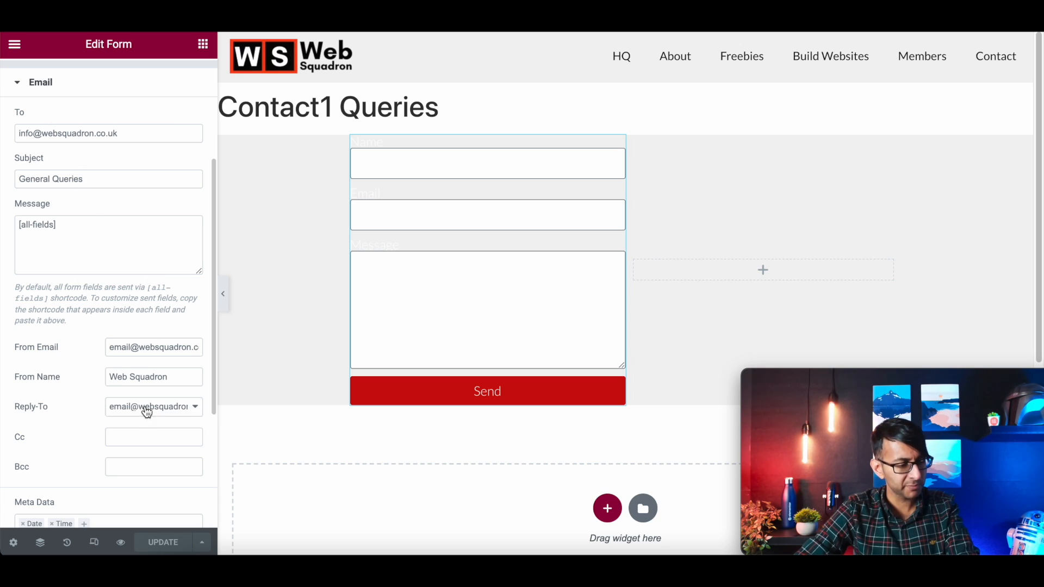
pyautogui.click(154, 406)
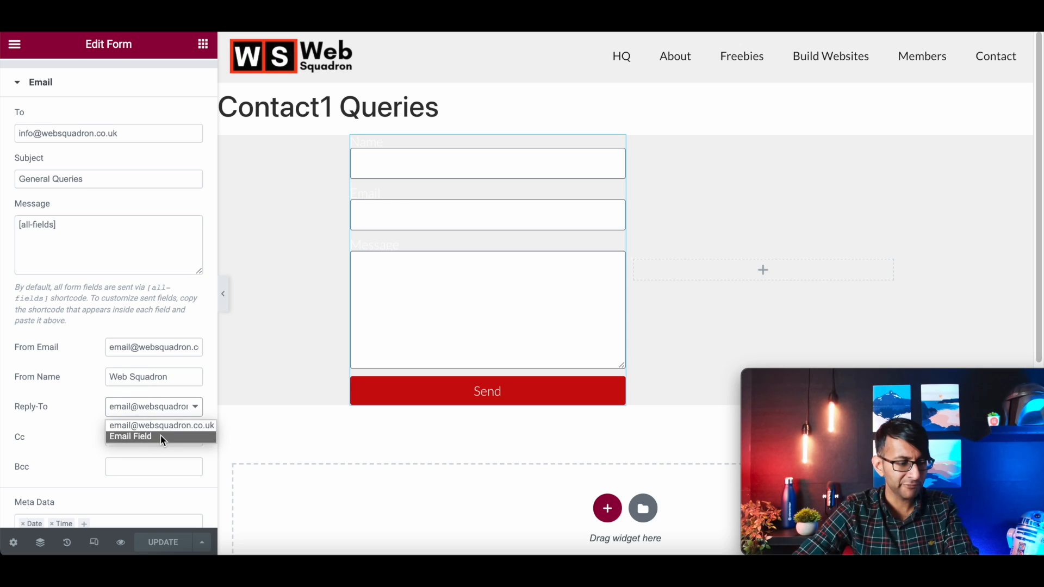
# Set Reply-To to the visitor's Email field and make field labels black
pyautogui.click(109, 78)
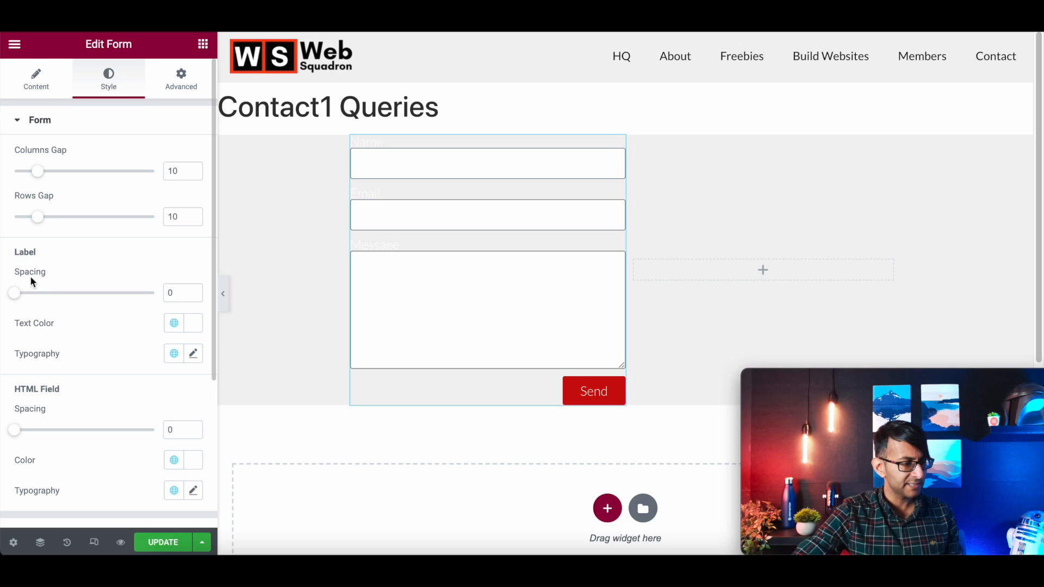
pyautogui.moveTo(194, 323)
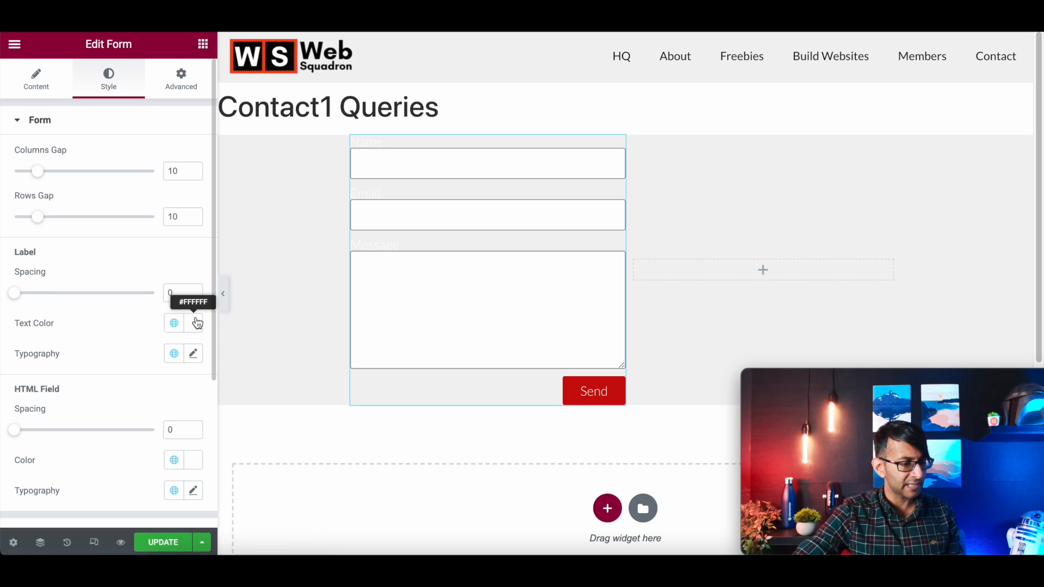
pyautogui.click(194, 323)
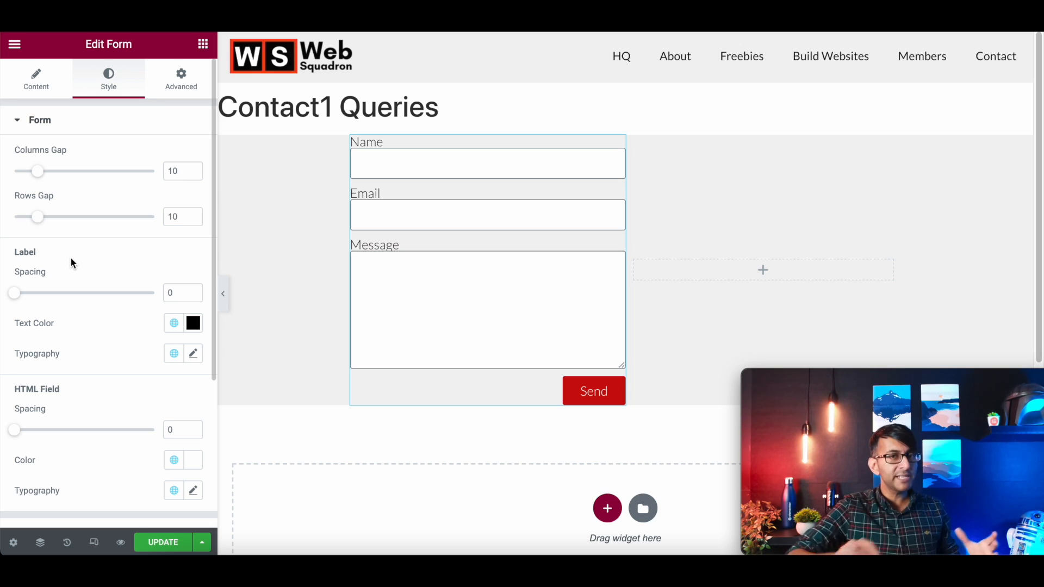
pyautogui.moveTo(109, 335)
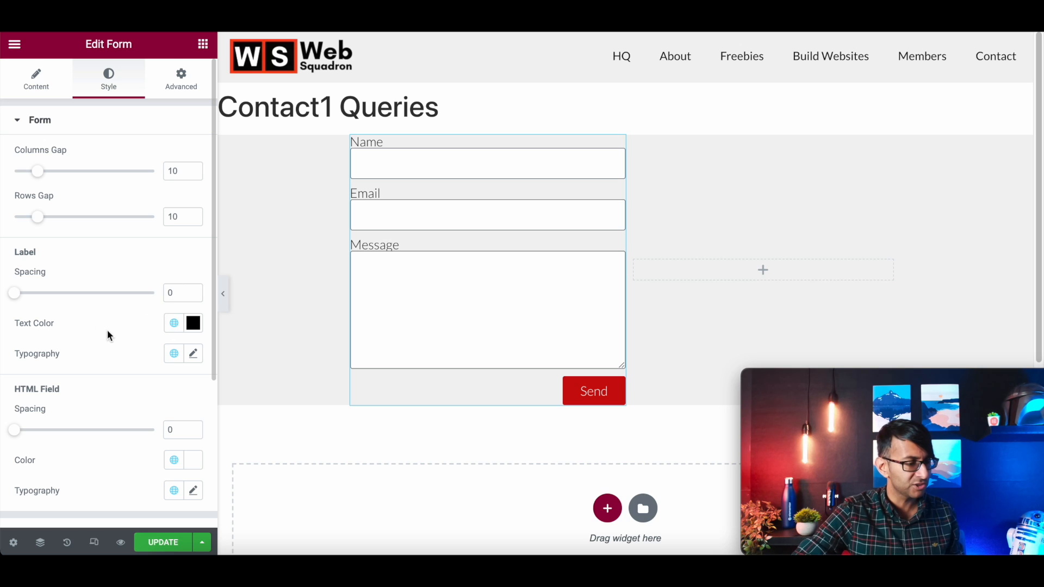
# Hide the field labels so placeholders show and add a Redirect action after submit
pyautogui.click(36, 78)
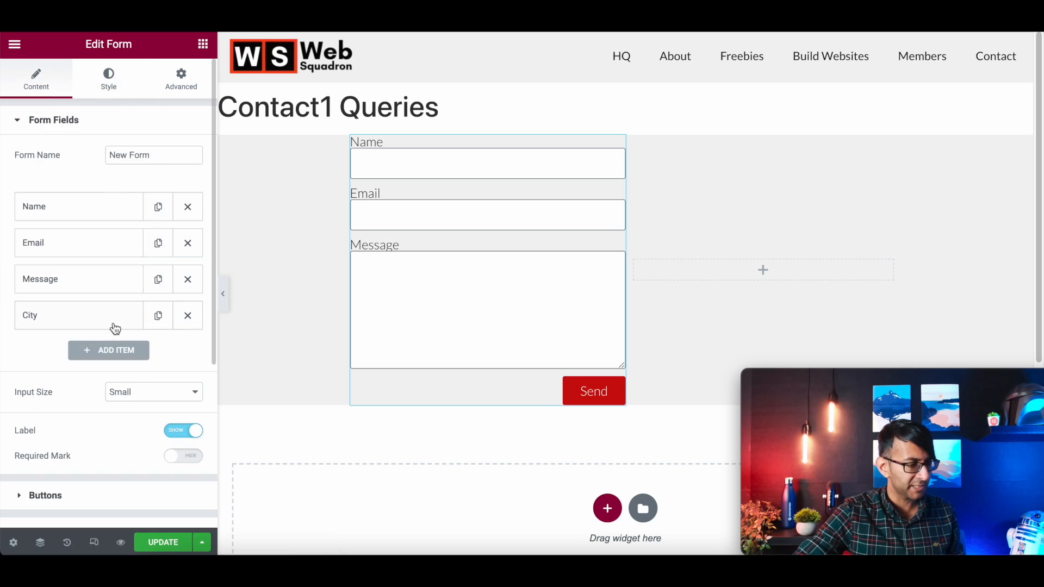
pyautogui.click(183, 431)
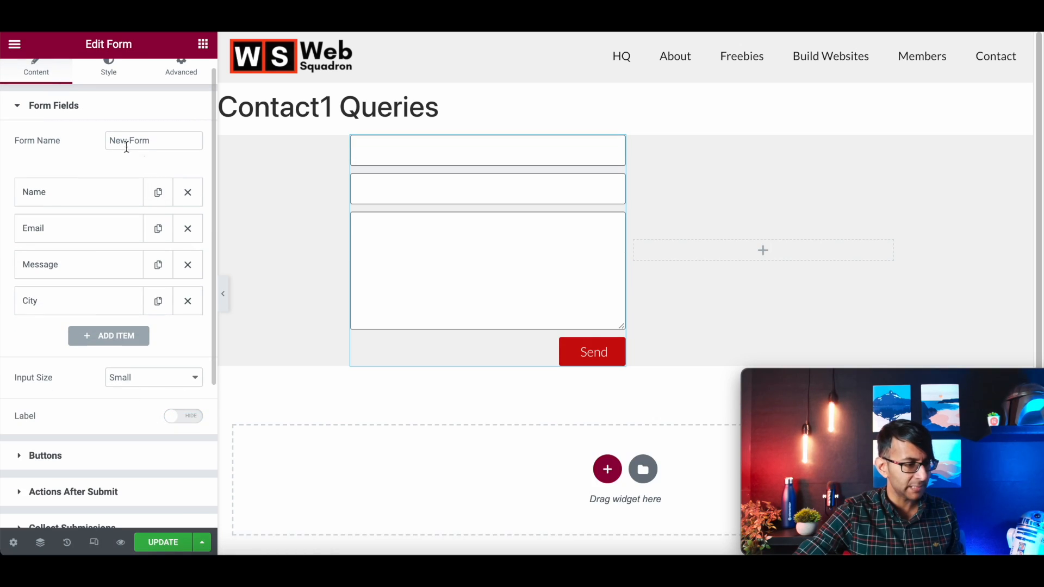
pyautogui.click(108, 79)
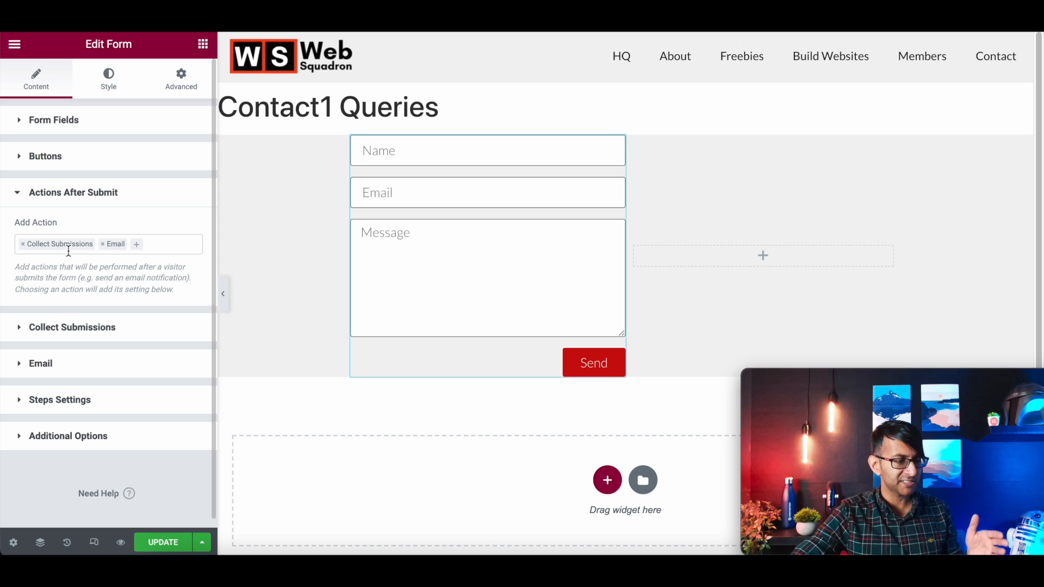
pyautogui.click(136, 243)
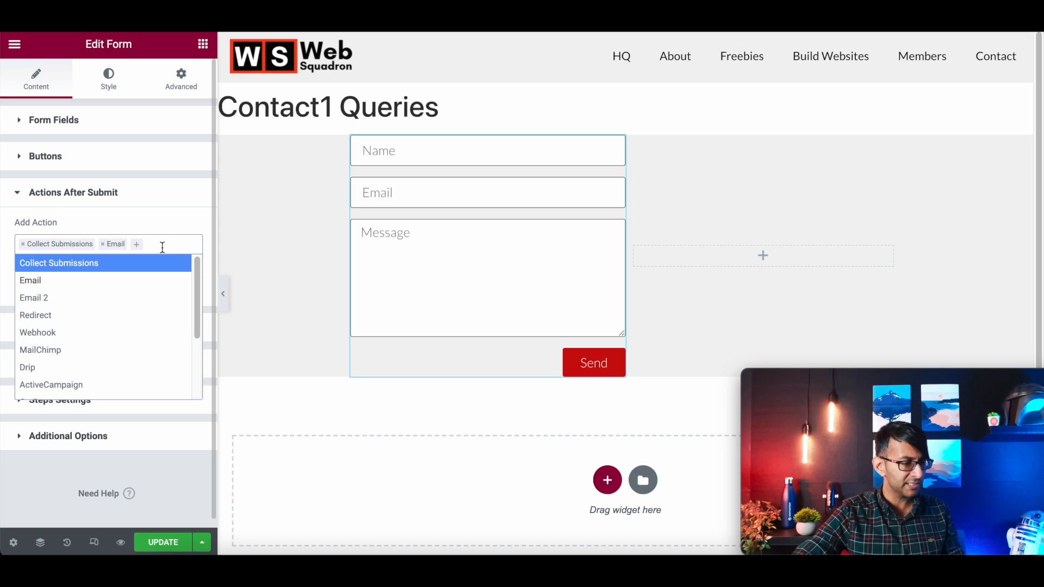
pyautogui.click(36, 315)
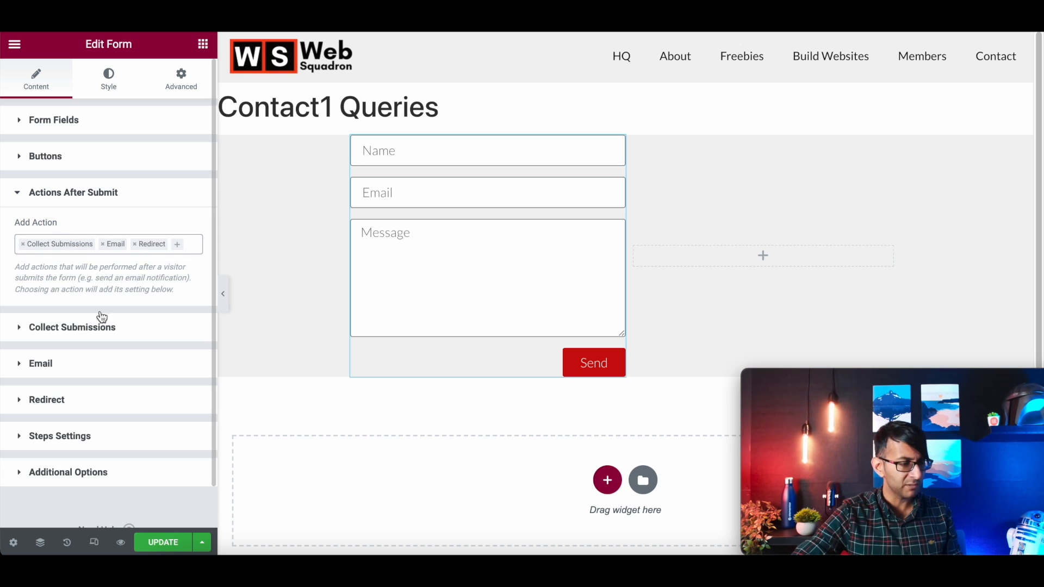
pyautogui.moveTo(135, 308)
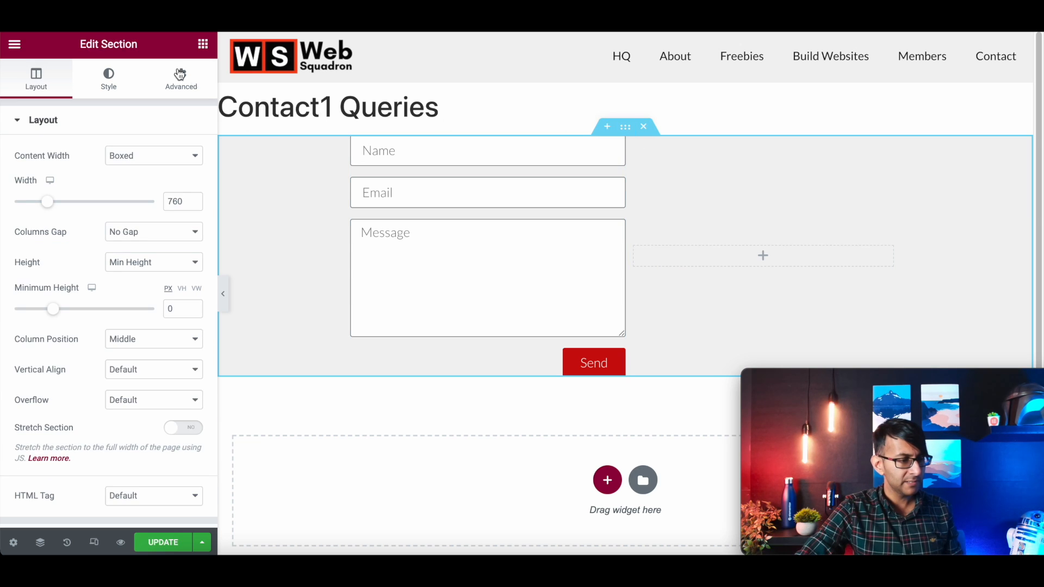
# Give the section top padding 40 and the right column a left margin of 20
pyautogui.click(181, 78)
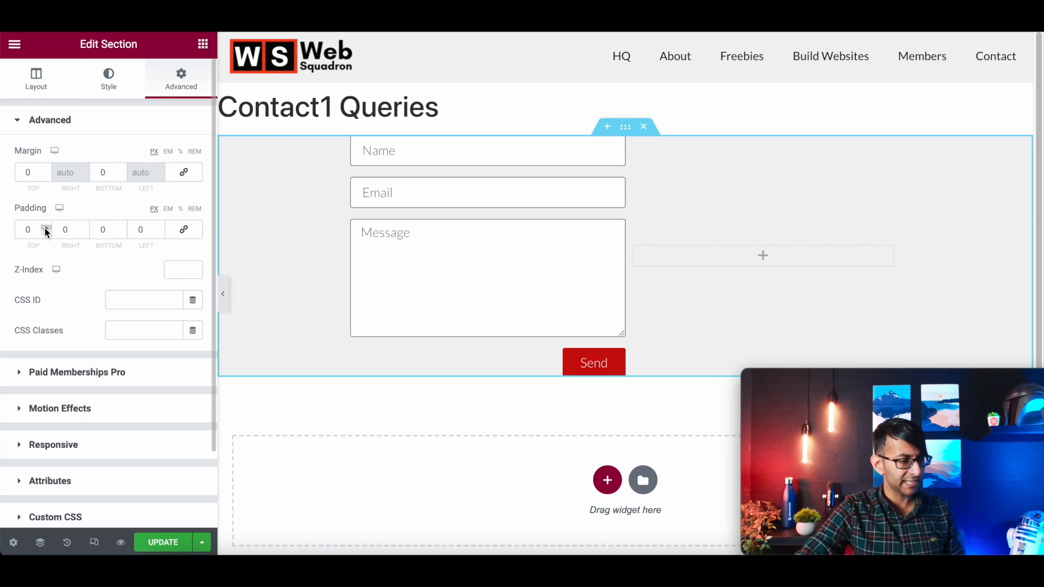
pyautogui.click(28, 229)
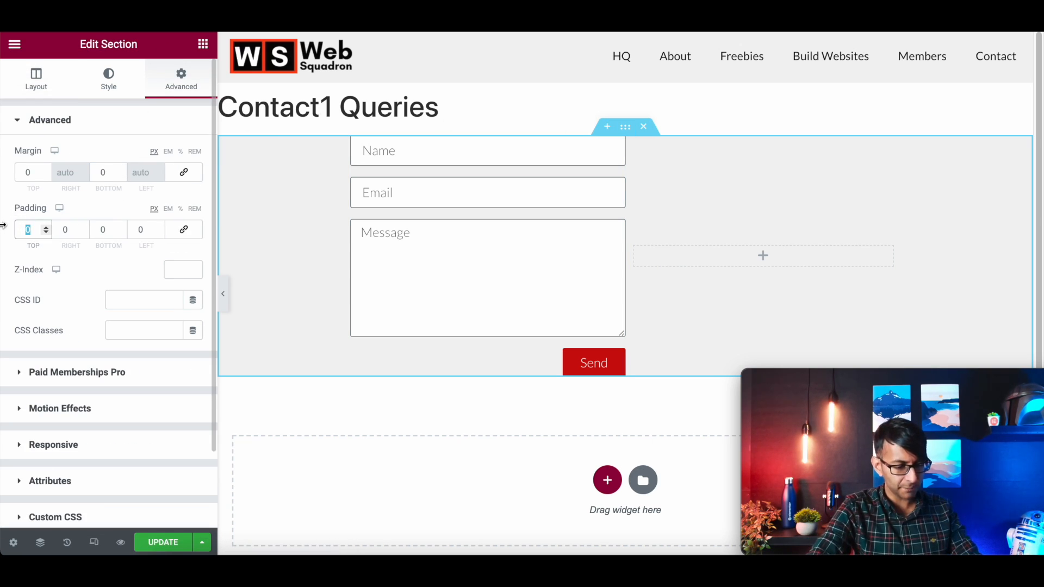
pyautogui.write('40')
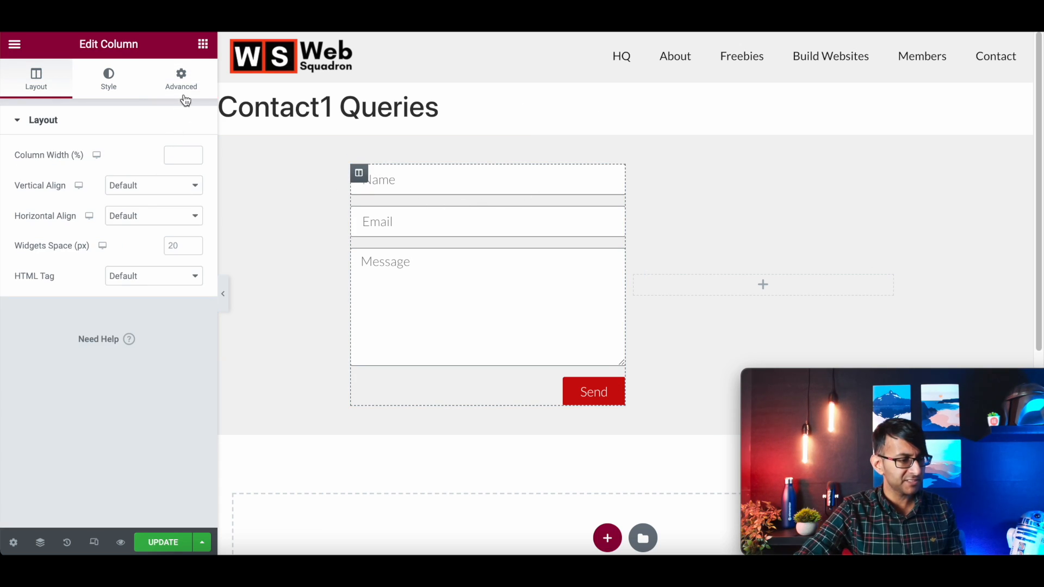
pyautogui.click(180, 78)
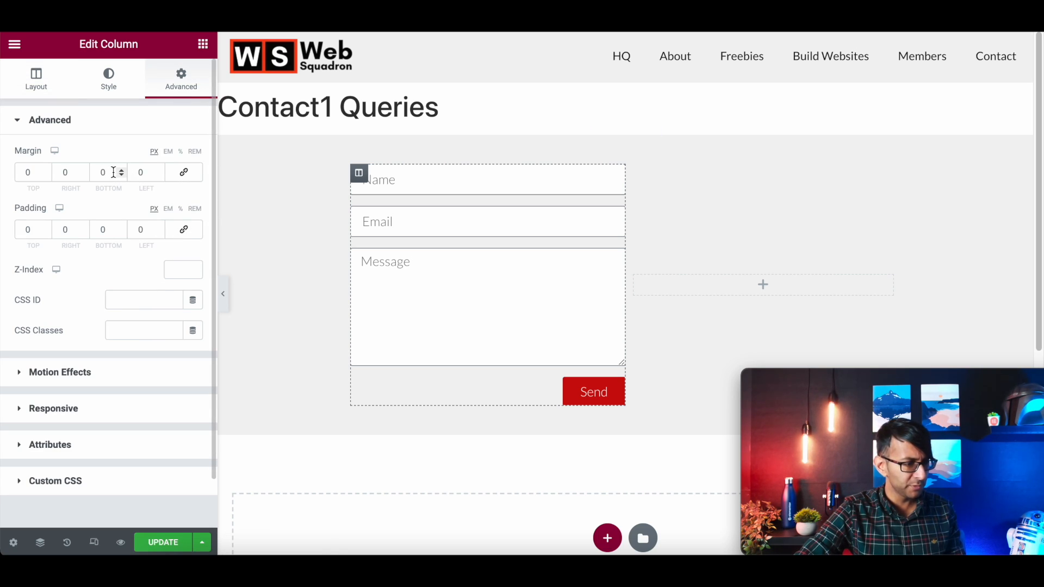
pyautogui.click(69, 171)
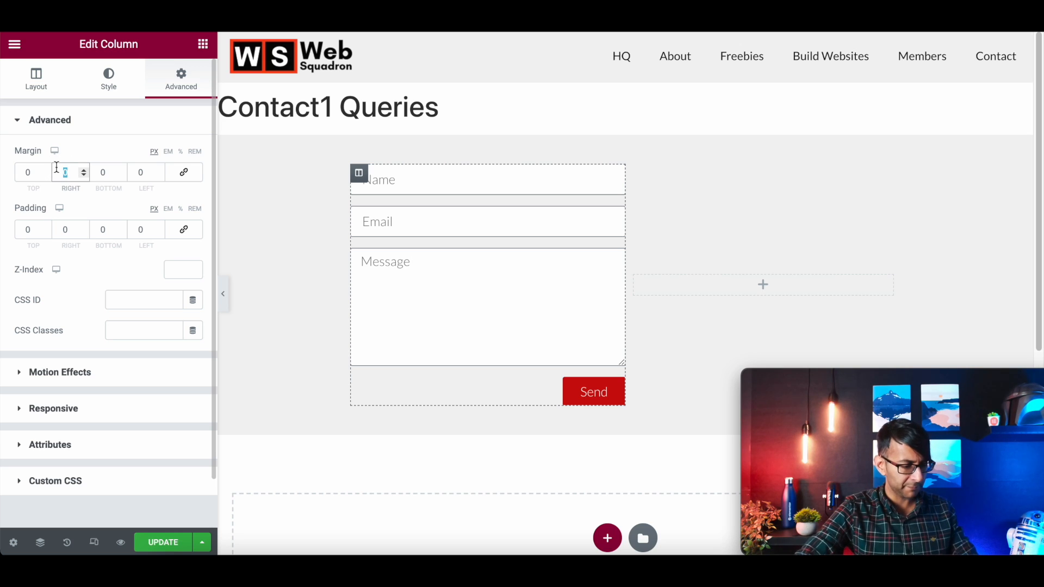
pyautogui.write('20')
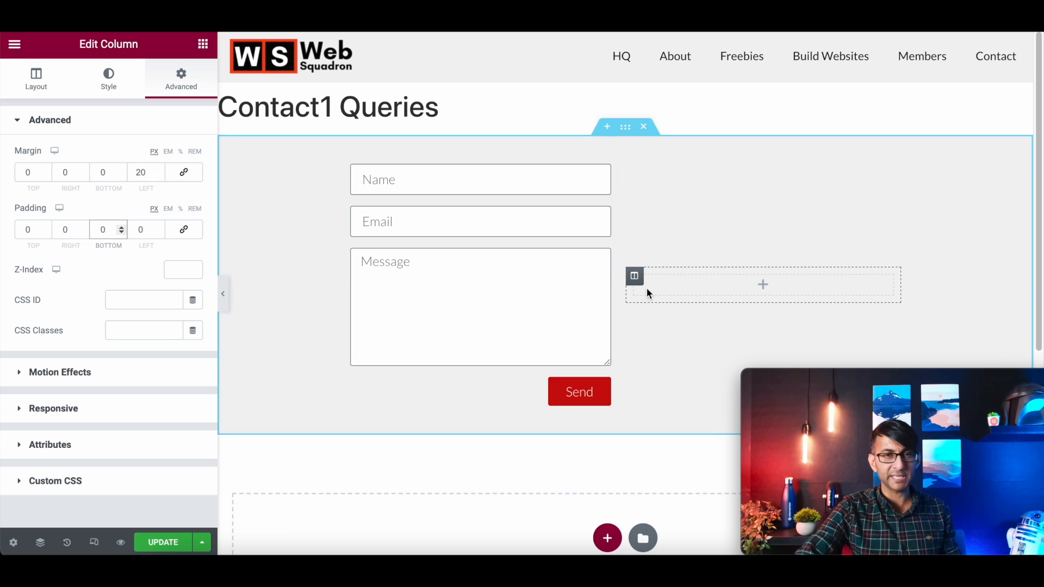
pyautogui.moveTo(748, 245)
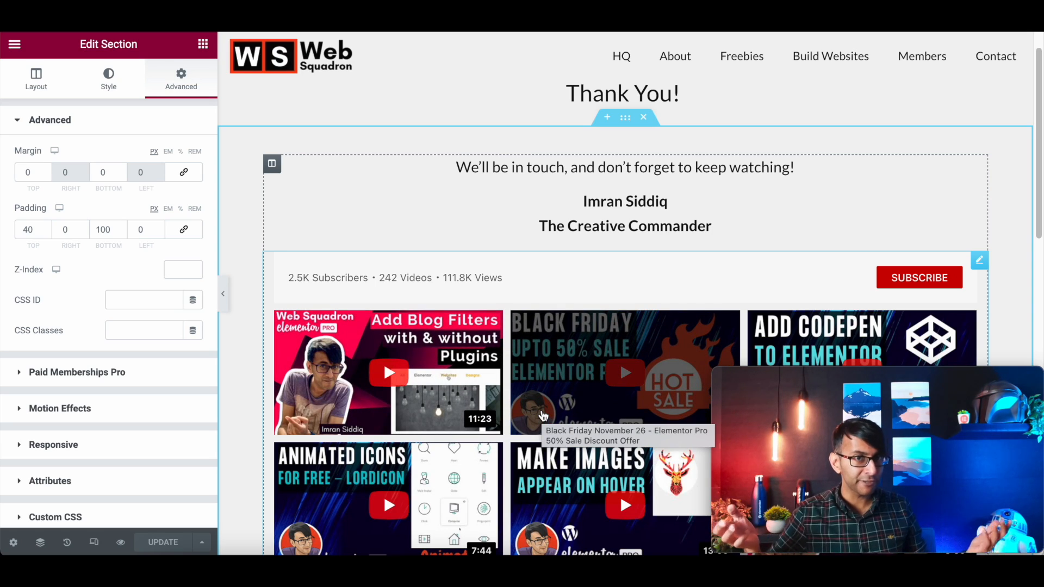
# Scroll down the Thank You page to review its message and video gallery
pyautogui.scroll(-3)
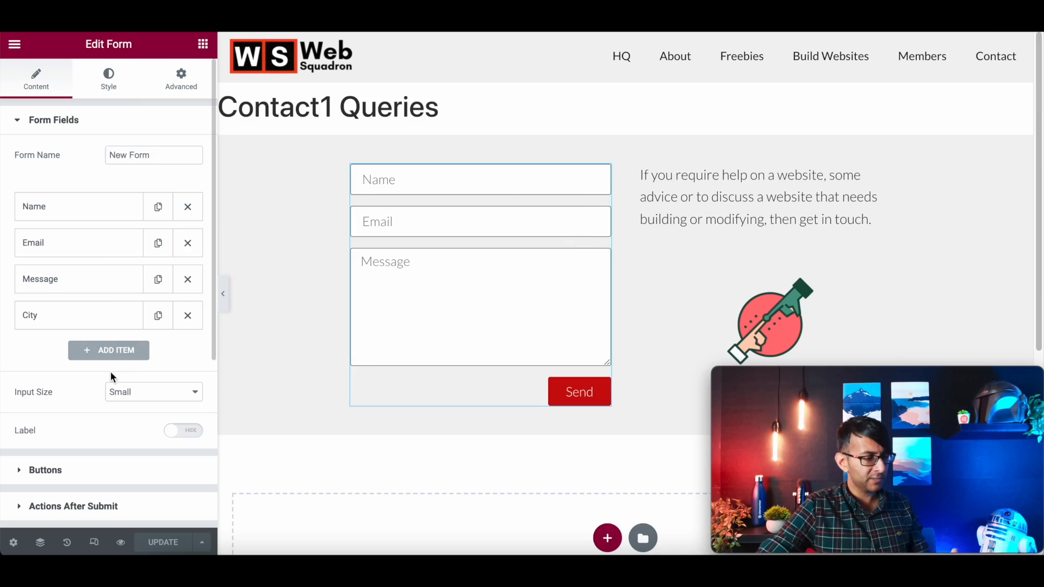
# Set Redirect To to the websquadron.co.uk contact thank-you URL and update the template
pyautogui.click(73, 505)
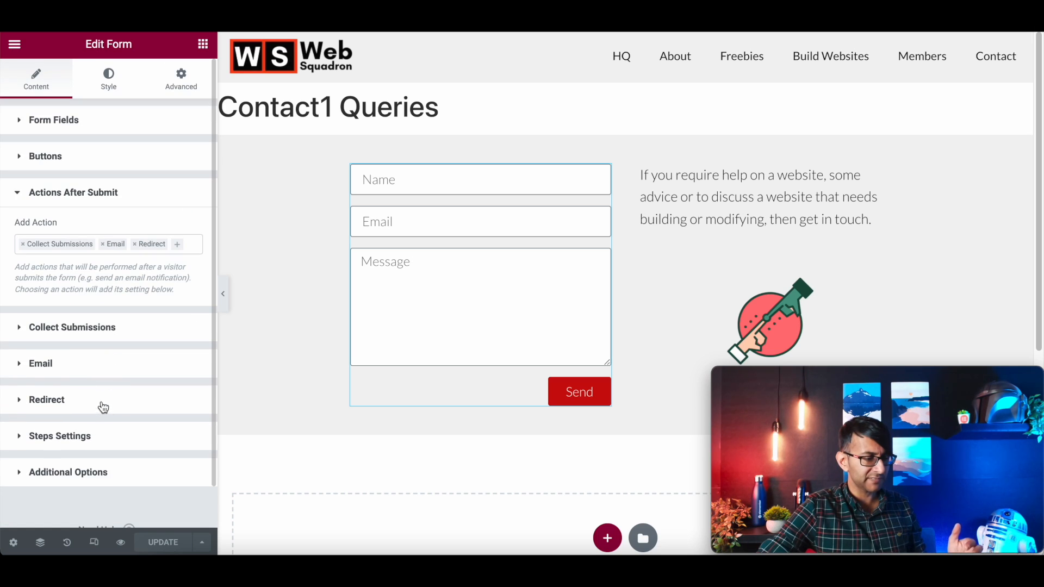
pyautogui.moveTo(120, 313)
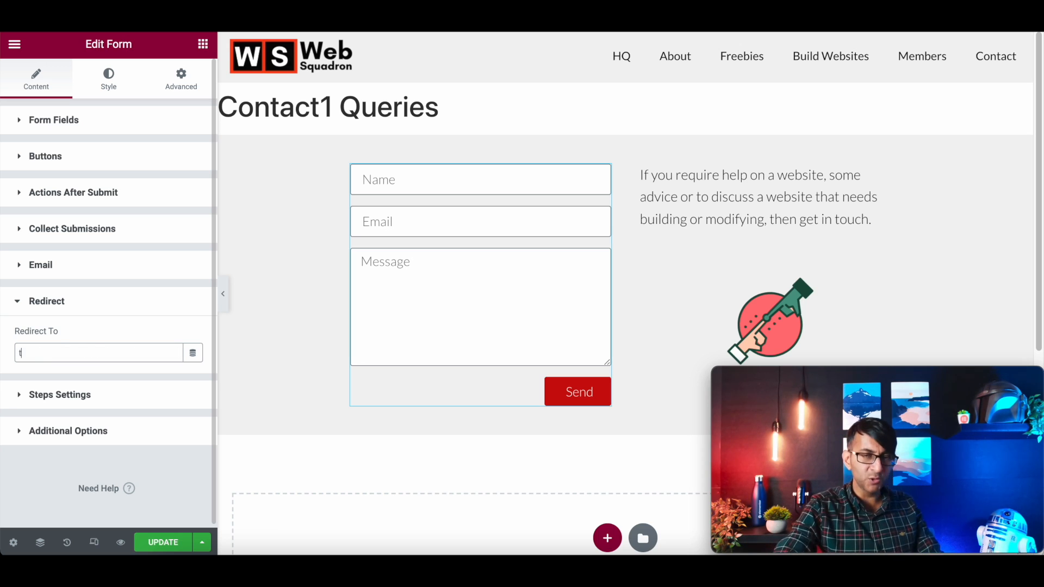
pyautogui.write('hank-')
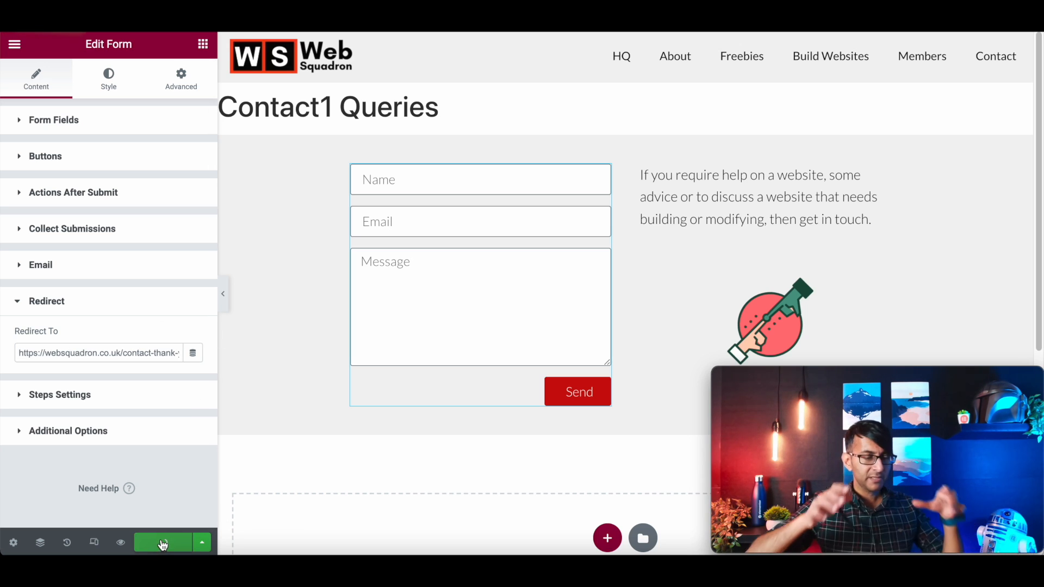
pyautogui.click(164, 541)
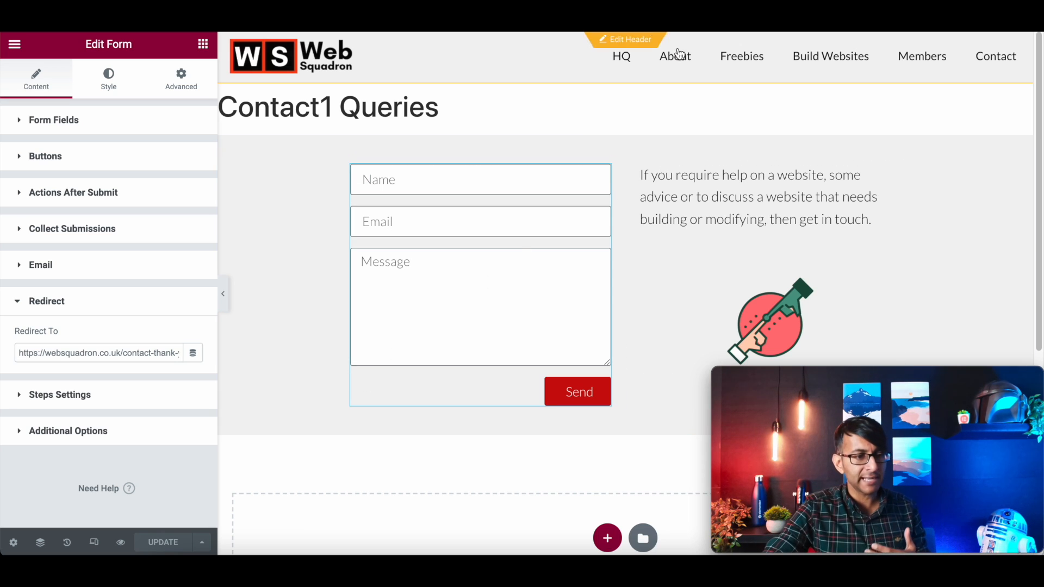
pyautogui.click(465, 181)
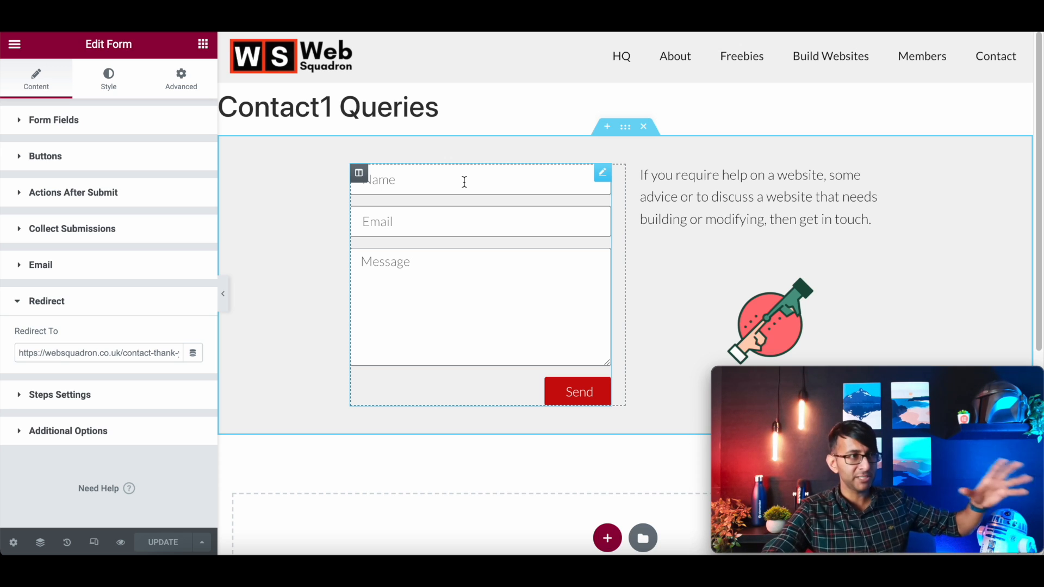
pyautogui.moveTo(512, 211)
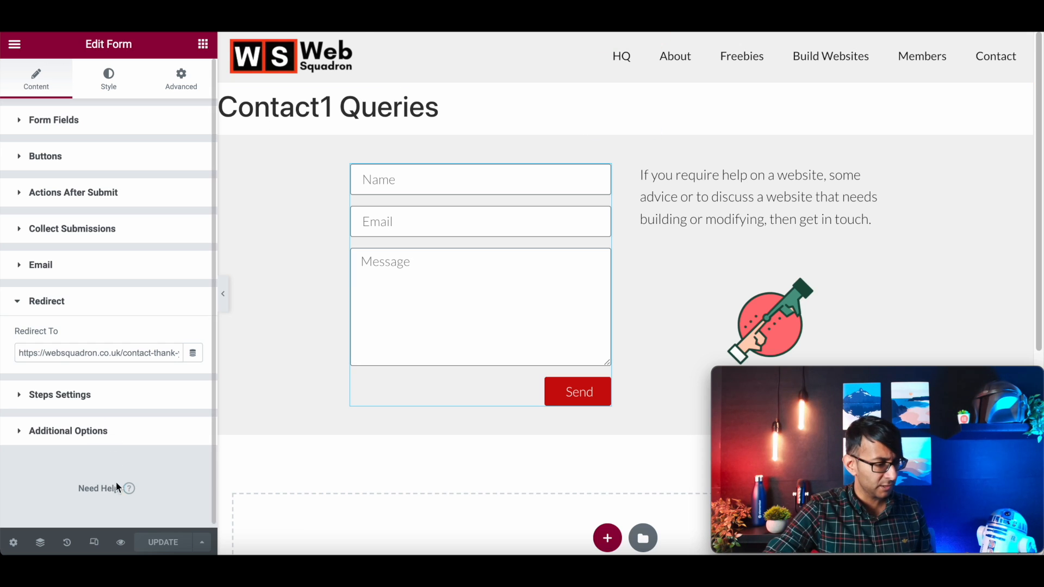
# Switch the Contact1 Queries template to mobile width and select the form column
pyautogui.click(589, 45)
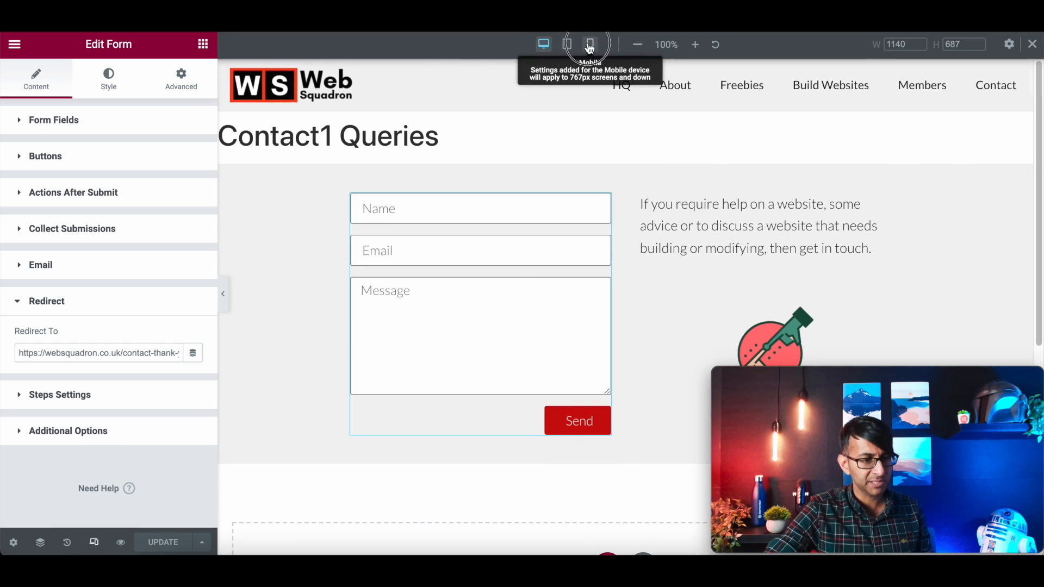
pyautogui.click(589, 43)
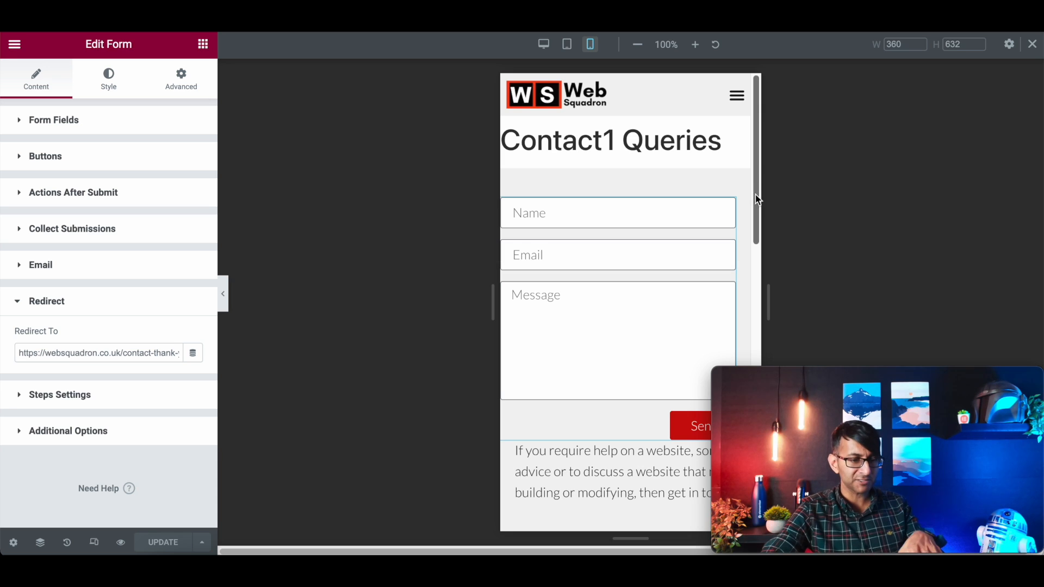
pyautogui.moveTo(761, 197)
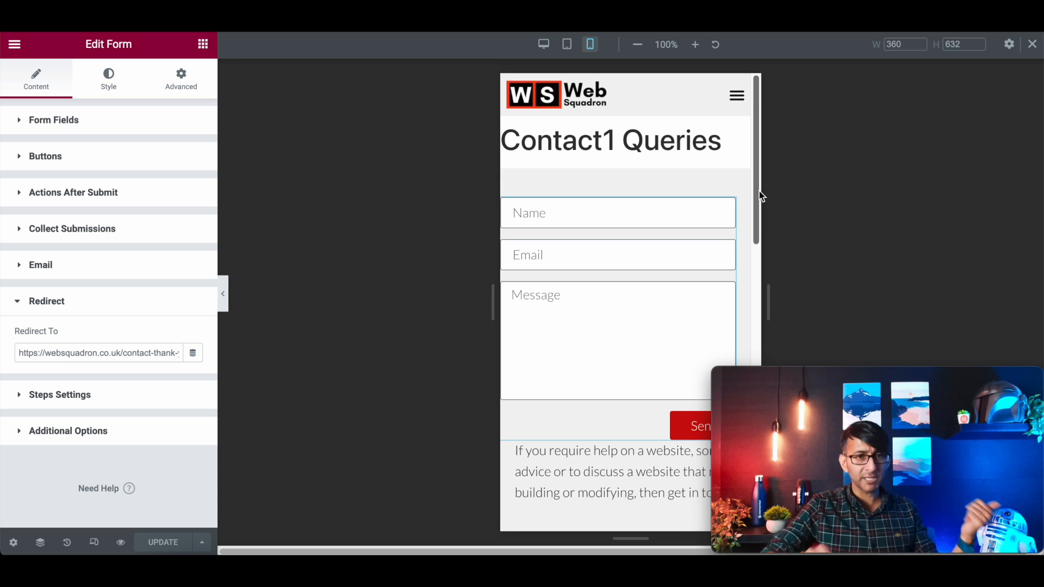
pyautogui.click(617, 213)
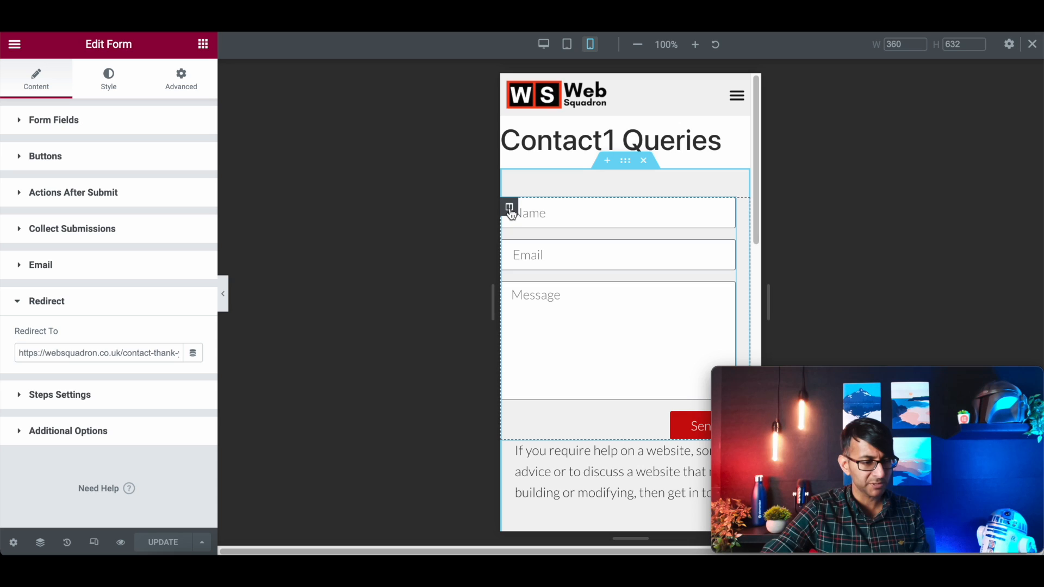
pyautogui.click(509, 208)
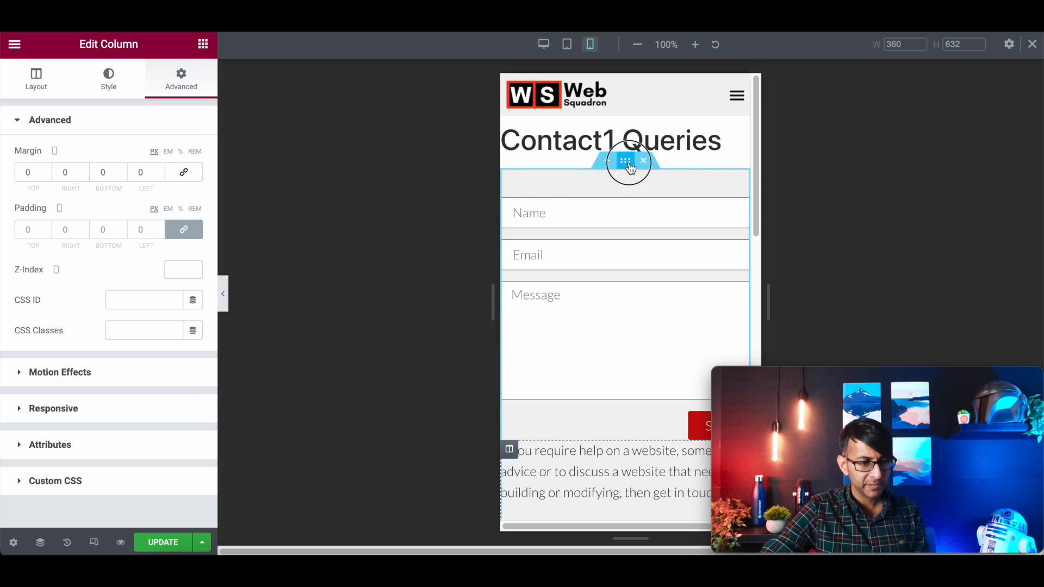
# Give the contact section mobile padding of 40 top/bottom and 15 left/right
pyautogui.click(625, 161)
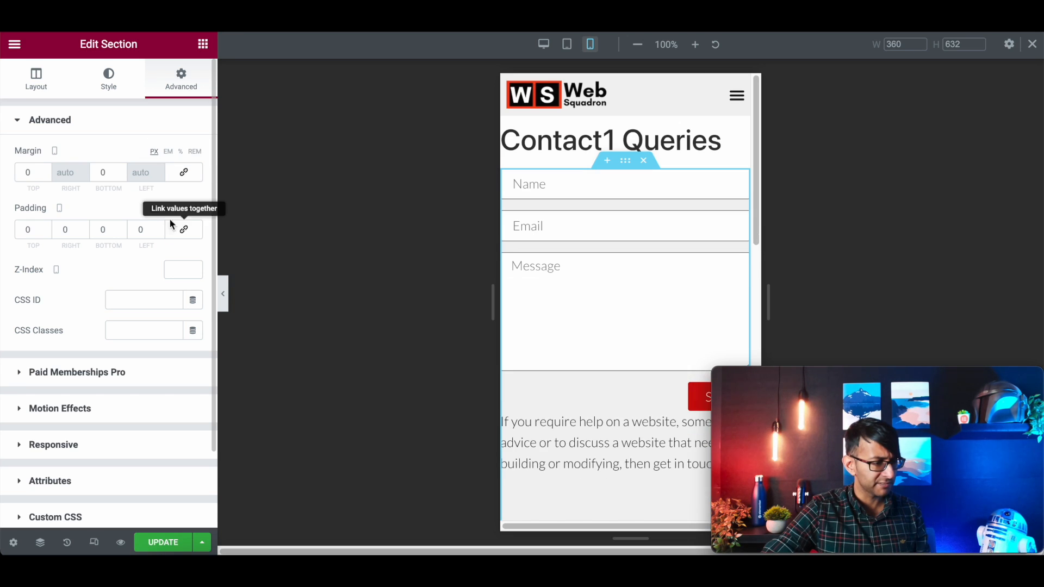
pyautogui.write('40')
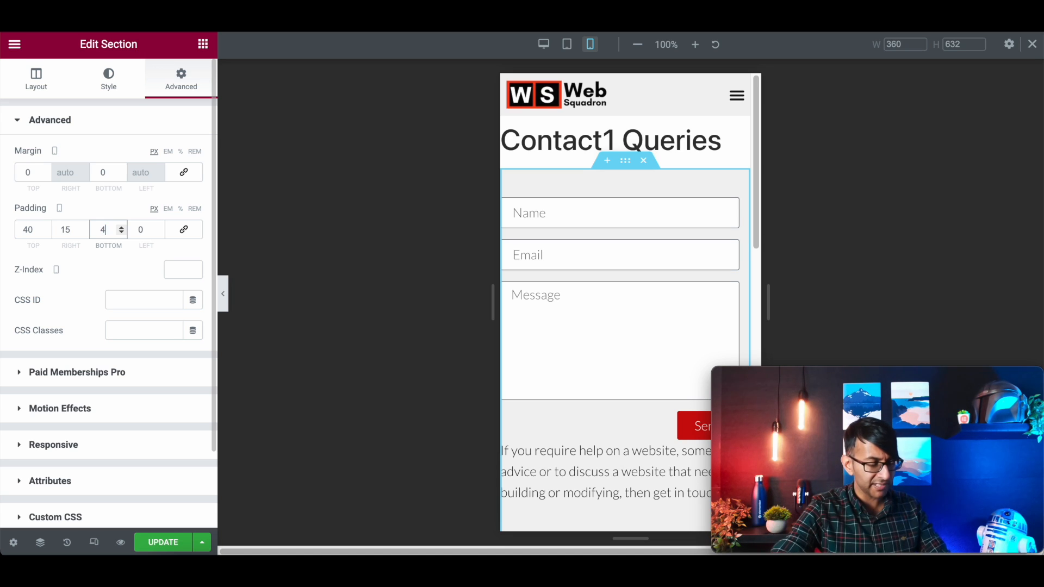
pyautogui.write('15')
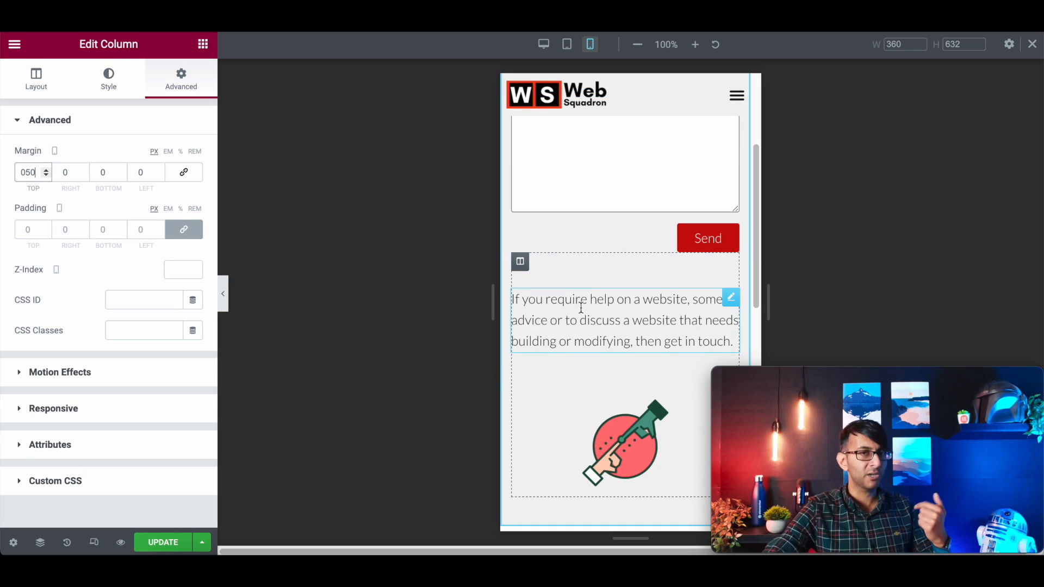
pyautogui.moveTo(283, 194)
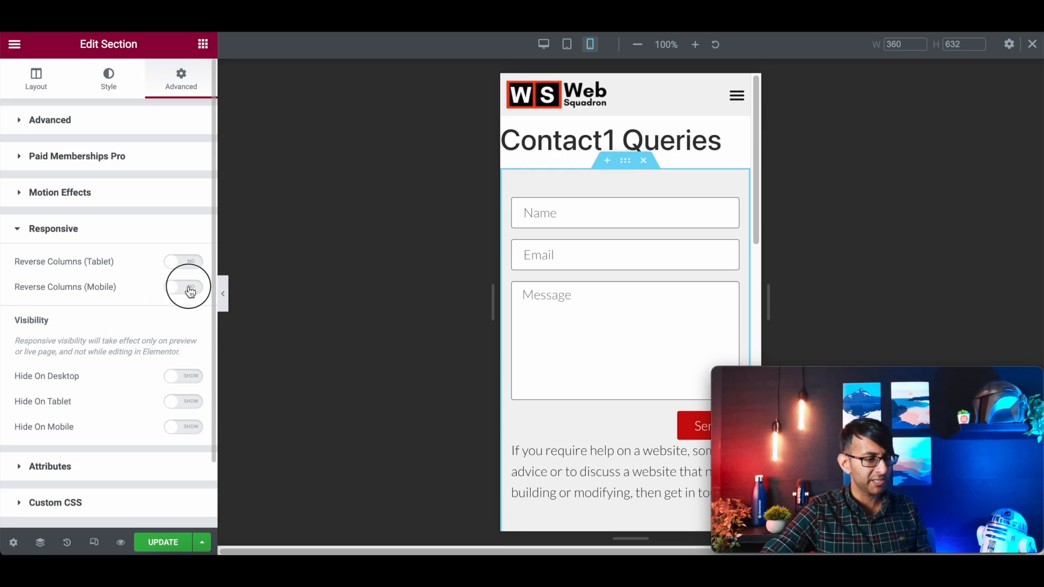
# Reverse the columns on mobile and add a top margin above the form column
pyautogui.click(183, 287)
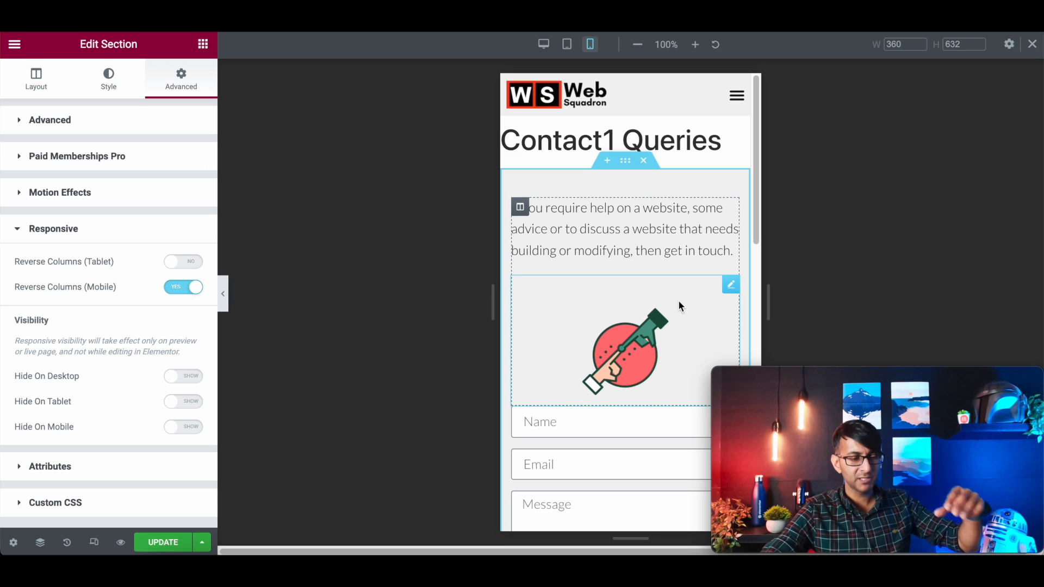
pyautogui.scroll(-3)
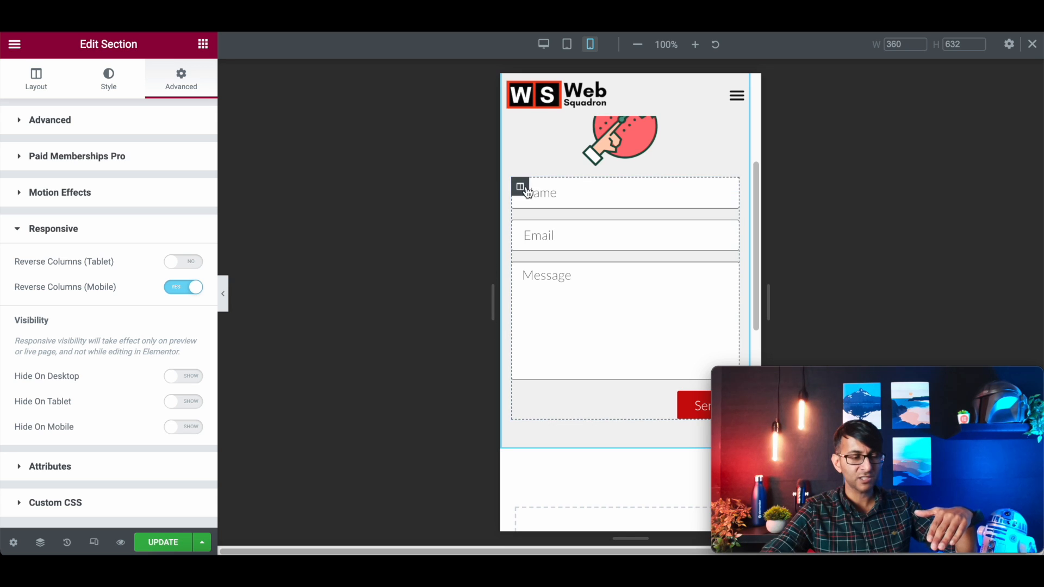
pyautogui.click(519, 187)
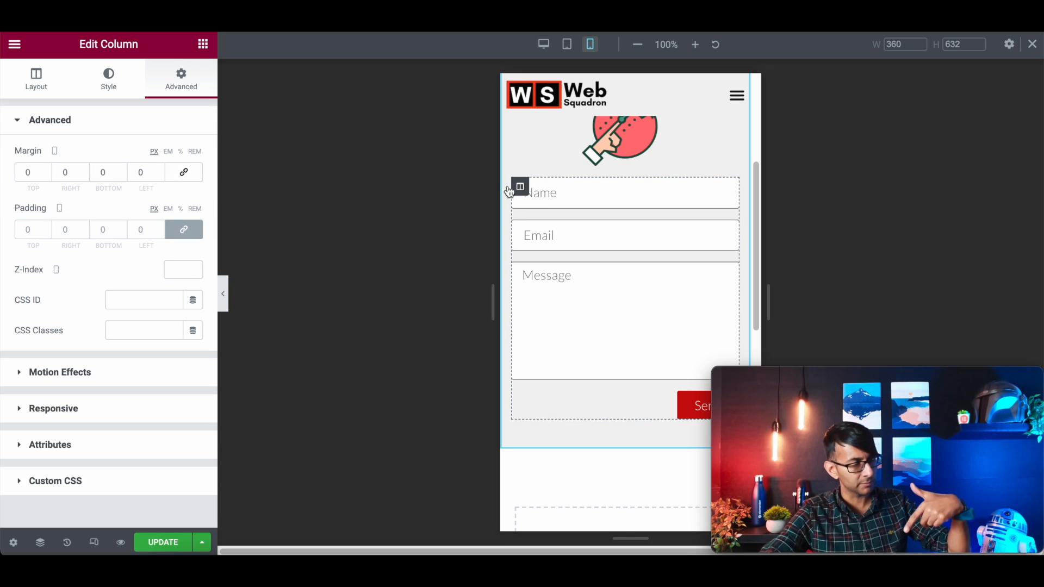
pyautogui.click(32, 173)
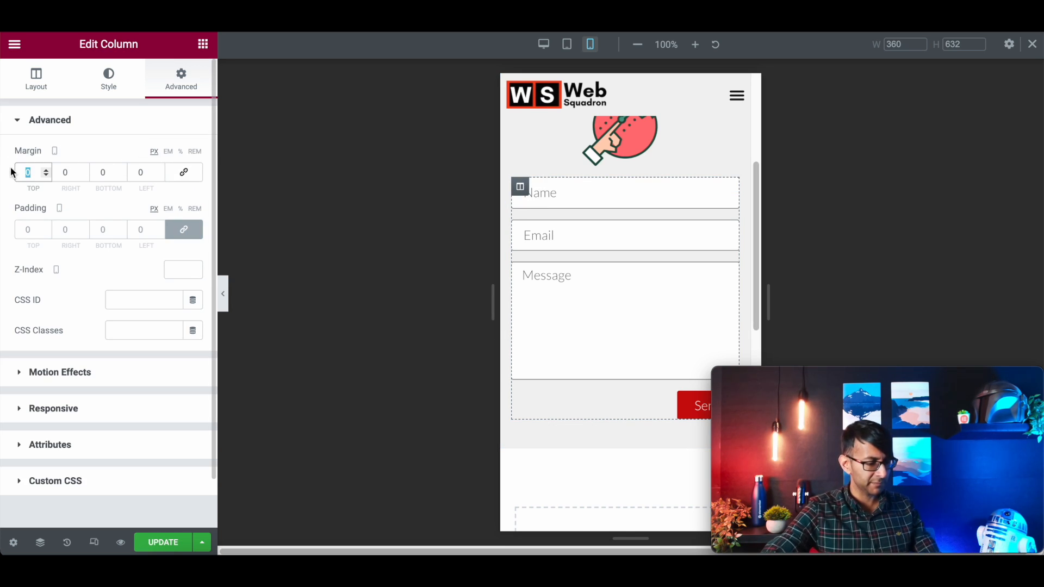
pyautogui.write('30')
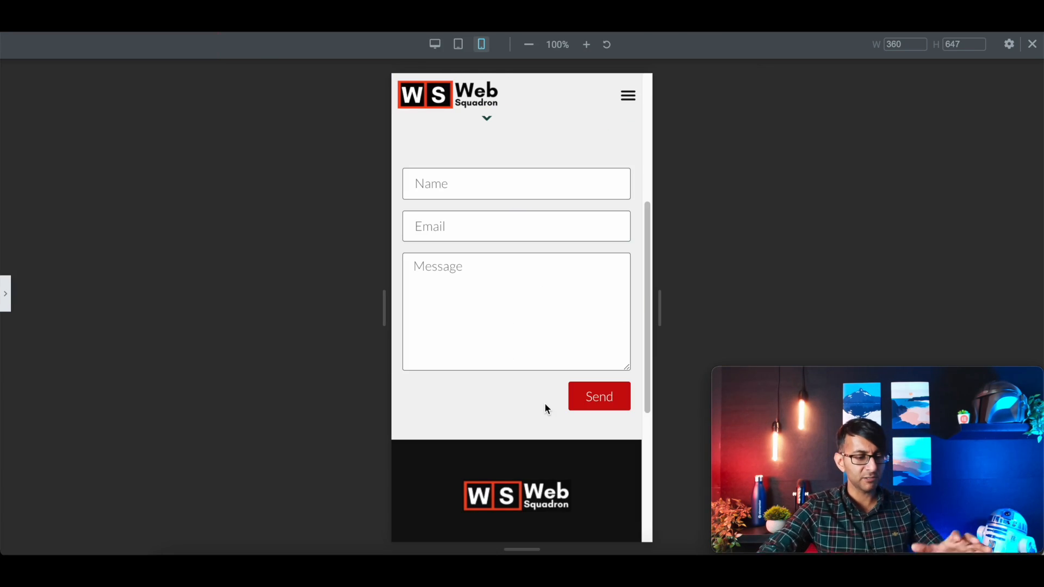
pyautogui.moveTo(63, 310)
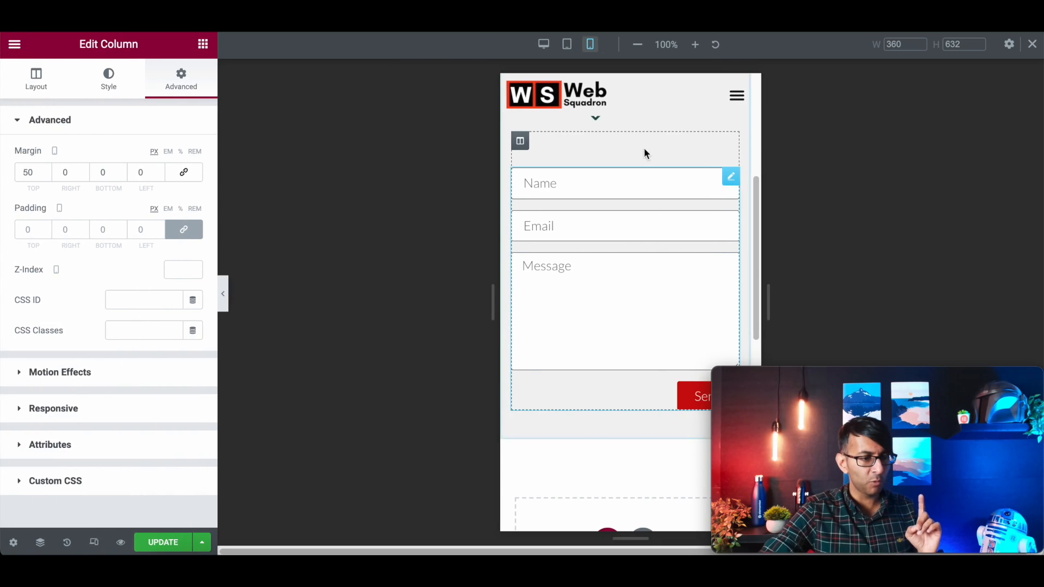
# Return to desktop layout, copy the whole contact section and update the page
pyautogui.click(543, 44)
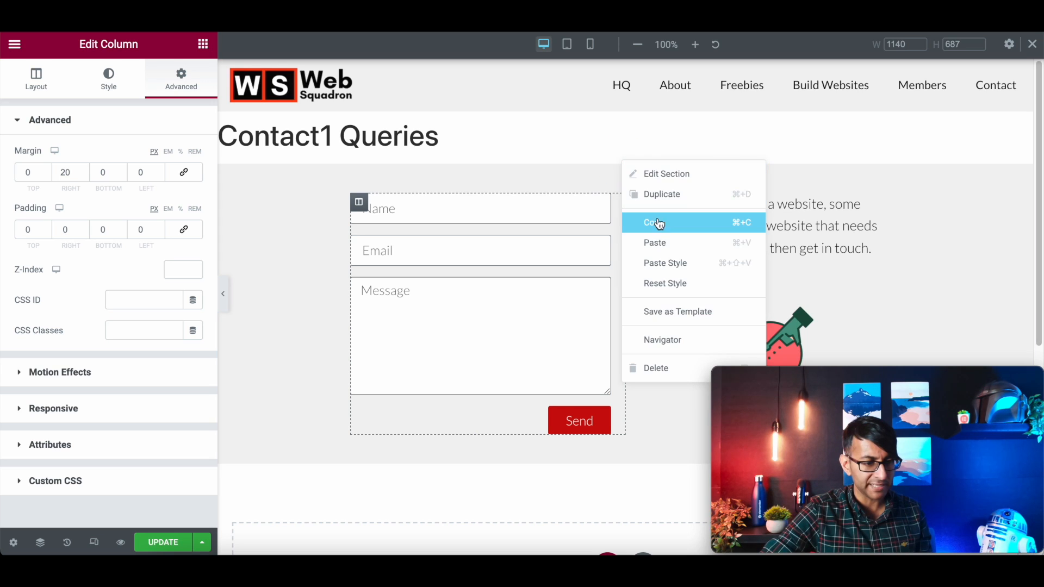
pyautogui.click(163, 542)
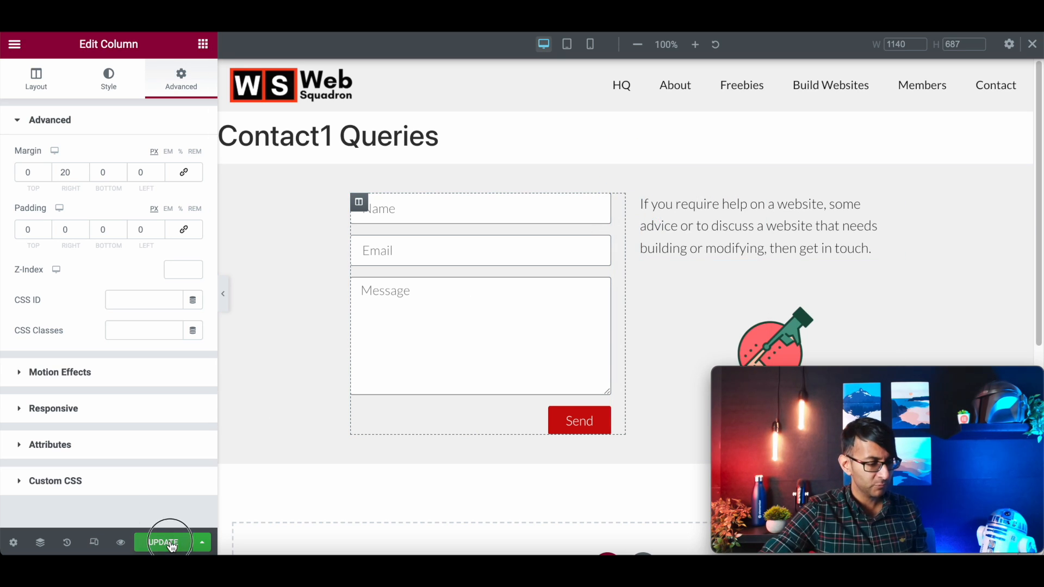
pyautogui.click(169, 543)
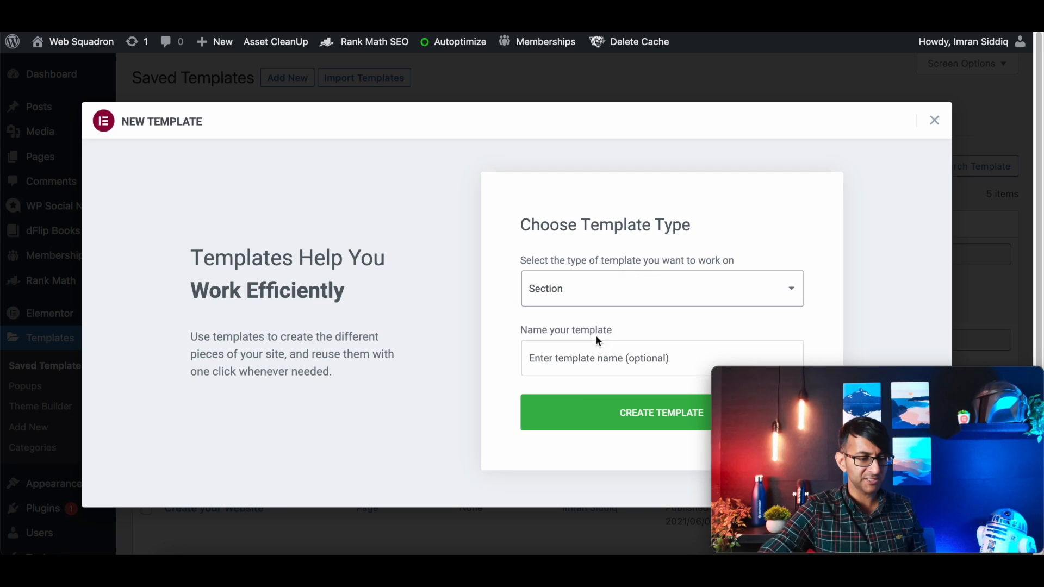
# Create a Section template named Contact2 Collab and dismiss the template library
pyautogui.write('Contact2')
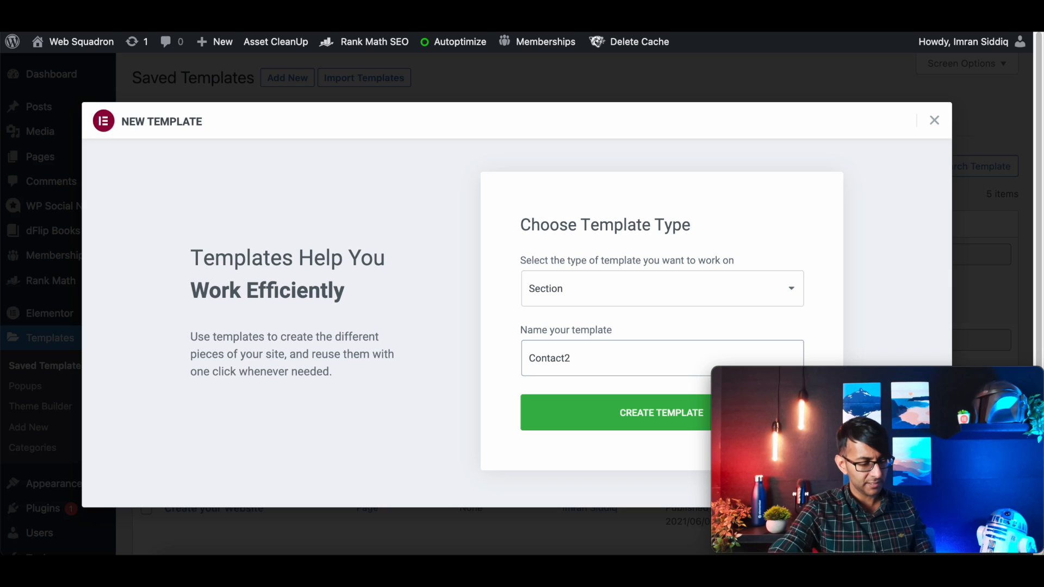
pyautogui.write('Collab')
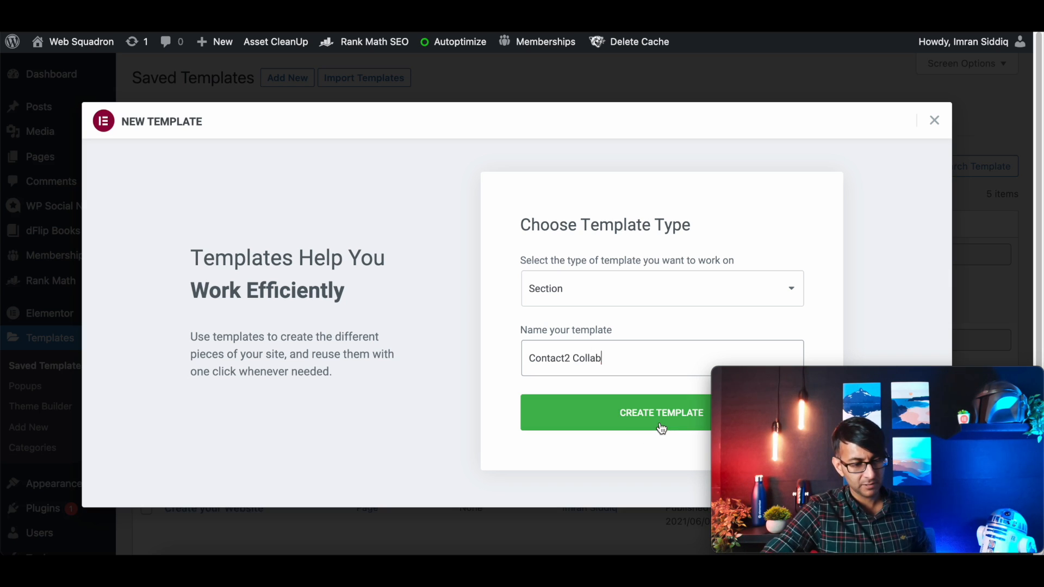
pyautogui.click(661, 413)
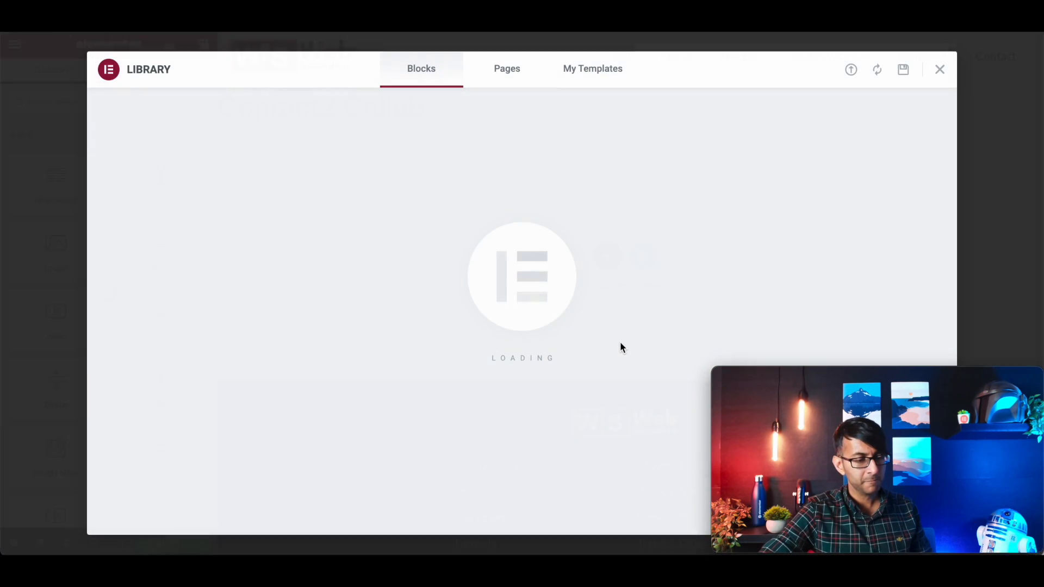
pyautogui.click(939, 70)
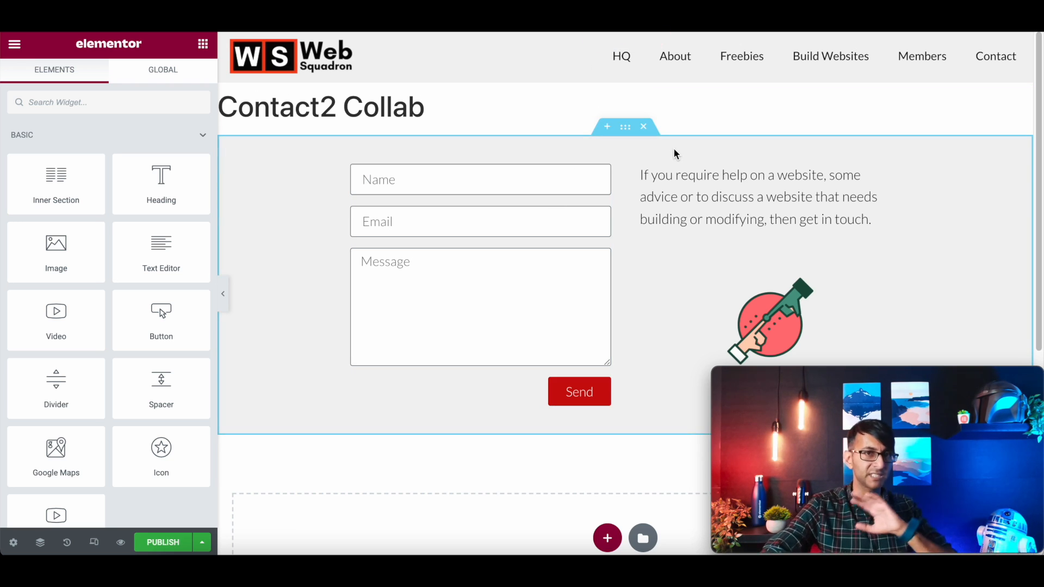
# Set the copied form's email subject to Collaboration and preview the section at mobile width
pyautogui.click(479, 221)
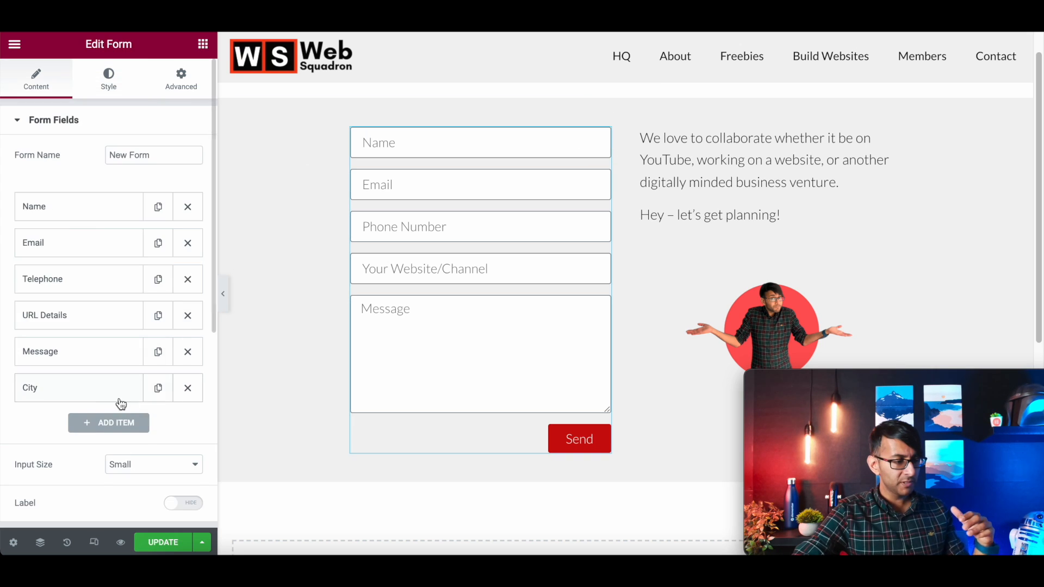
pyautogui.scroll(-3)
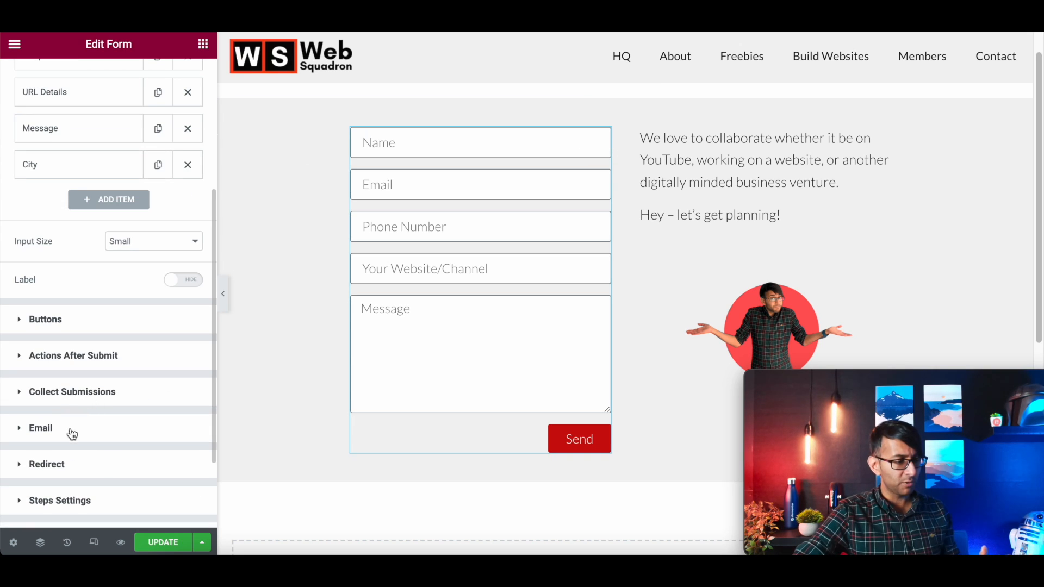
pyautogui.click(41, 429)
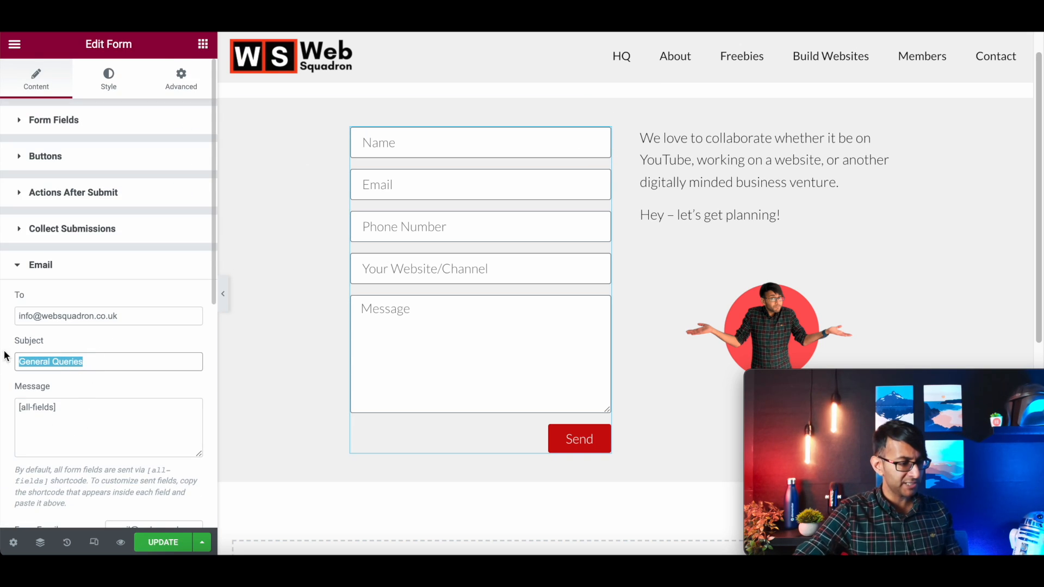
pyautogui.write('Collaboration')
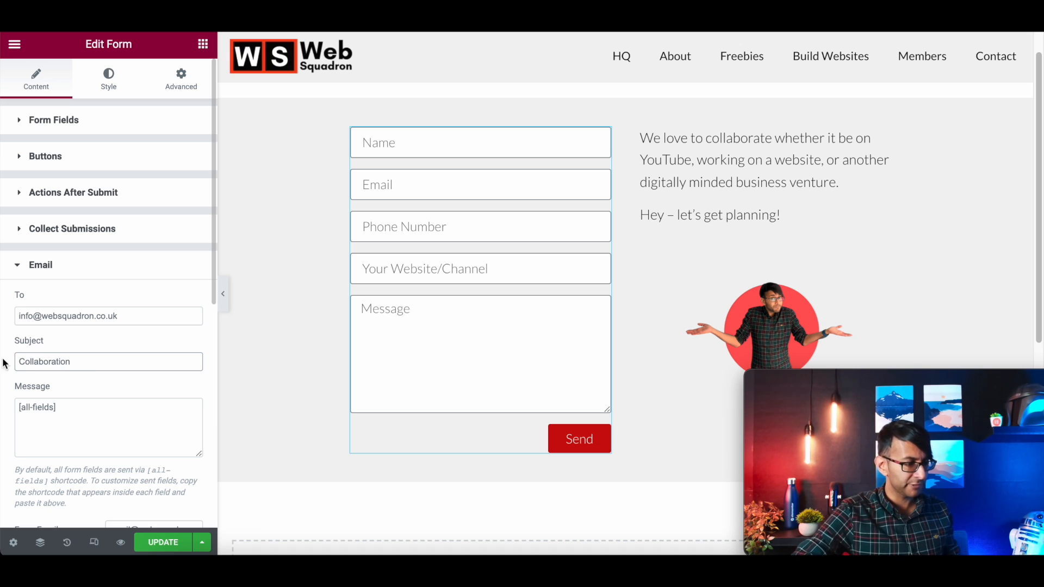
pyautogui.scroll(-3)
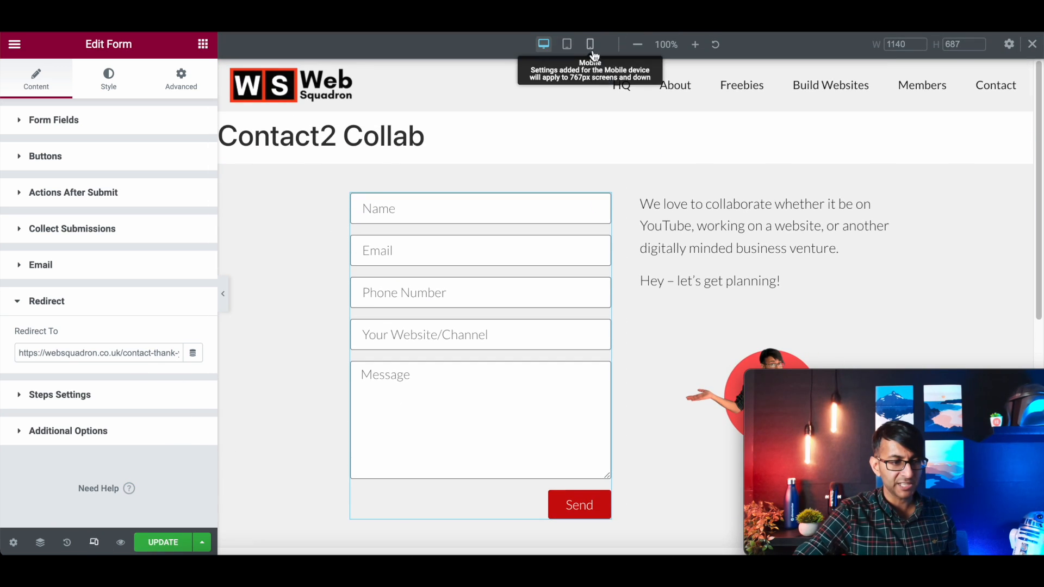
pyautogui.click(590, 44)
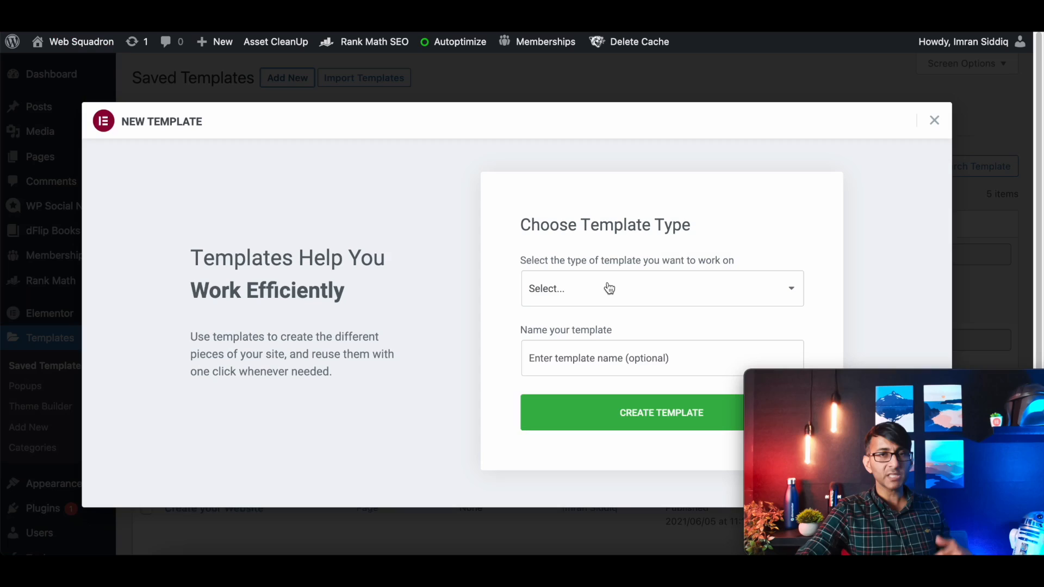
# Create a Section template named Contact3 Subscribe and dismiss the block library
pyautogui.click(661, 288)
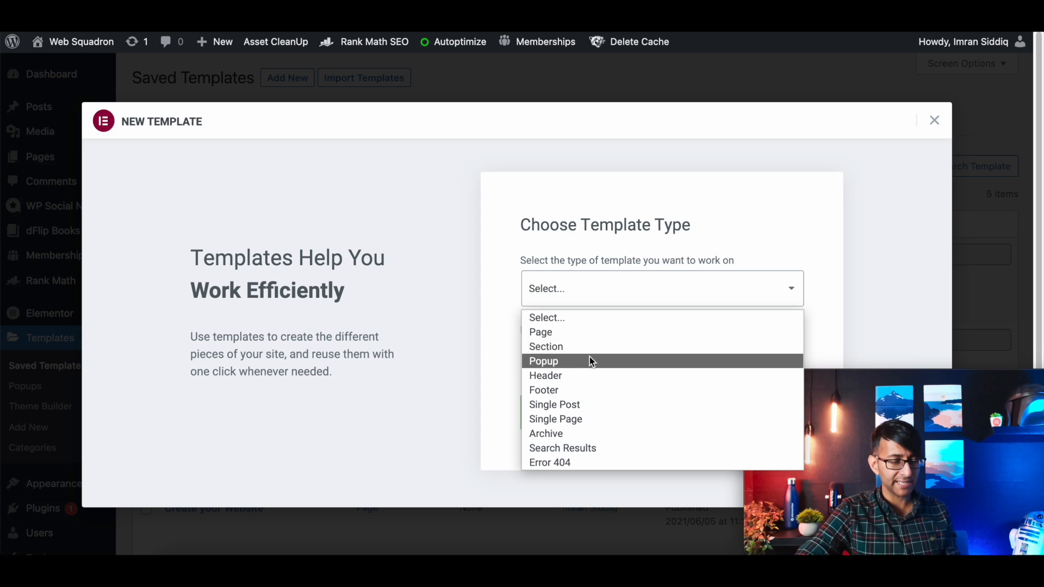
pyautogui.click(546, 346)
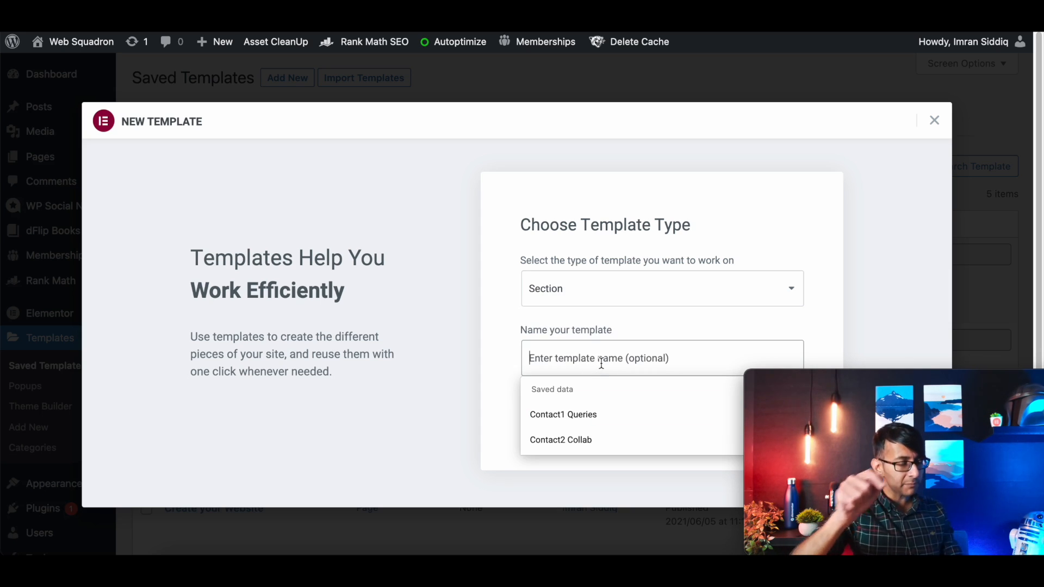
pyautogui.write('Contact3 Subsc')
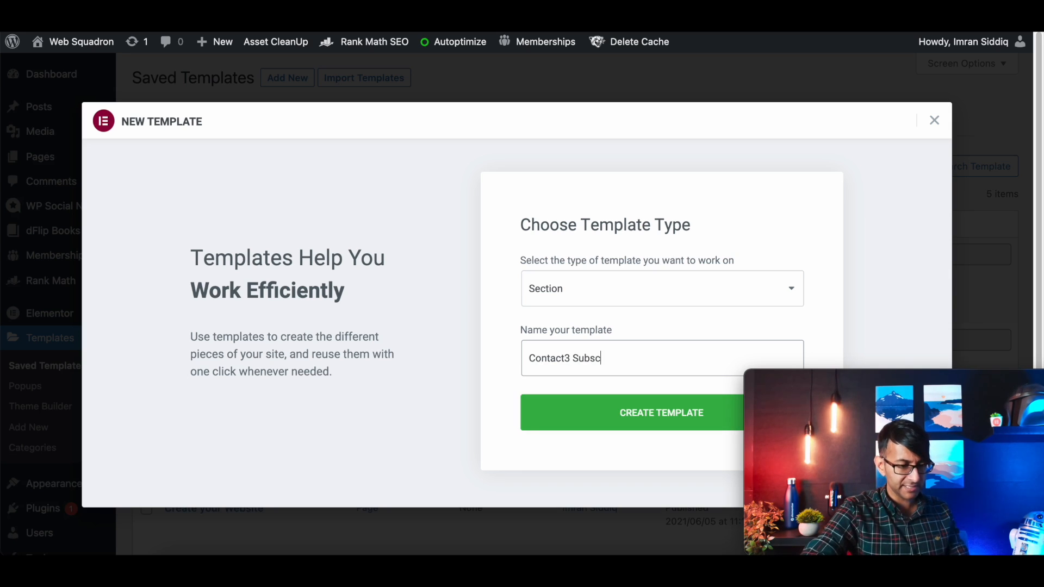
pyautogui.write('ribe')
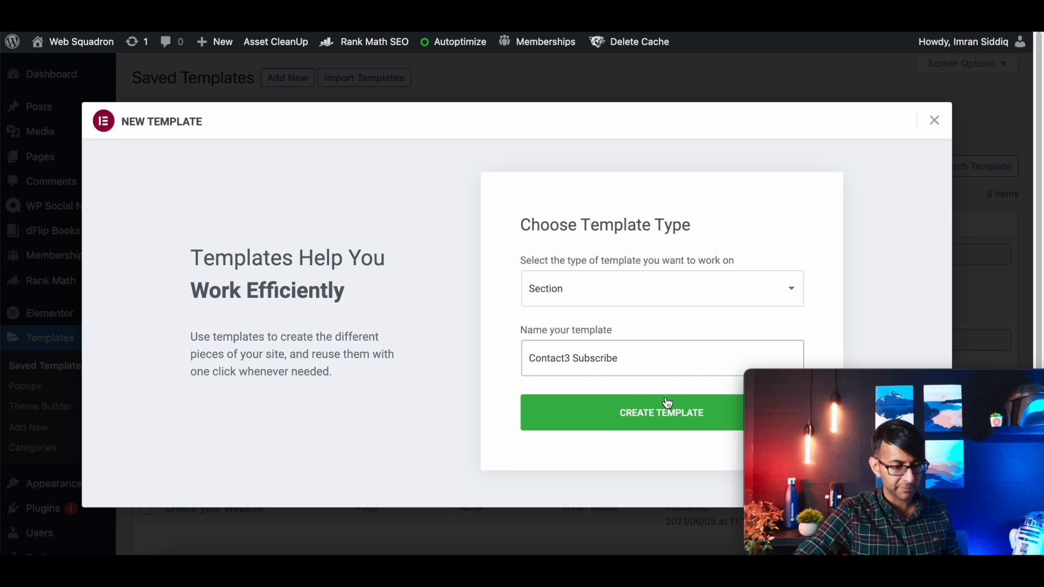
pyautogui.click(662, 412)
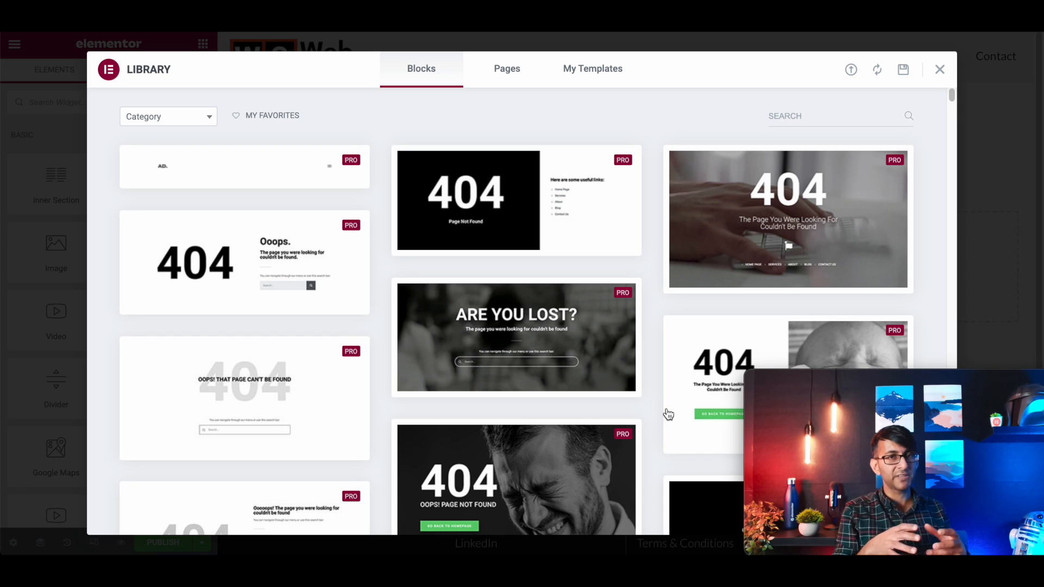
pyautogui.moveTo(939, 69)
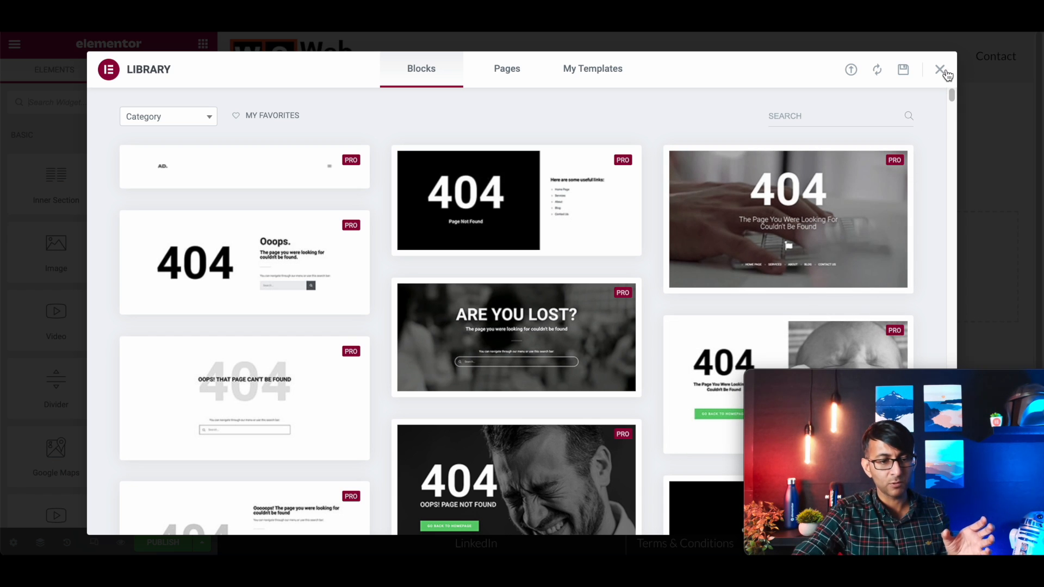
pyautogui.click(939, 70)
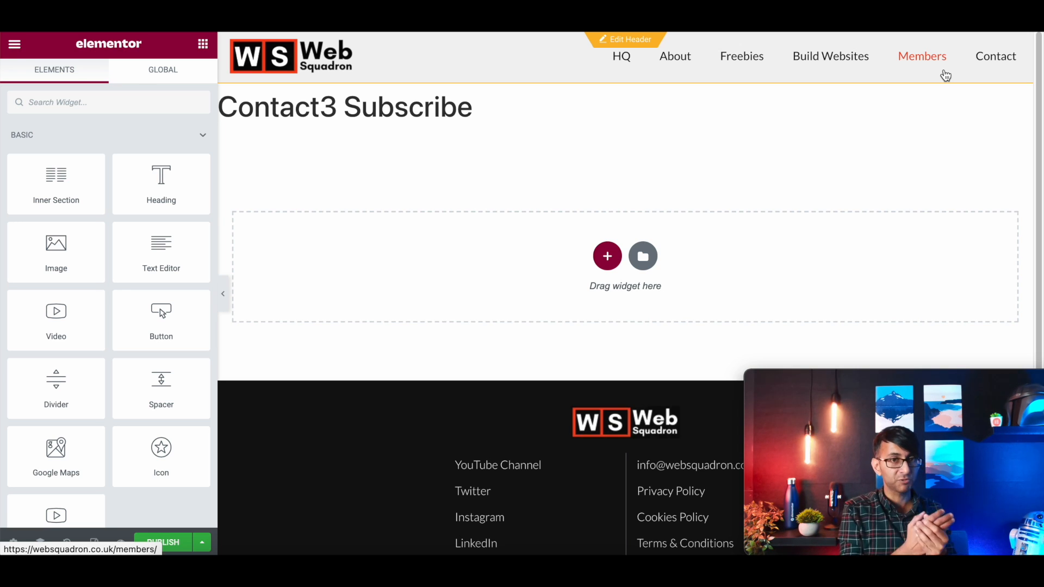
pyautogui.moveTo(672, 187)
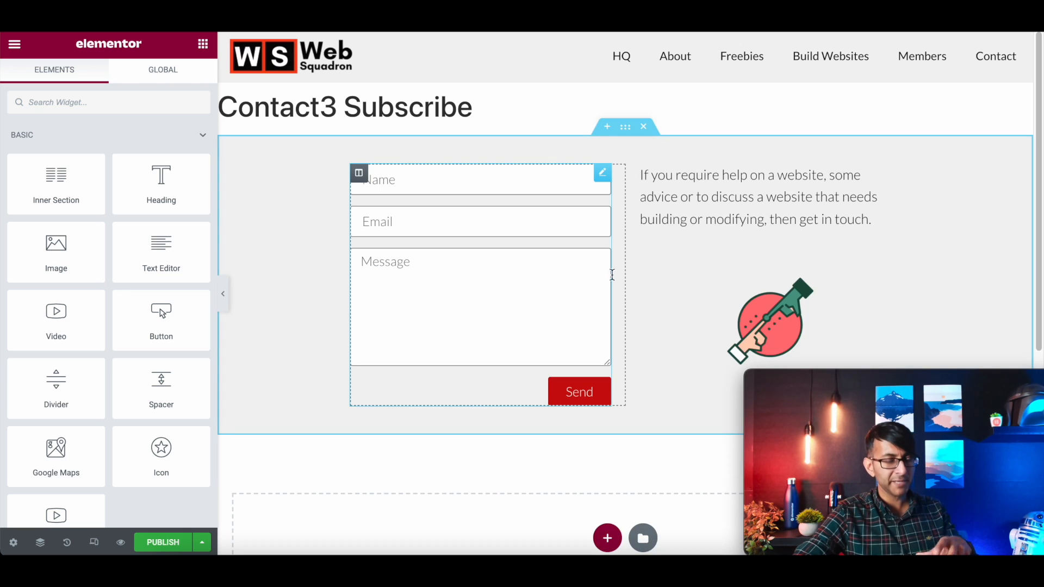
pyautogui.moveTo(459, 293)
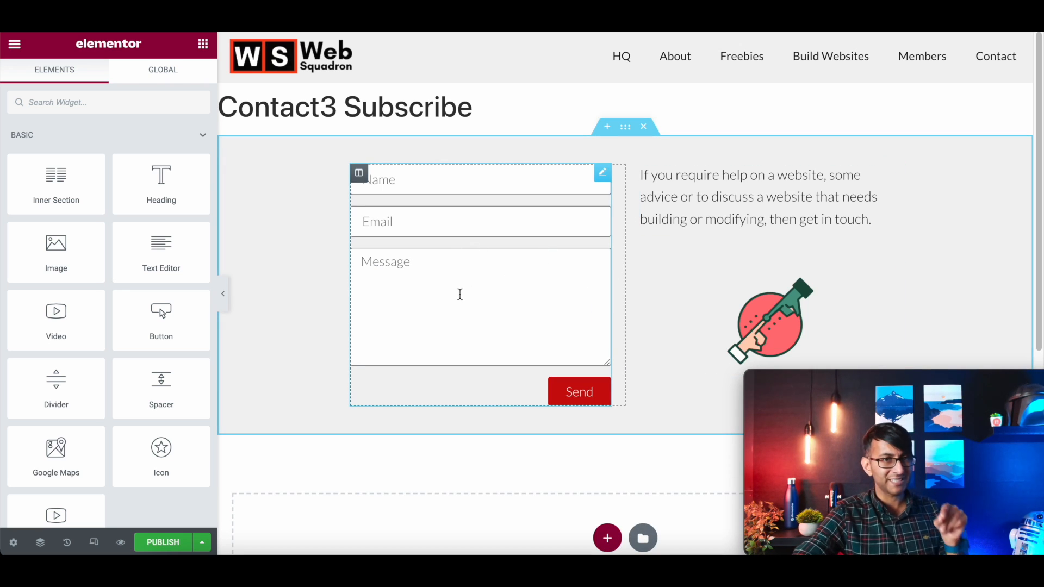
# Delete the copied contact form and grab the freebies signup form shortcode from the Freebies page
pyautogui.rightClick(460, 294)
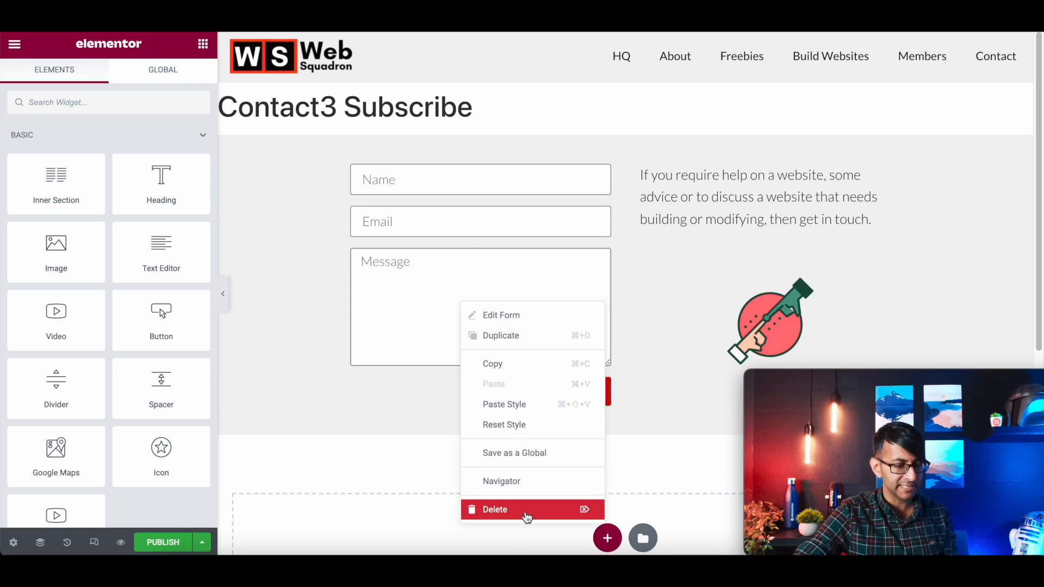
pyautogui.click(494, 509)
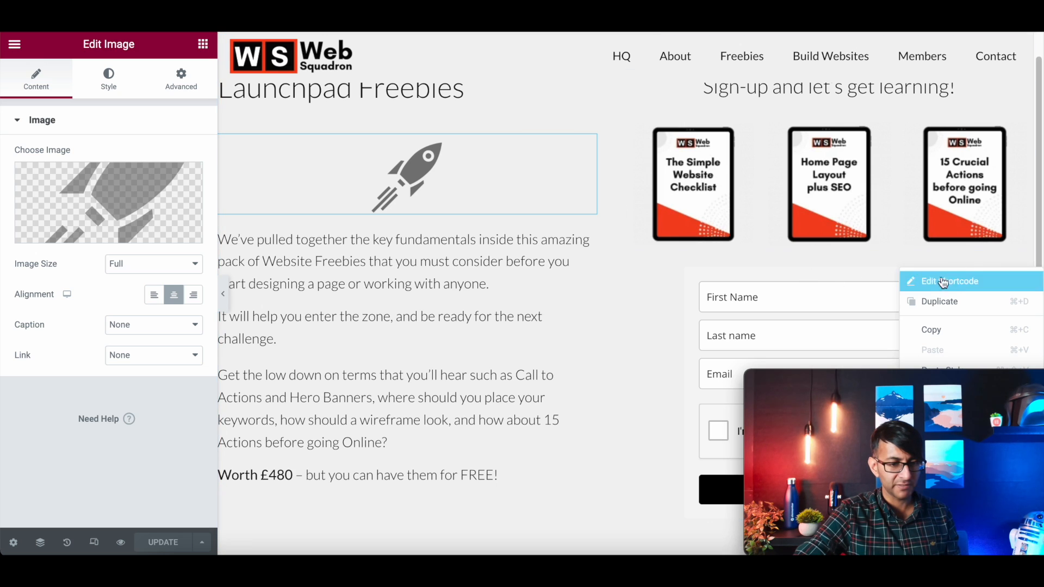
pyautogui.click(950, 281)
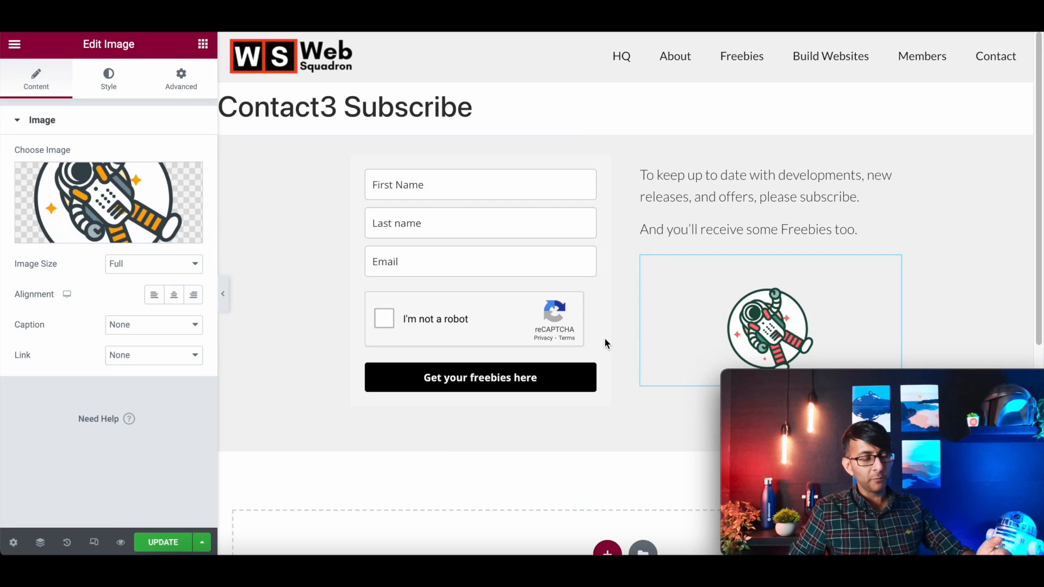
pyautogui.moveTo(494, 250)
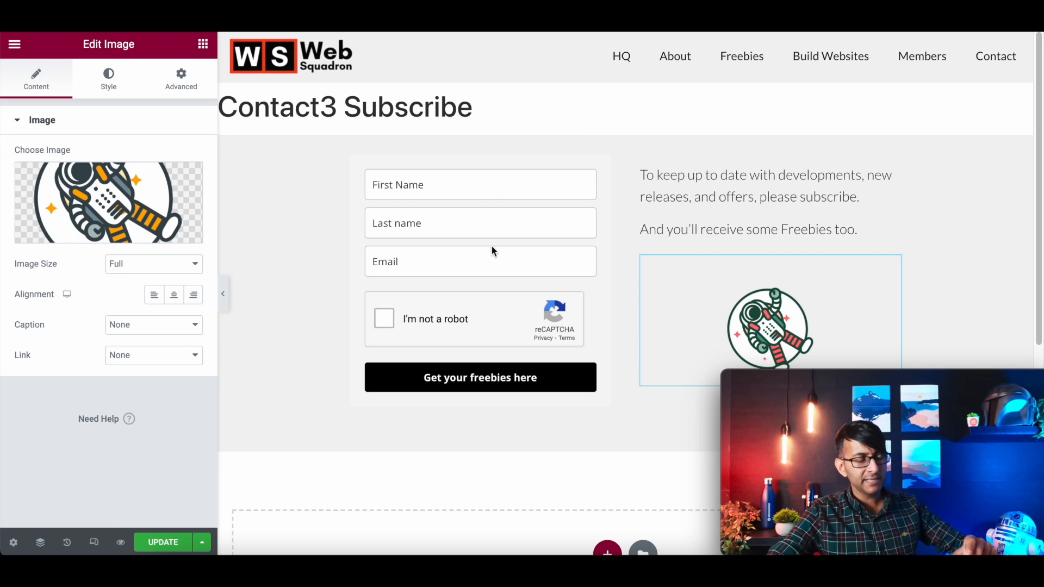
pyautogui.moveTo(531, 395)
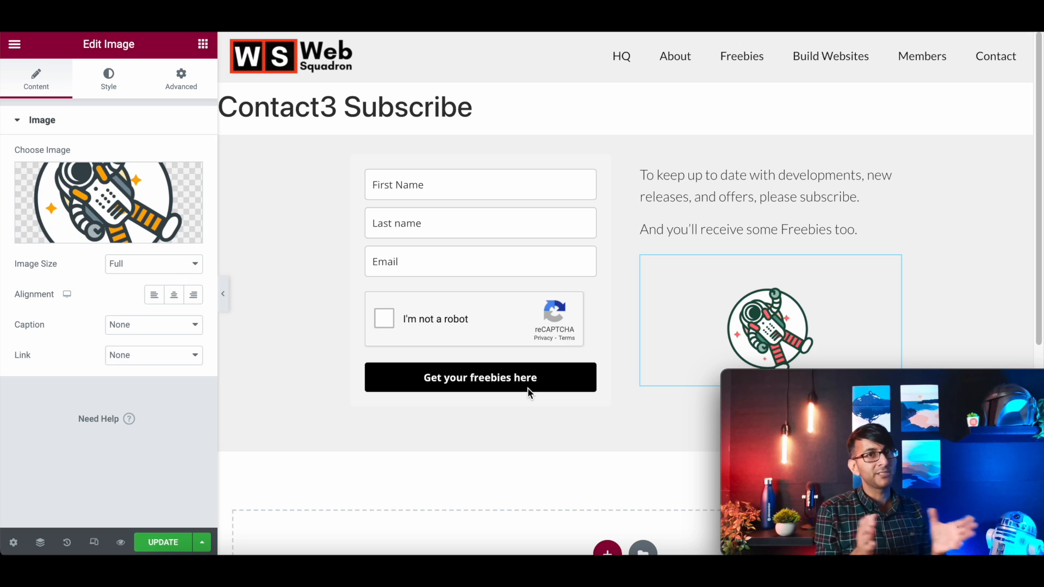
pyautogui.moveTo(172, 488)
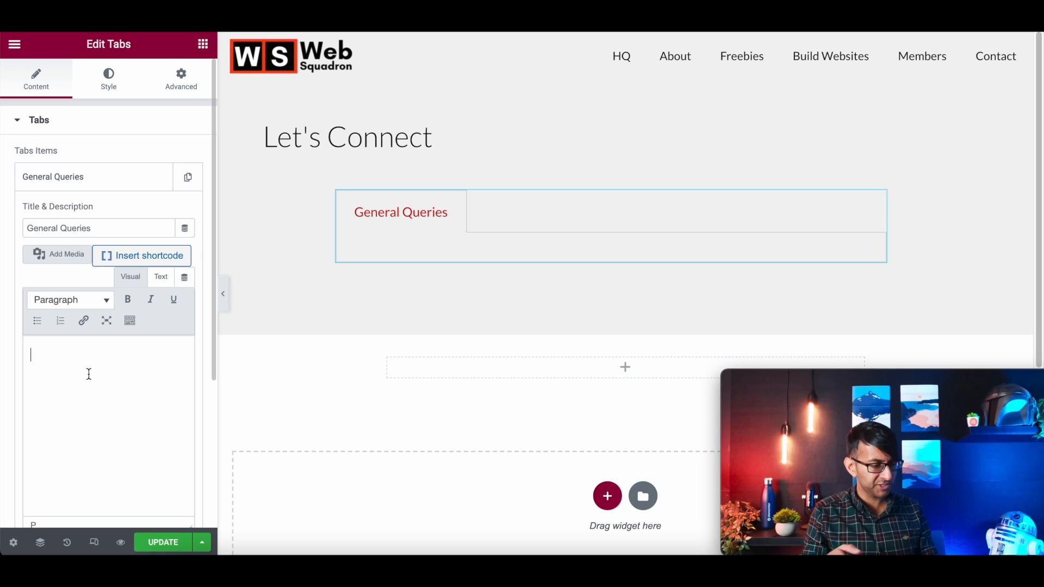
# Insert the shortcode [elementor-template id="6010"] into the General Queries tab content
pyautogui.write('[elementor-template id="6010"]')
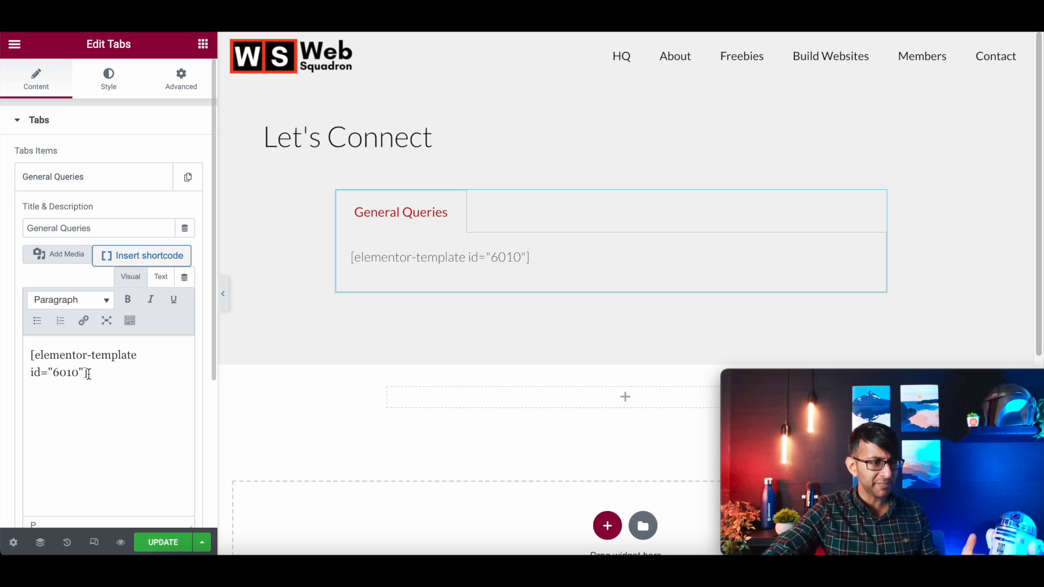
pyautogui.click(109, 76)
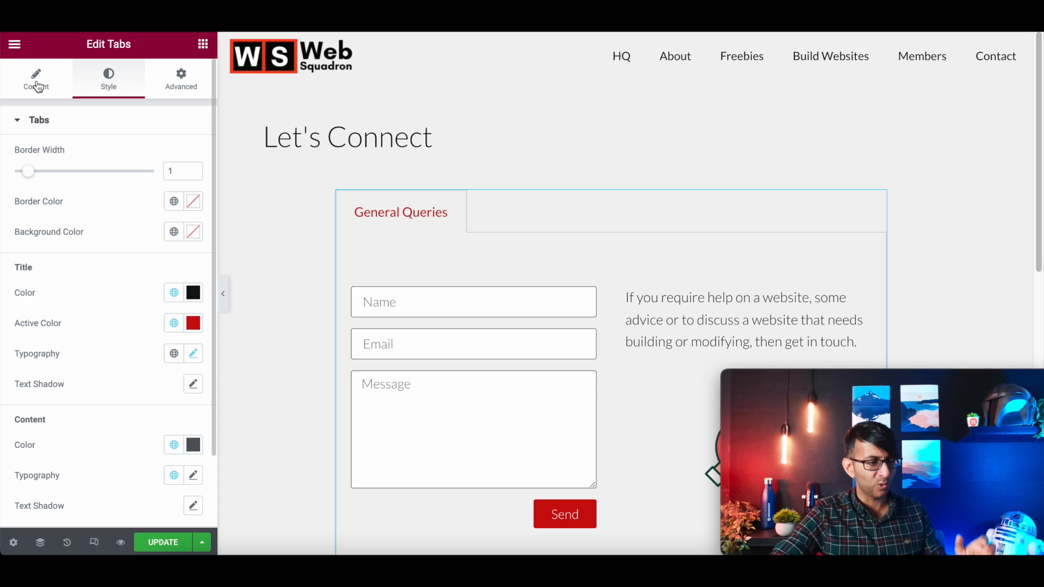
pyautogui.click(35, 78)
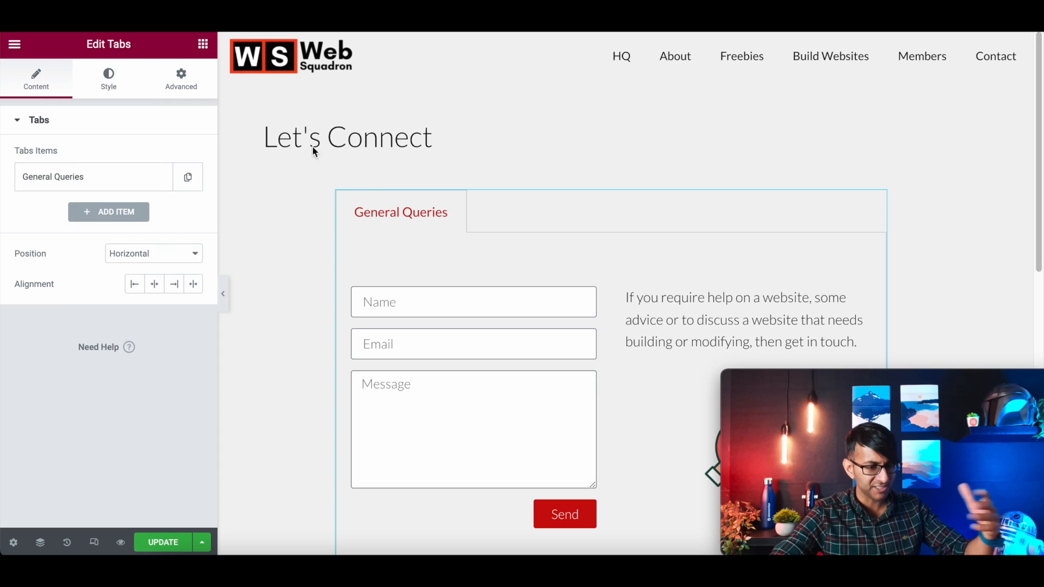
pyautogui.scroll(-3)
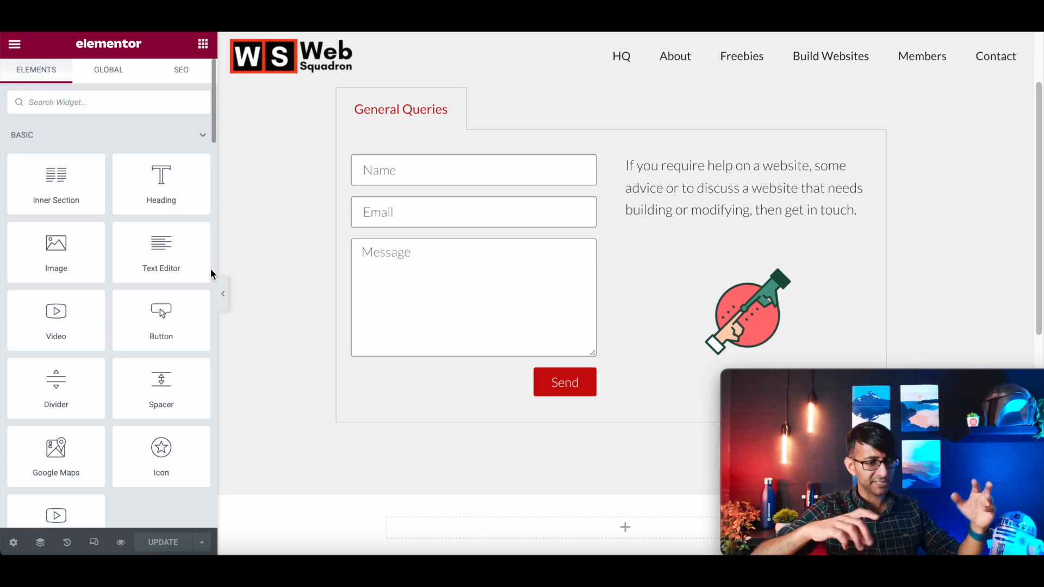
pyautogui.click(435, 250)
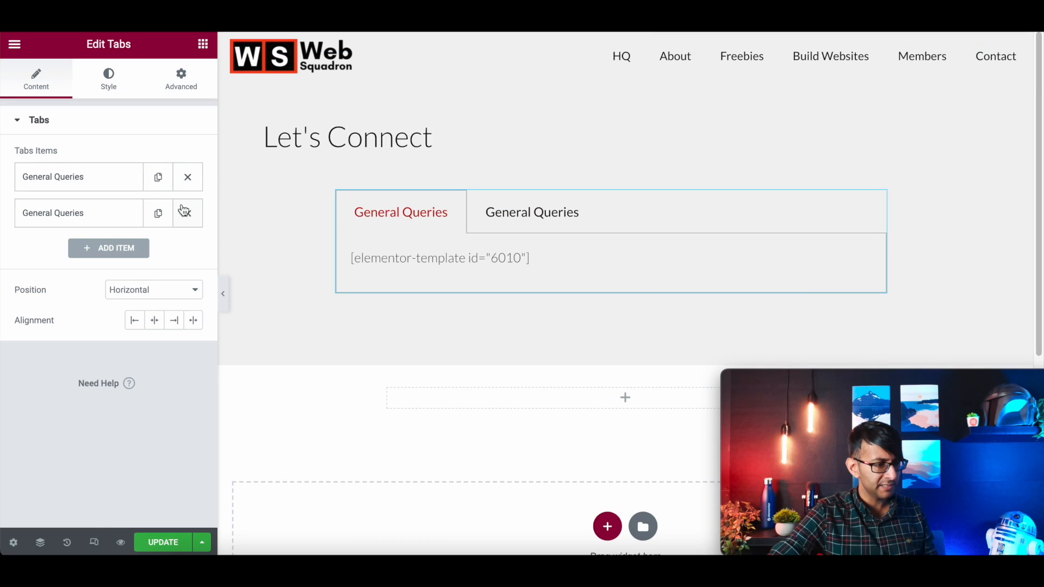
# Duplicate the tab, retitle the second Collaboration with template id 6024 and rename the third Subscribe
pyautogui.click(78, 213)
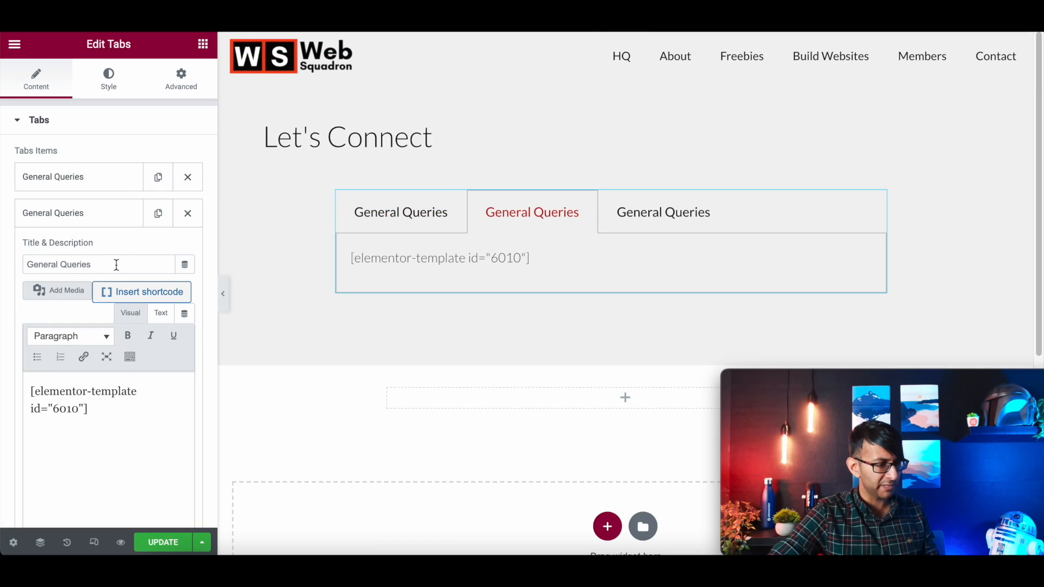
pyautogui.write('Collaboration')
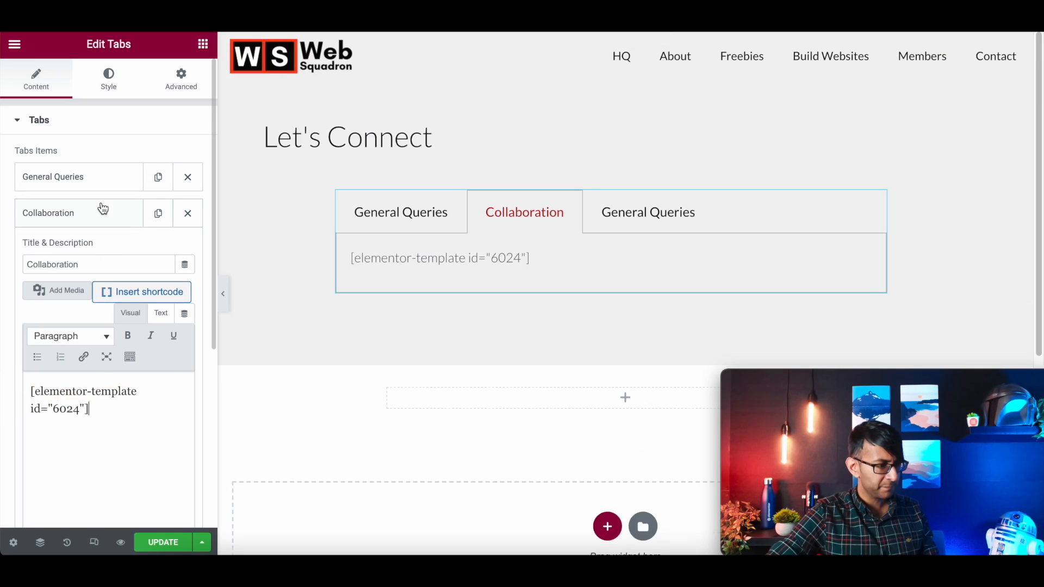
pyautogui.click(53, 249)
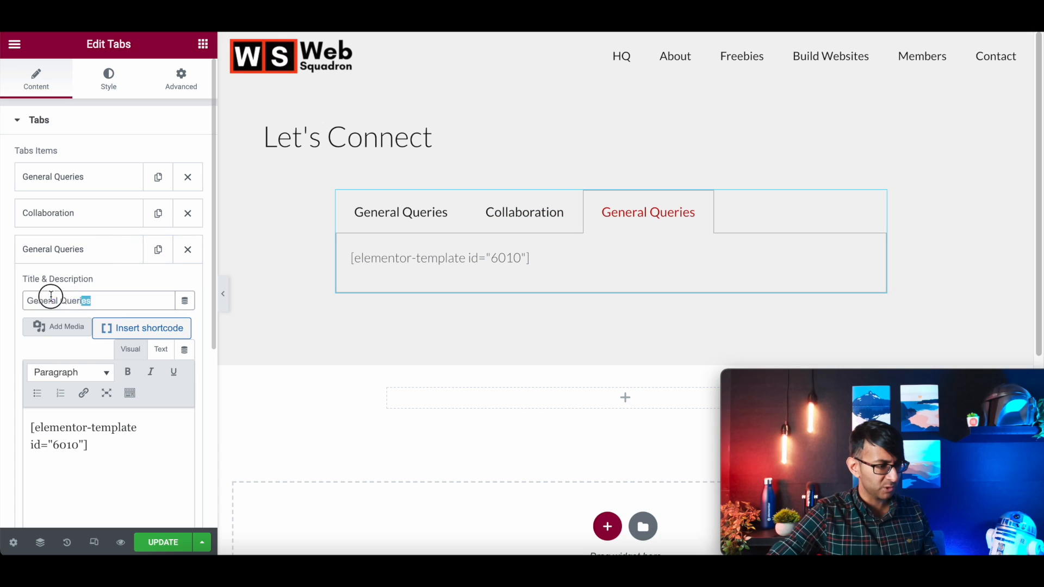
pyautogui.write('Subscribe')
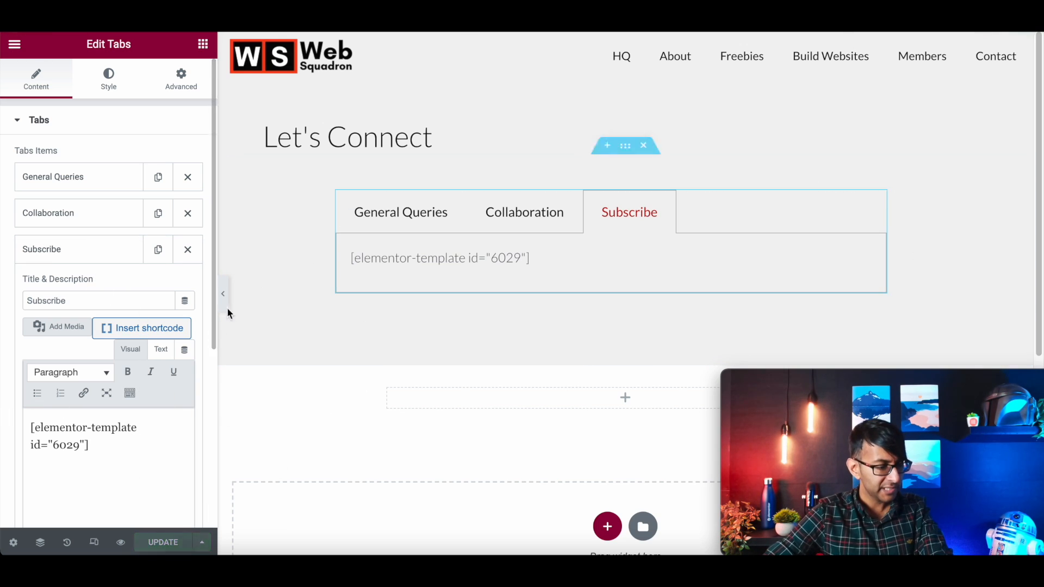
# Update the Contact page and click through the General Queries, Collaboration and Subscribe tabs in preview
pyautogui.click(172, 542)
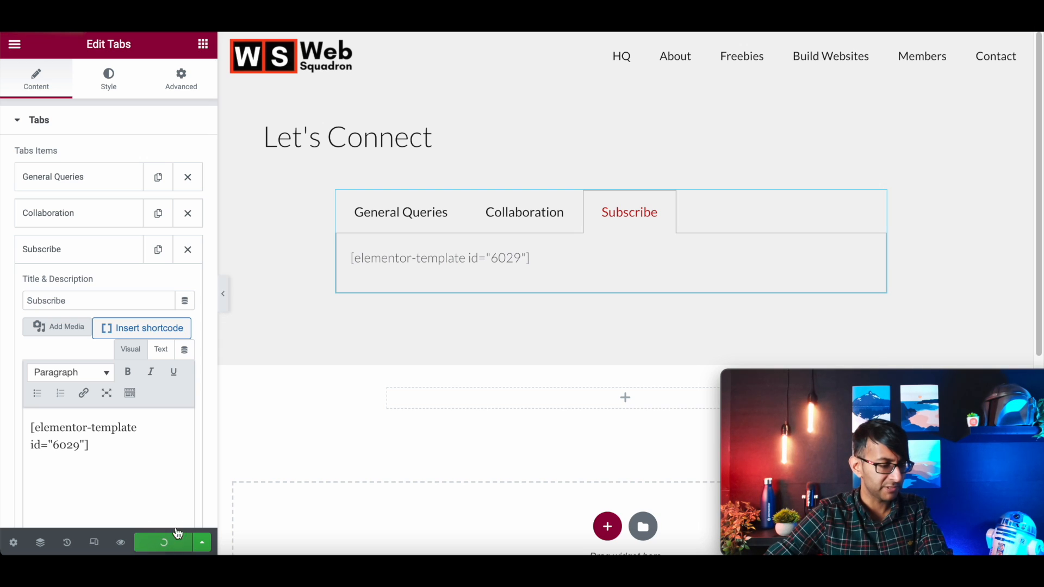
pyautogui.click(109, 74)
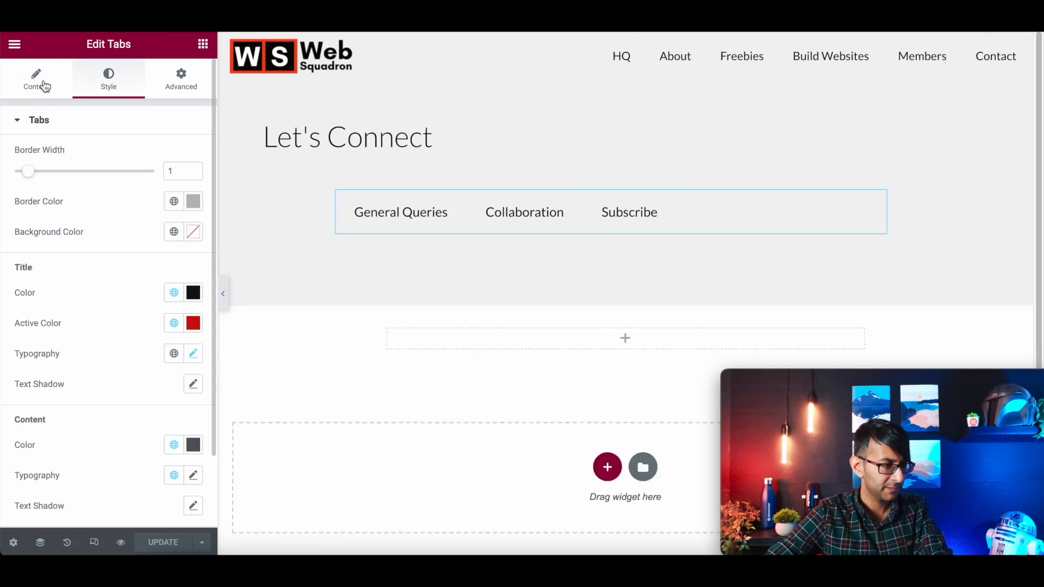
pyautogui.click(36, 78)
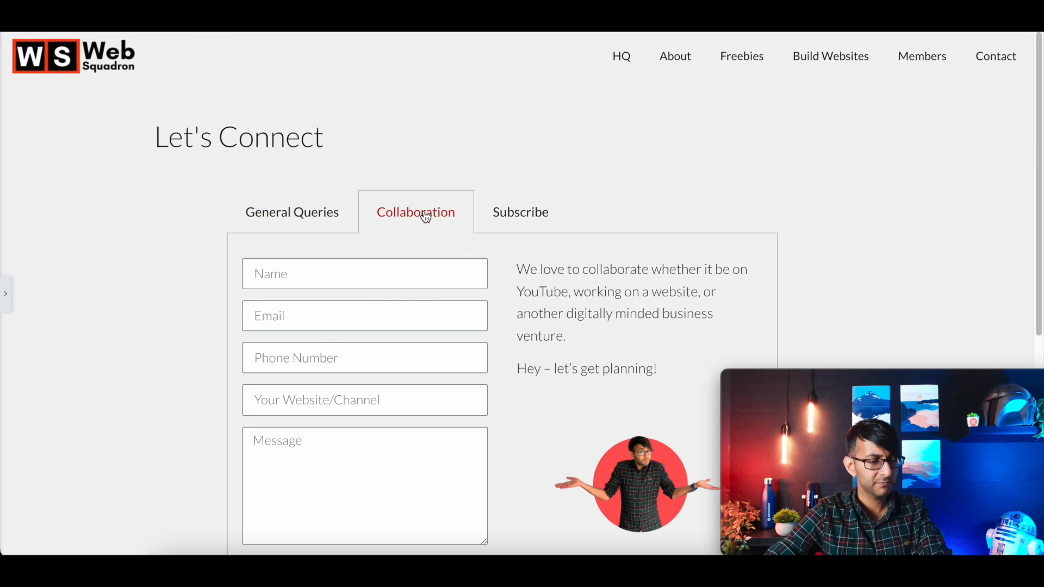
pyautogui.click(522, 215)
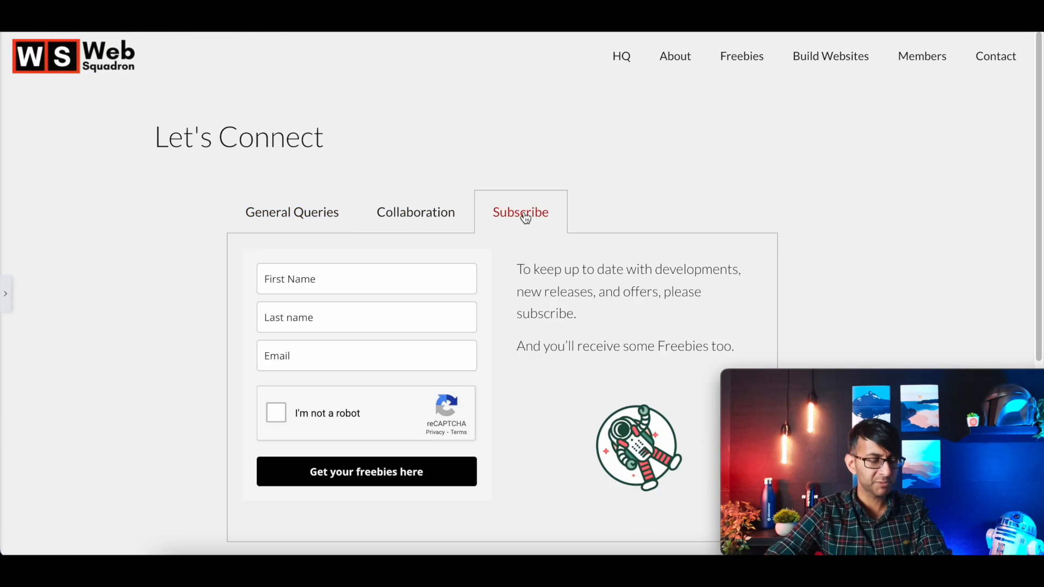
pyautogui.click(292, 213)
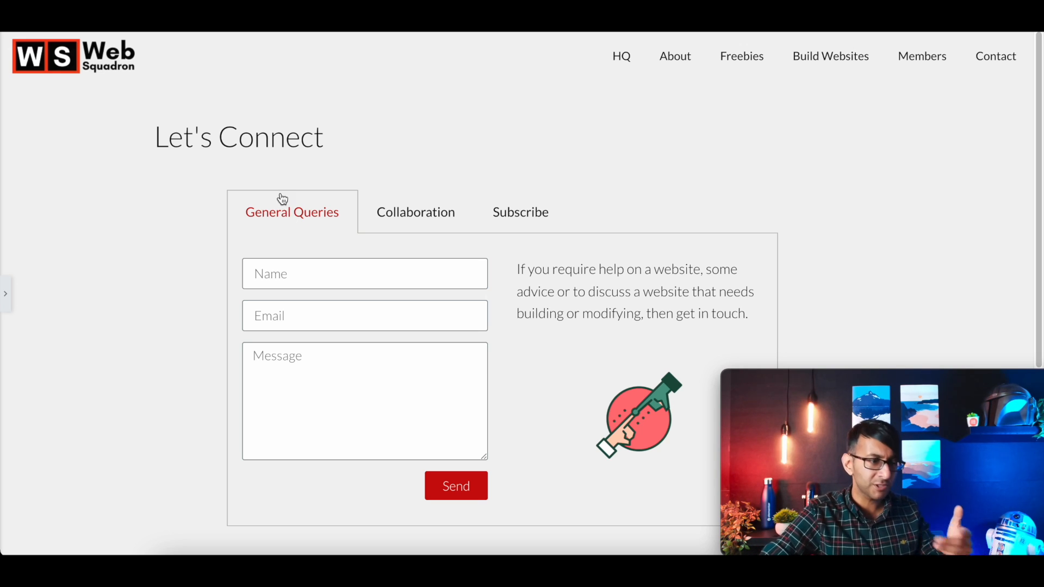
pyautogui.moveTo(444, 227)
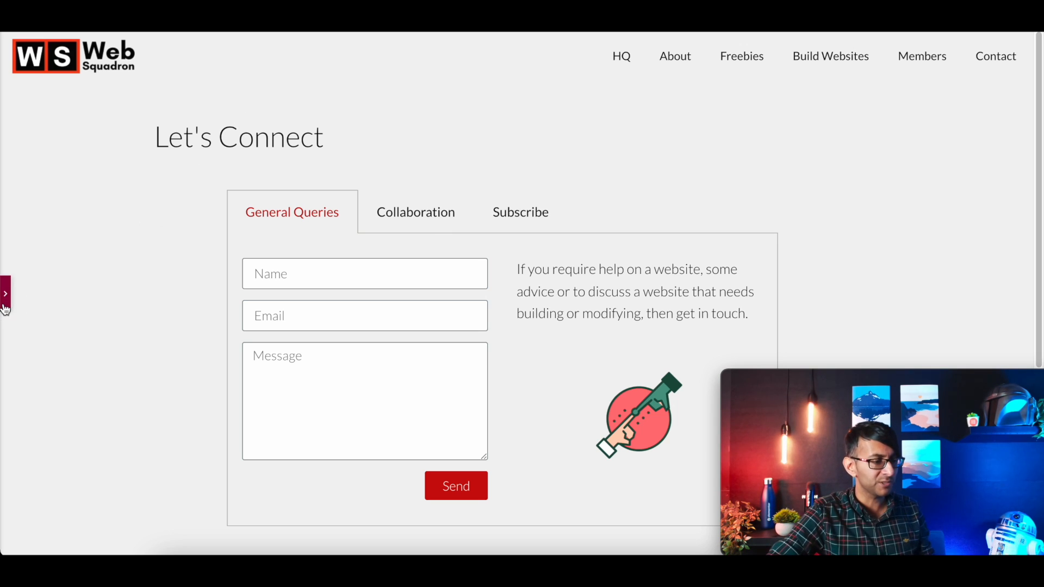
# Try the tabs in Vertical position, then set Position back to Horizontal
pyautogui.click(2, 292)
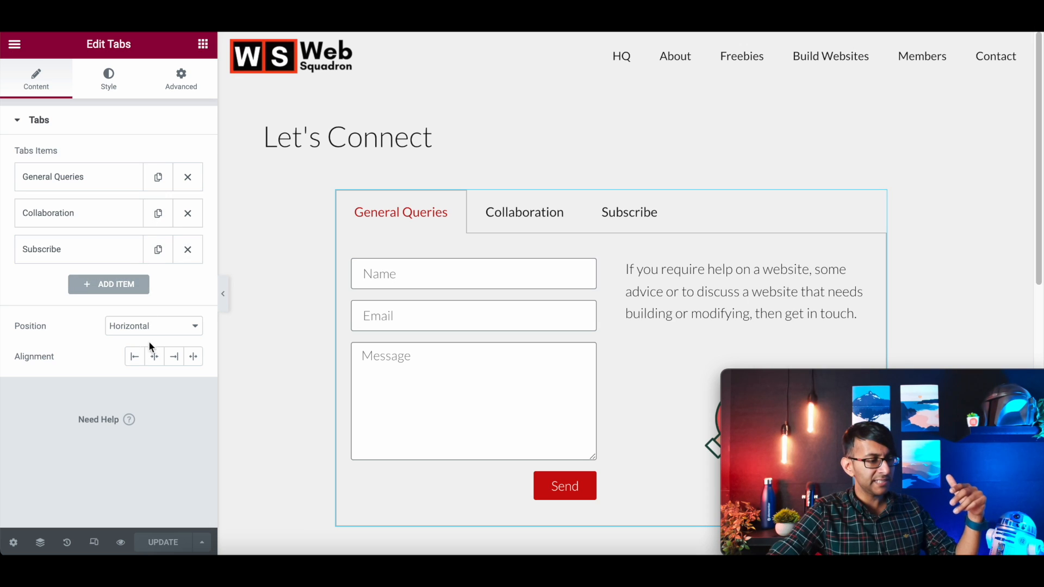
pyautogui.click(155, 326)
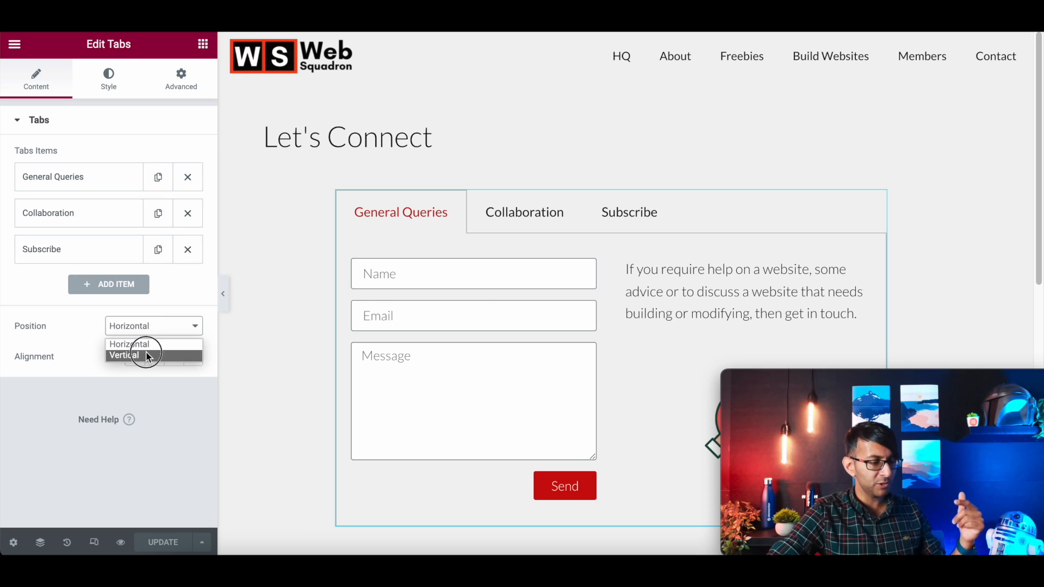
pyautogui.click(124, 355)
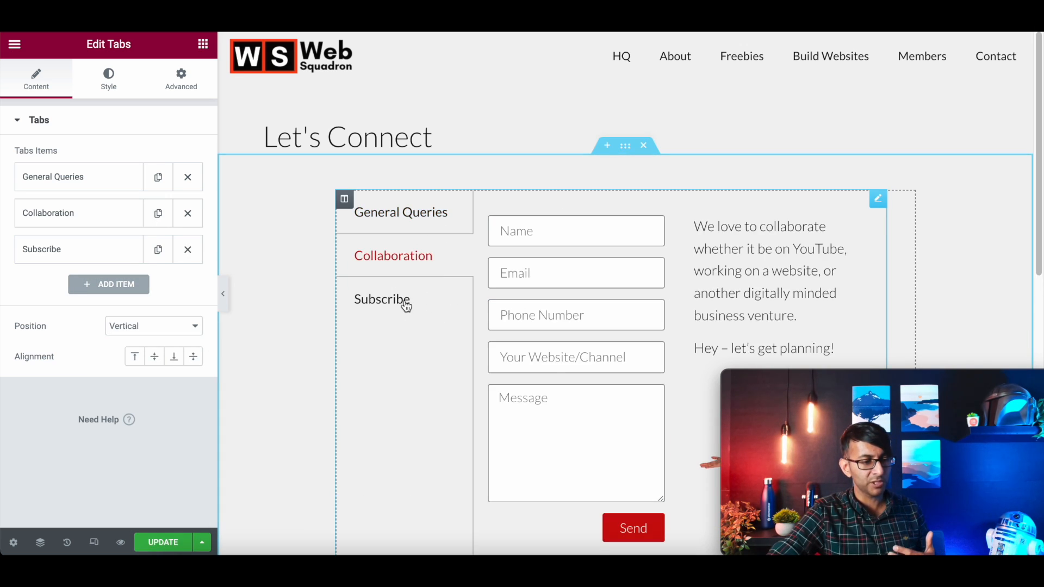
pyautogui.click(400, 212)
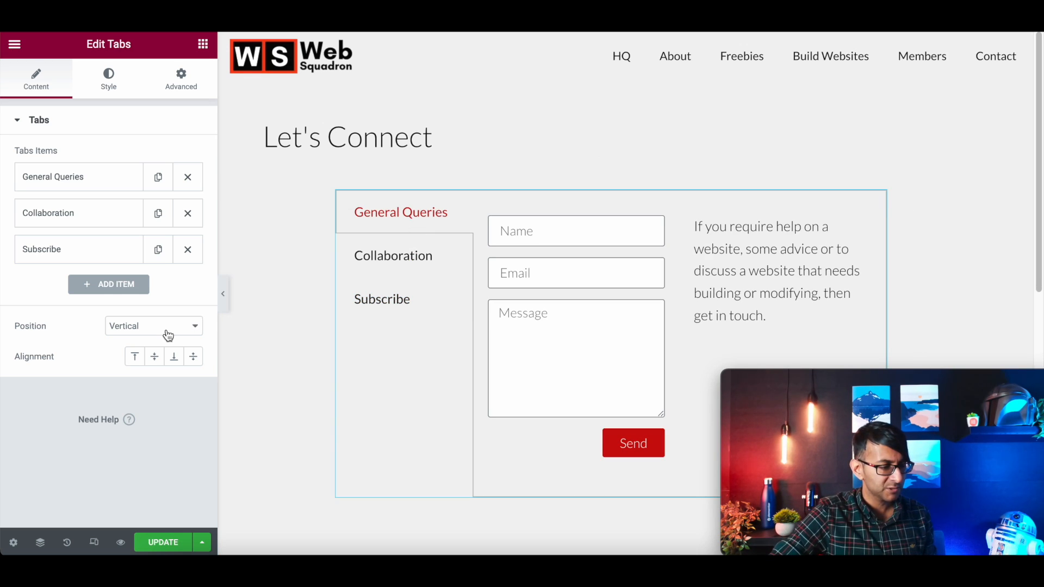
pyautogui.click(155, 326)
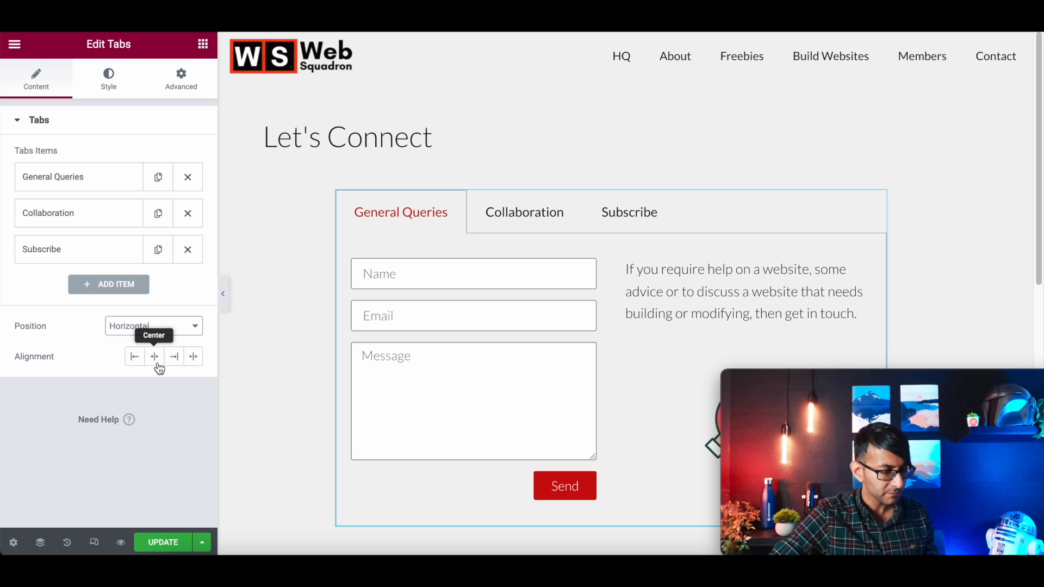
# Set the tabs Alignment to Justified so the three titles share the full width
pyautogui.click(193, 356)
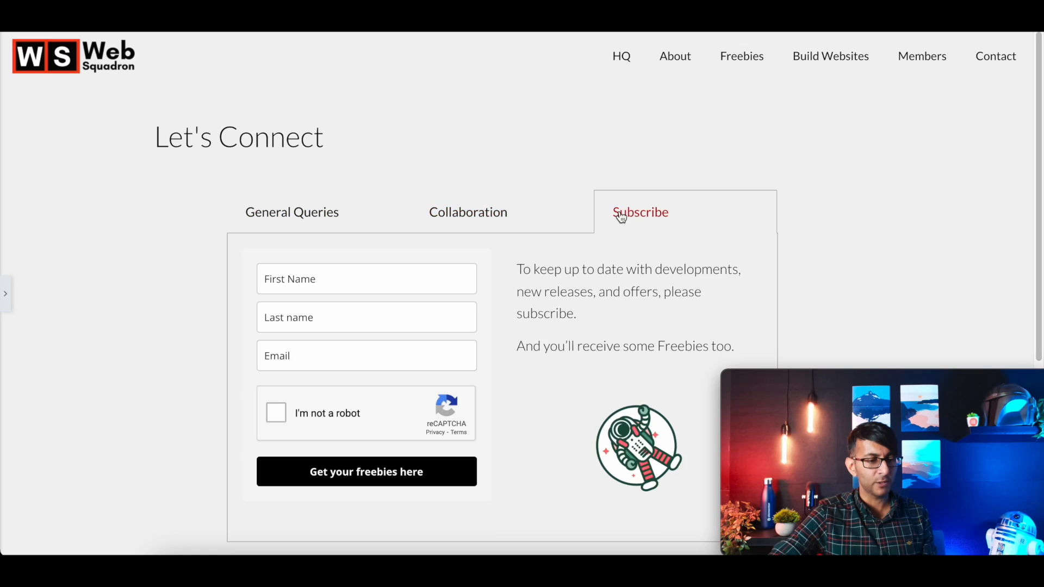
pyautogui.click(291, 212)
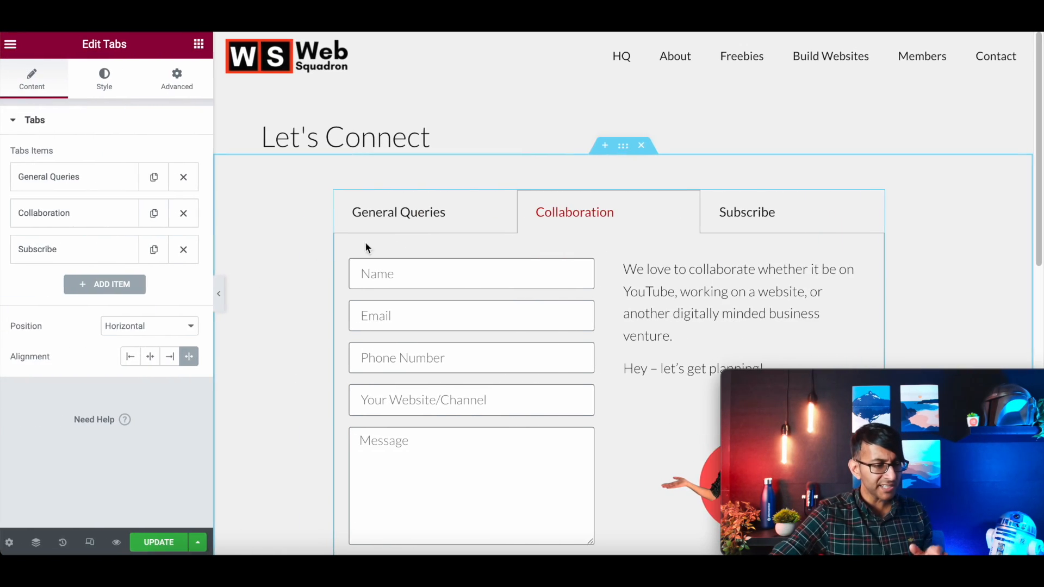
pyautogui.click(104, 78)
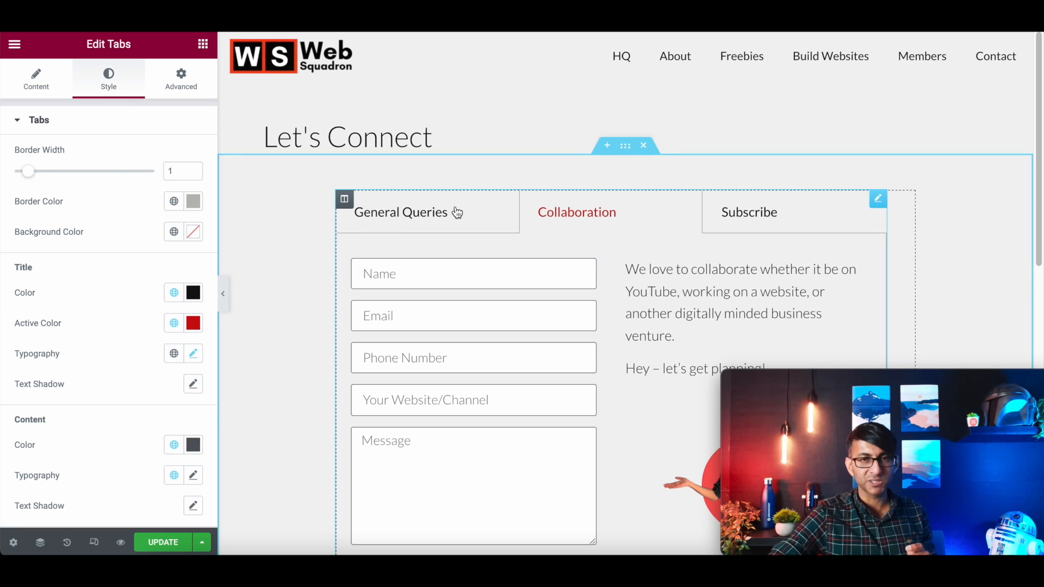
pyautogui.click(36, 79)
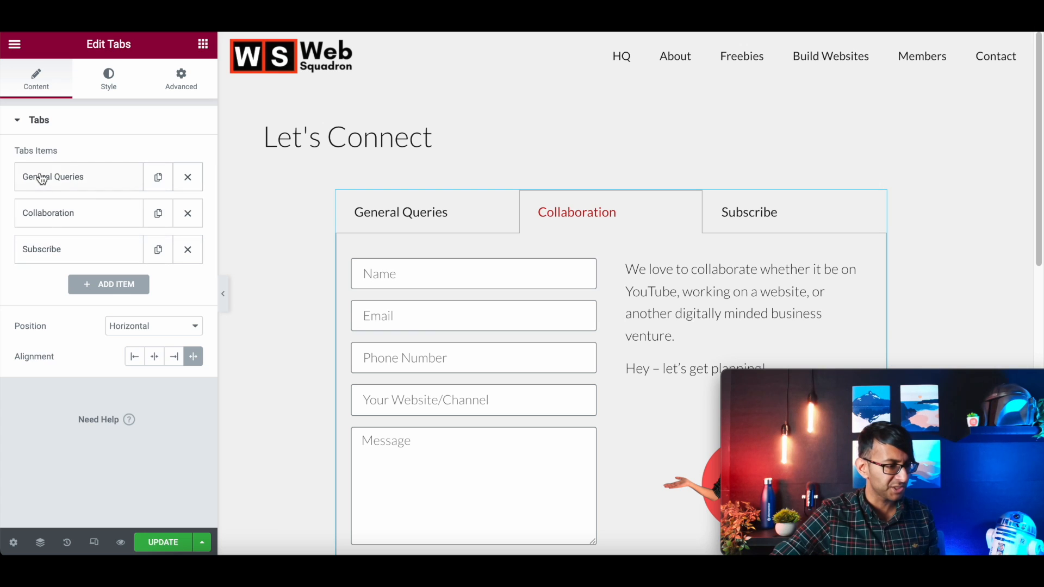
# Wrap the tab titles in <center></center> tags, e.g. '<center>Collaboration</center>'
pyautogui.click(49, 176)
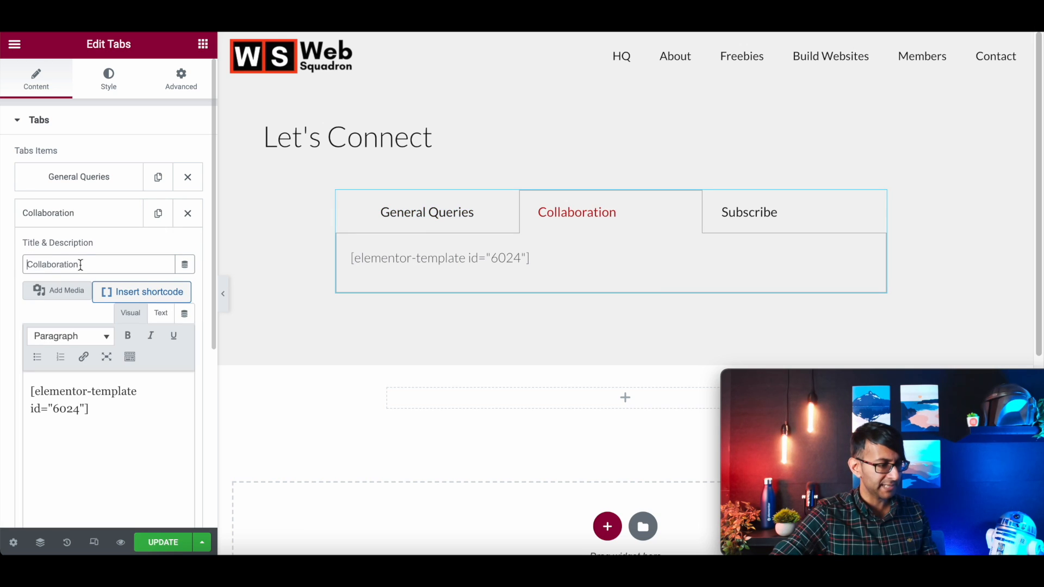
pyautogui.write('<center>Collaboration</center>')
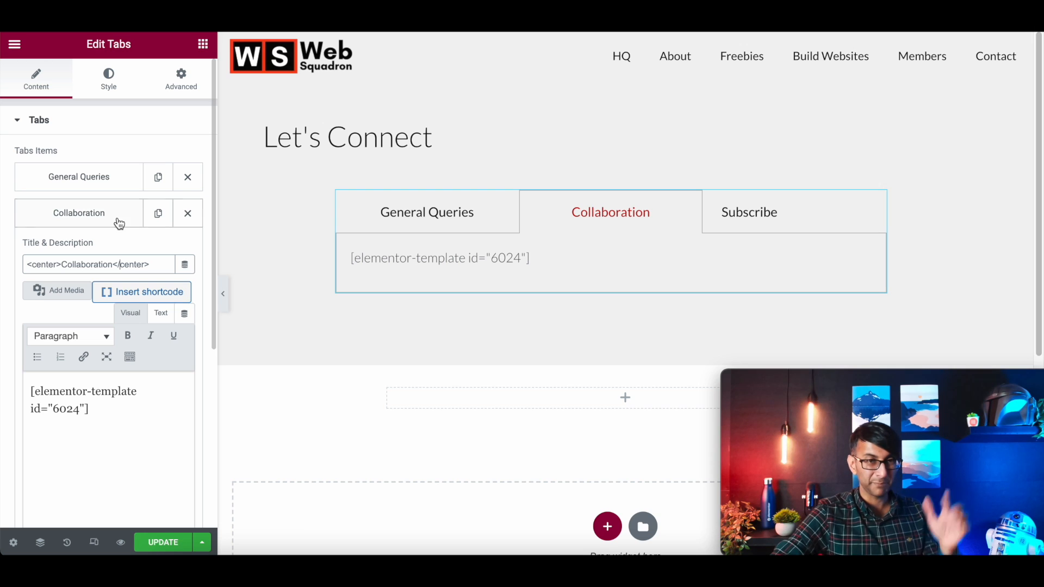
pyautogui.click(78, 249)
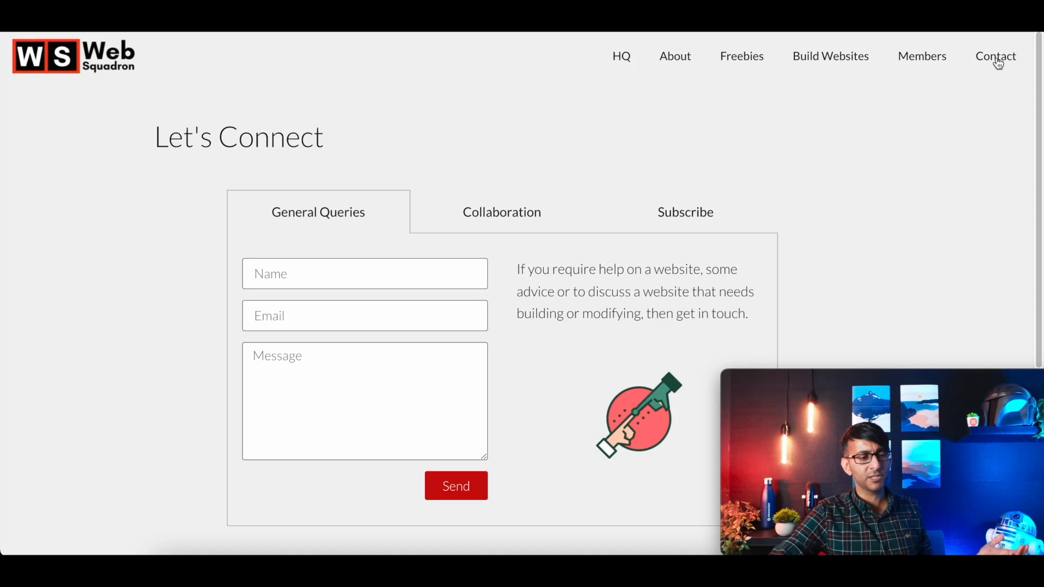
pyautogui.moveTo(465, 239)
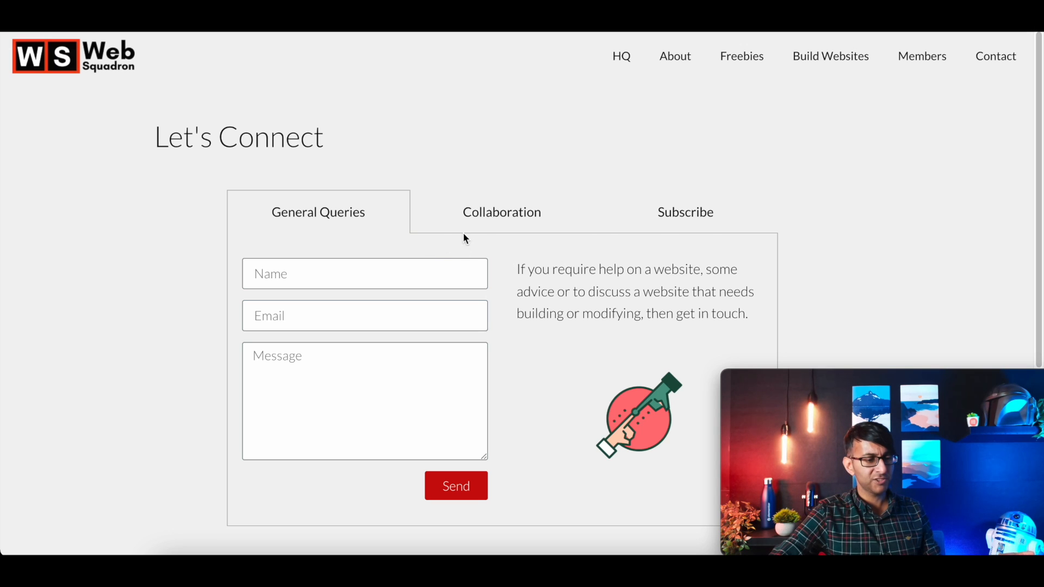
# Check the live Collaboration tab's form and return to General Queries
pyautogui.click(685, 212)
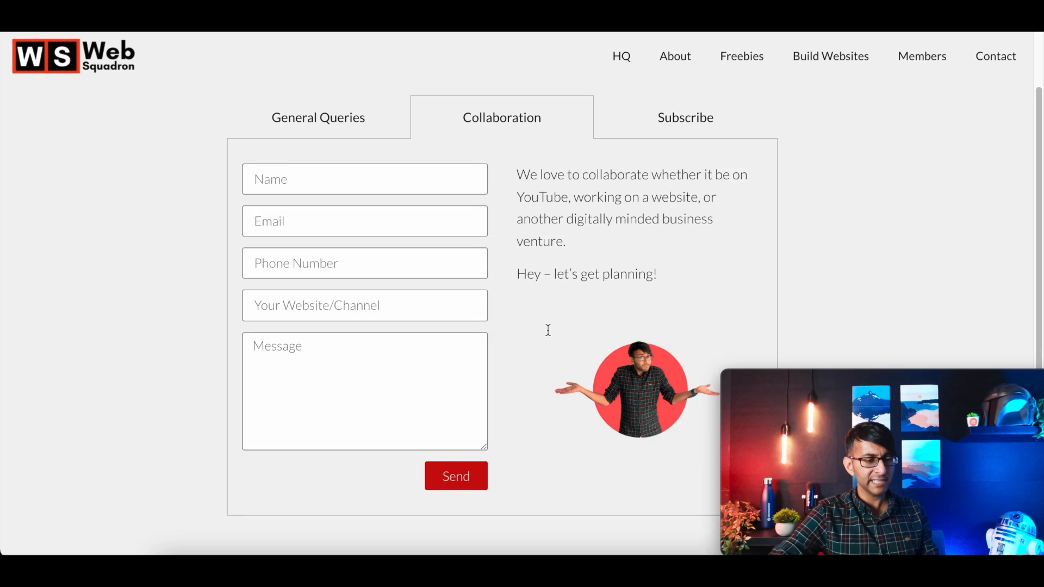
pyautogui.click(317, 117)
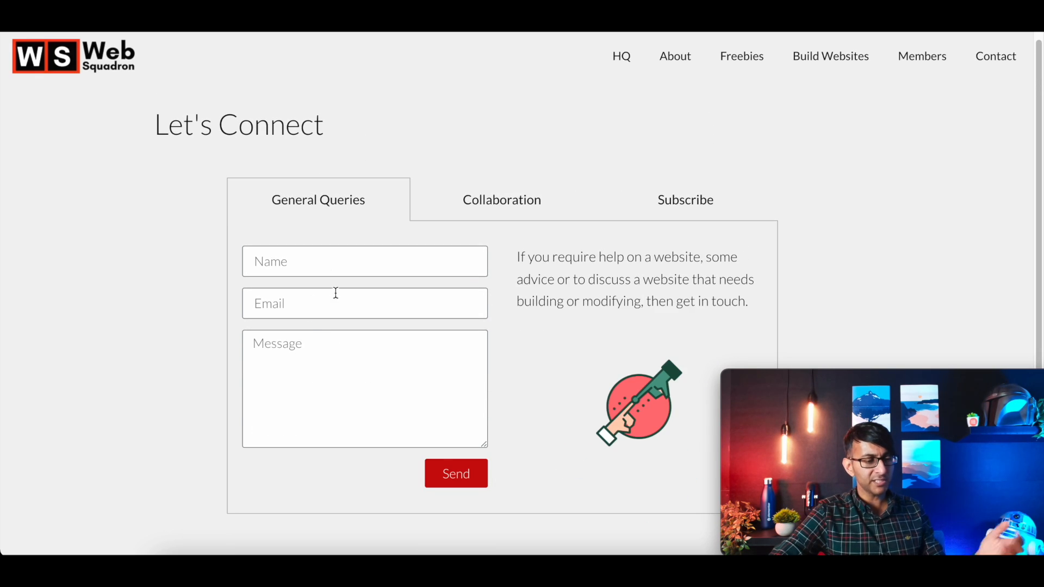
pyautogui.click(356, 261)
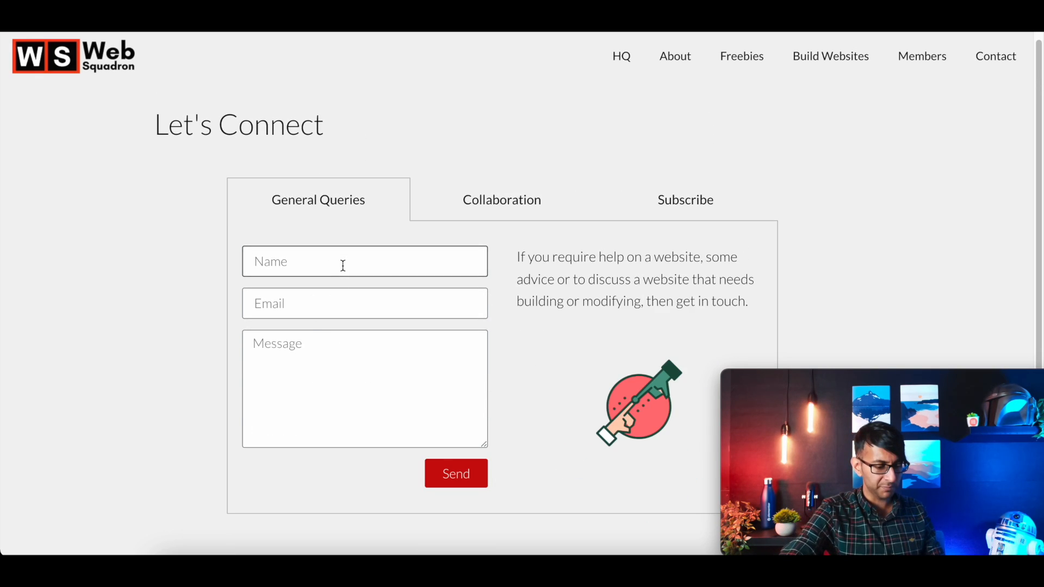
pyautogui.write('Imran Siddiq')
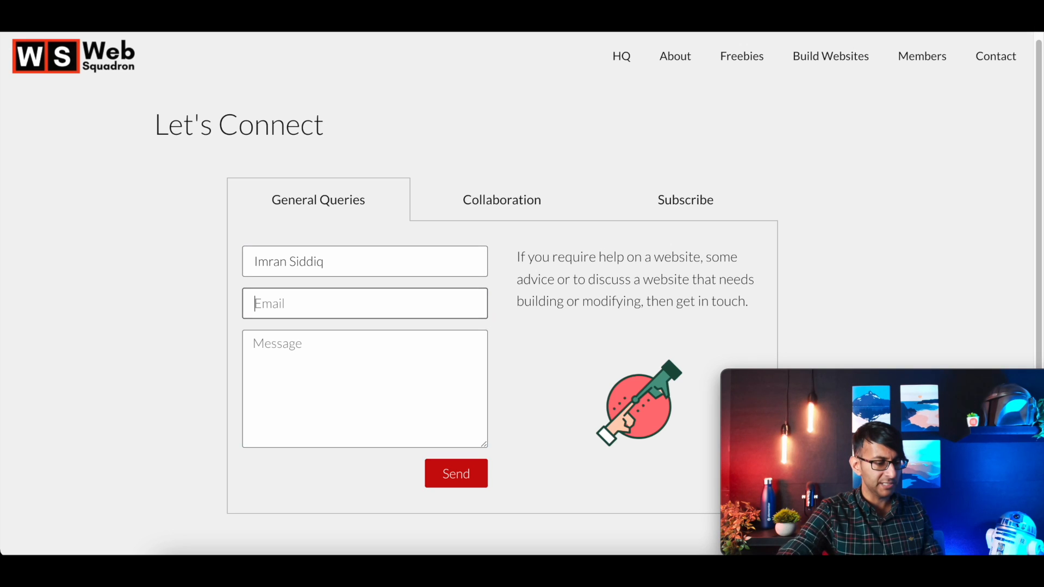
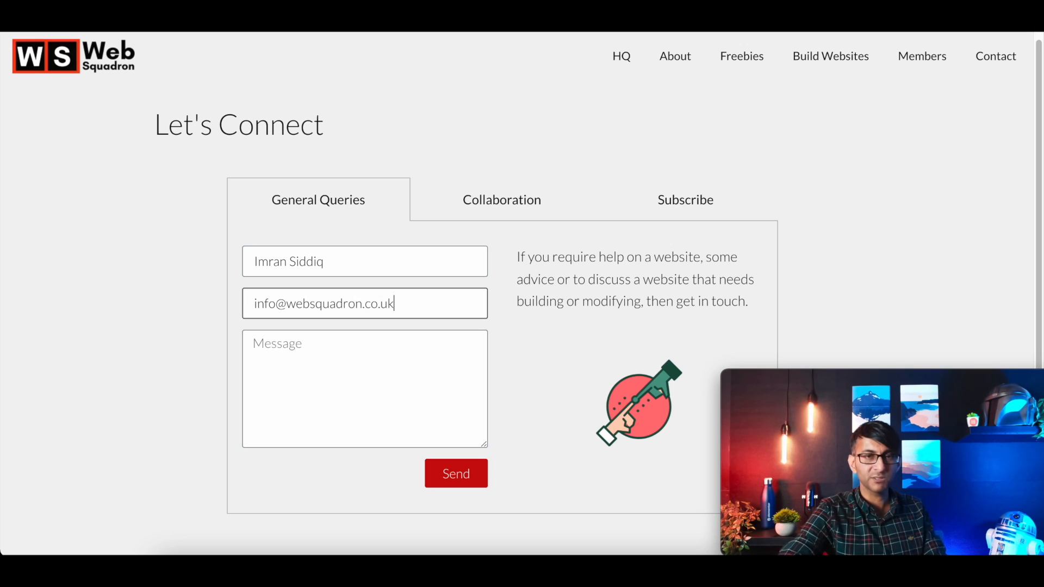
pyautogui.write('Hello')
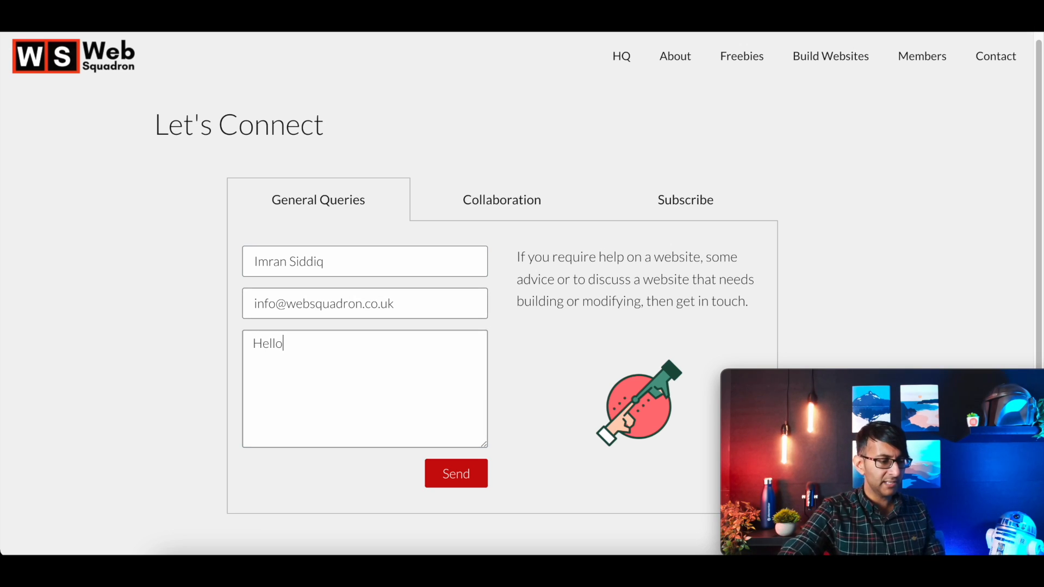
pyautogui.moveTo(433, 420)
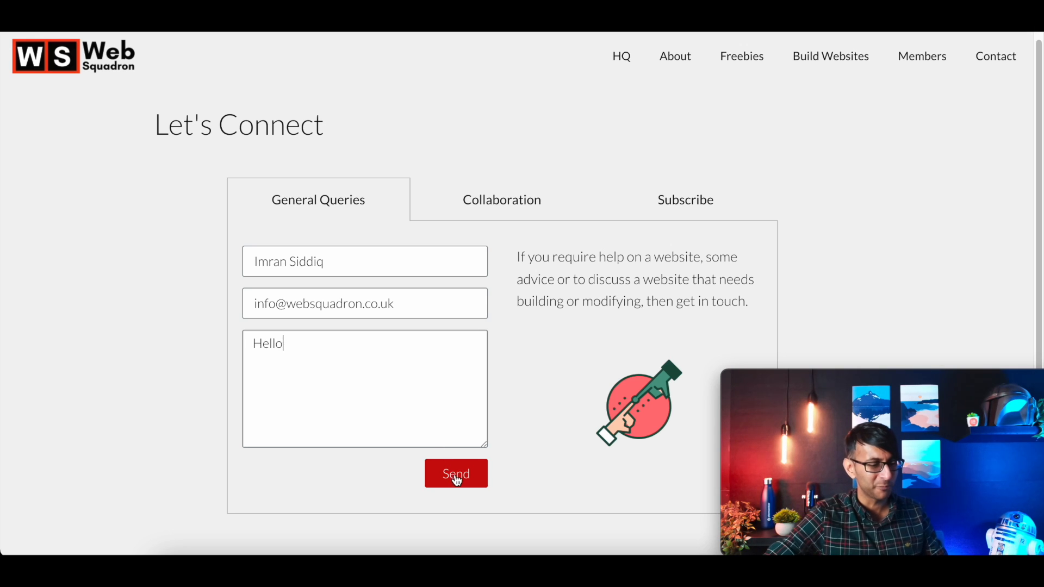
pyautogui.click(455, 474)
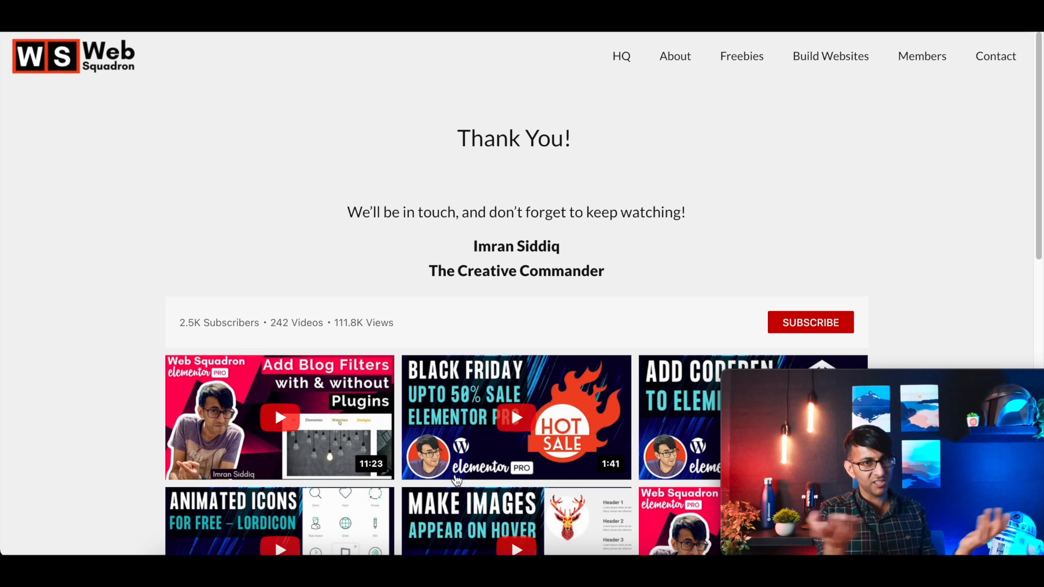
pyautogui.moveTo(970, 49)
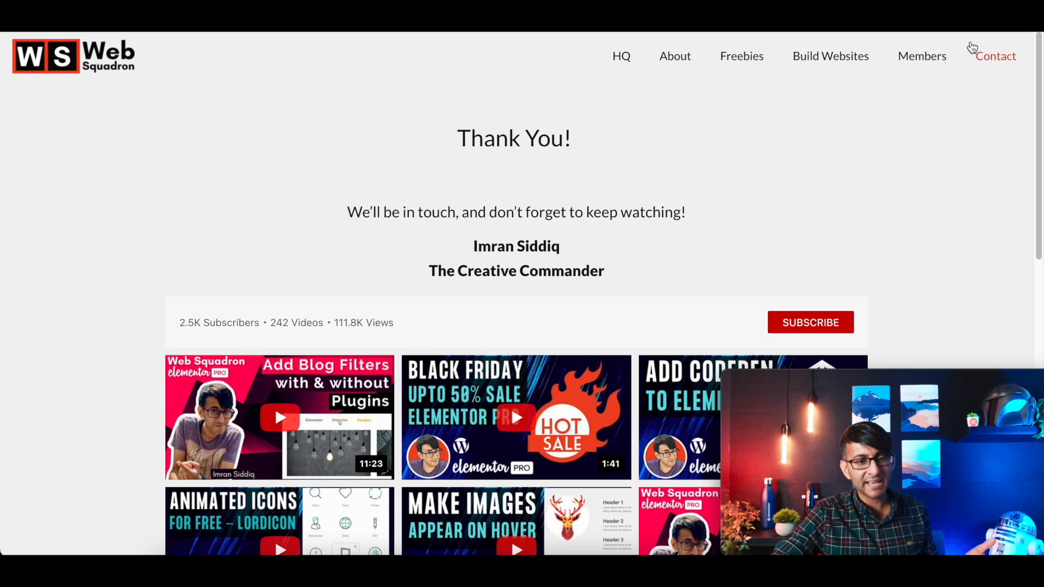
pyautogui.moveTo(766, 221)
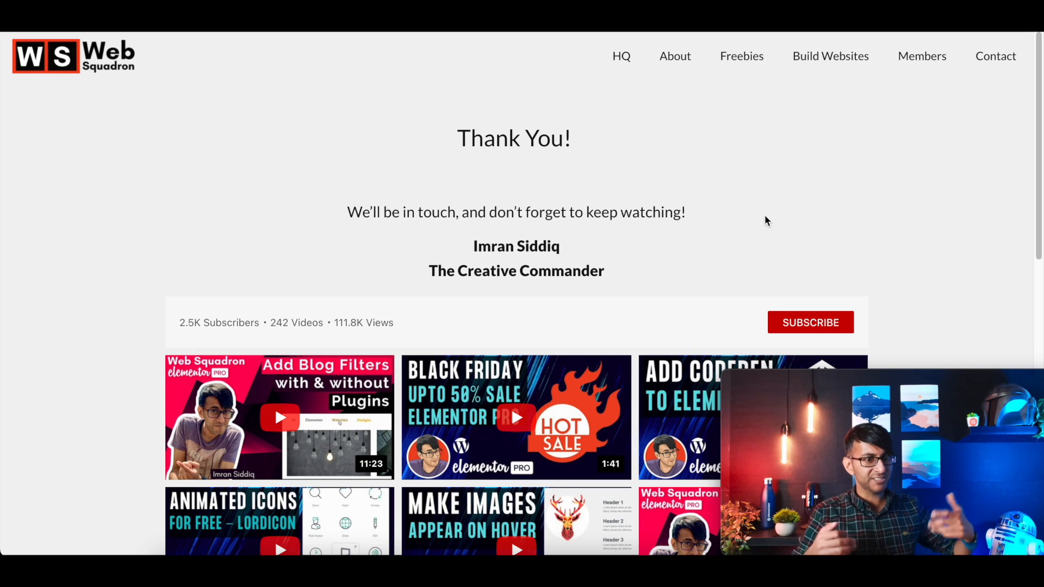
pyautogui.moveTo(968, 68)
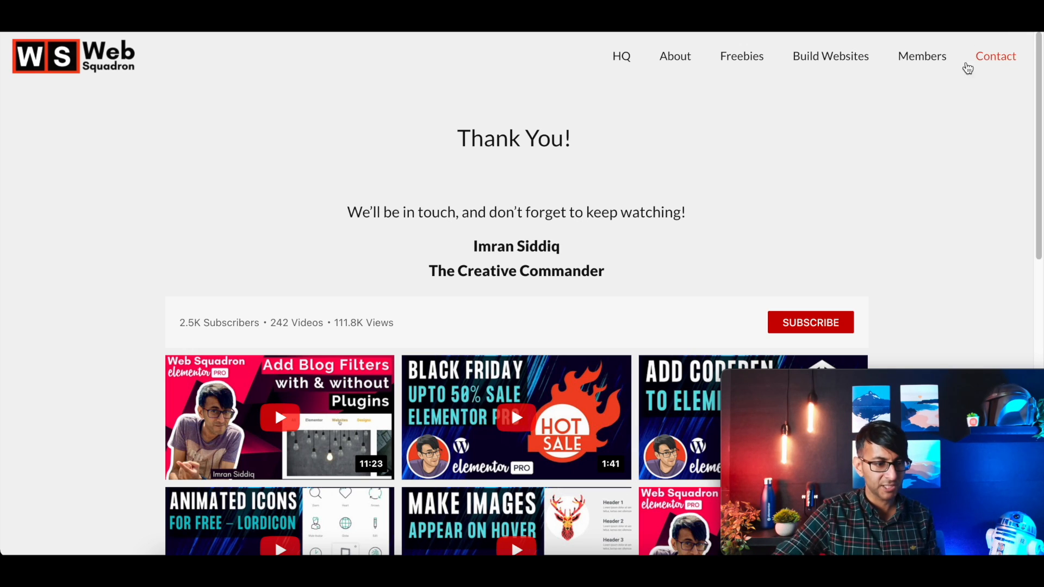
# Return from the Thank You page to the Contact page's General Queries tab
pyautogui.click(996, 57)
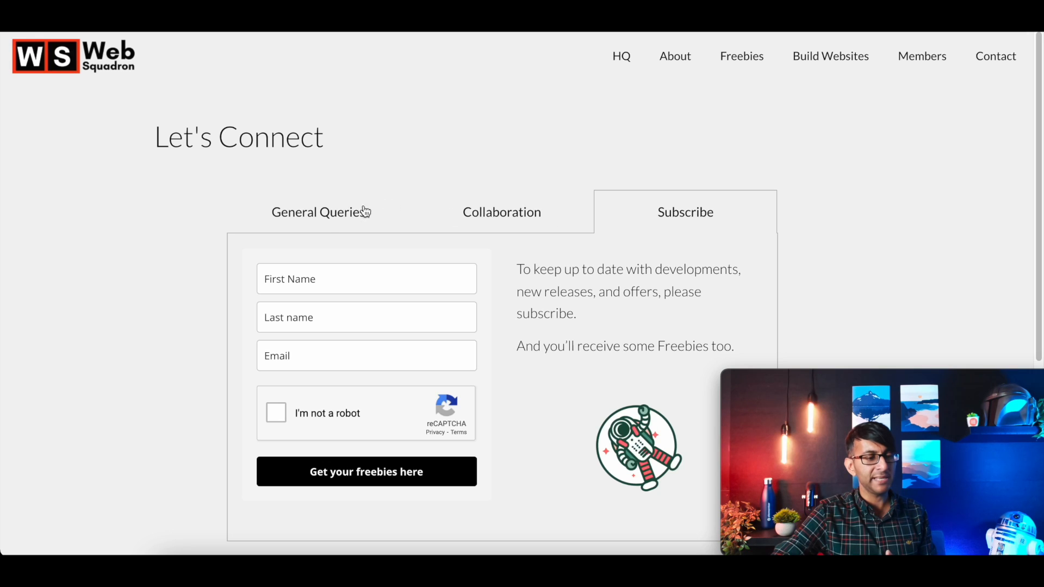
pyautogui.moveTo(531, 214)
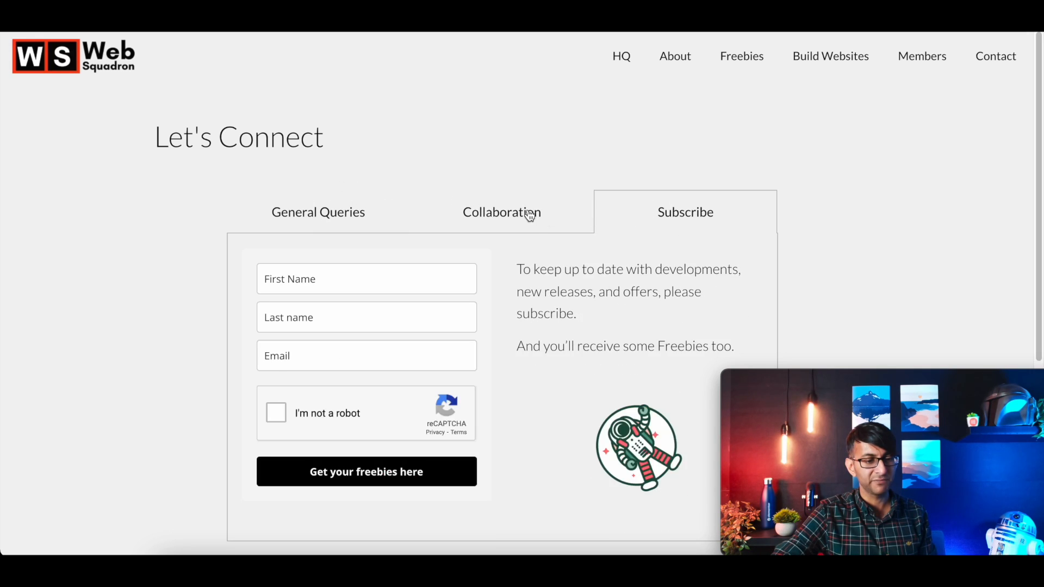
pyautogui.click(317, 212)
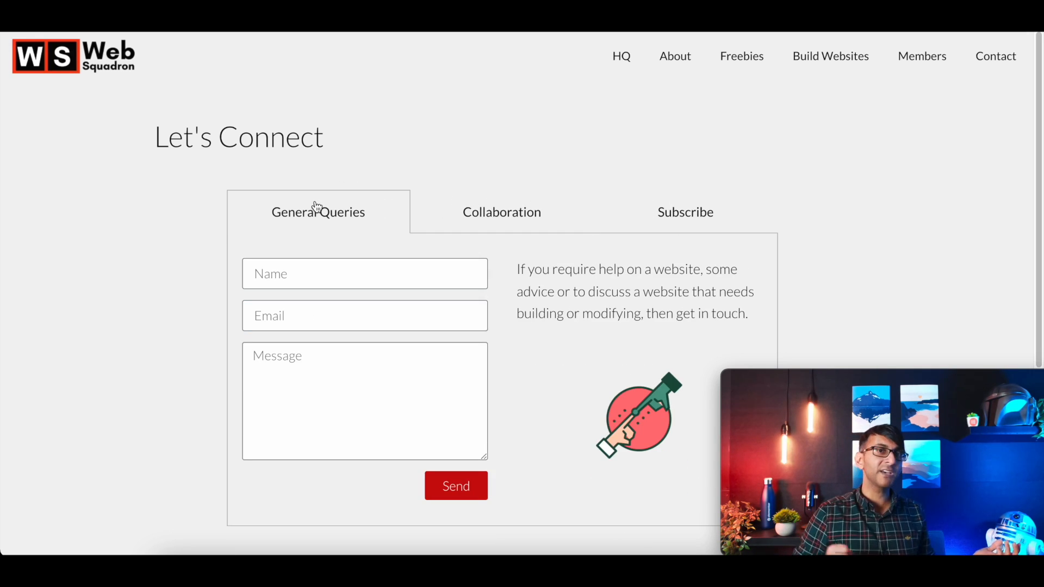